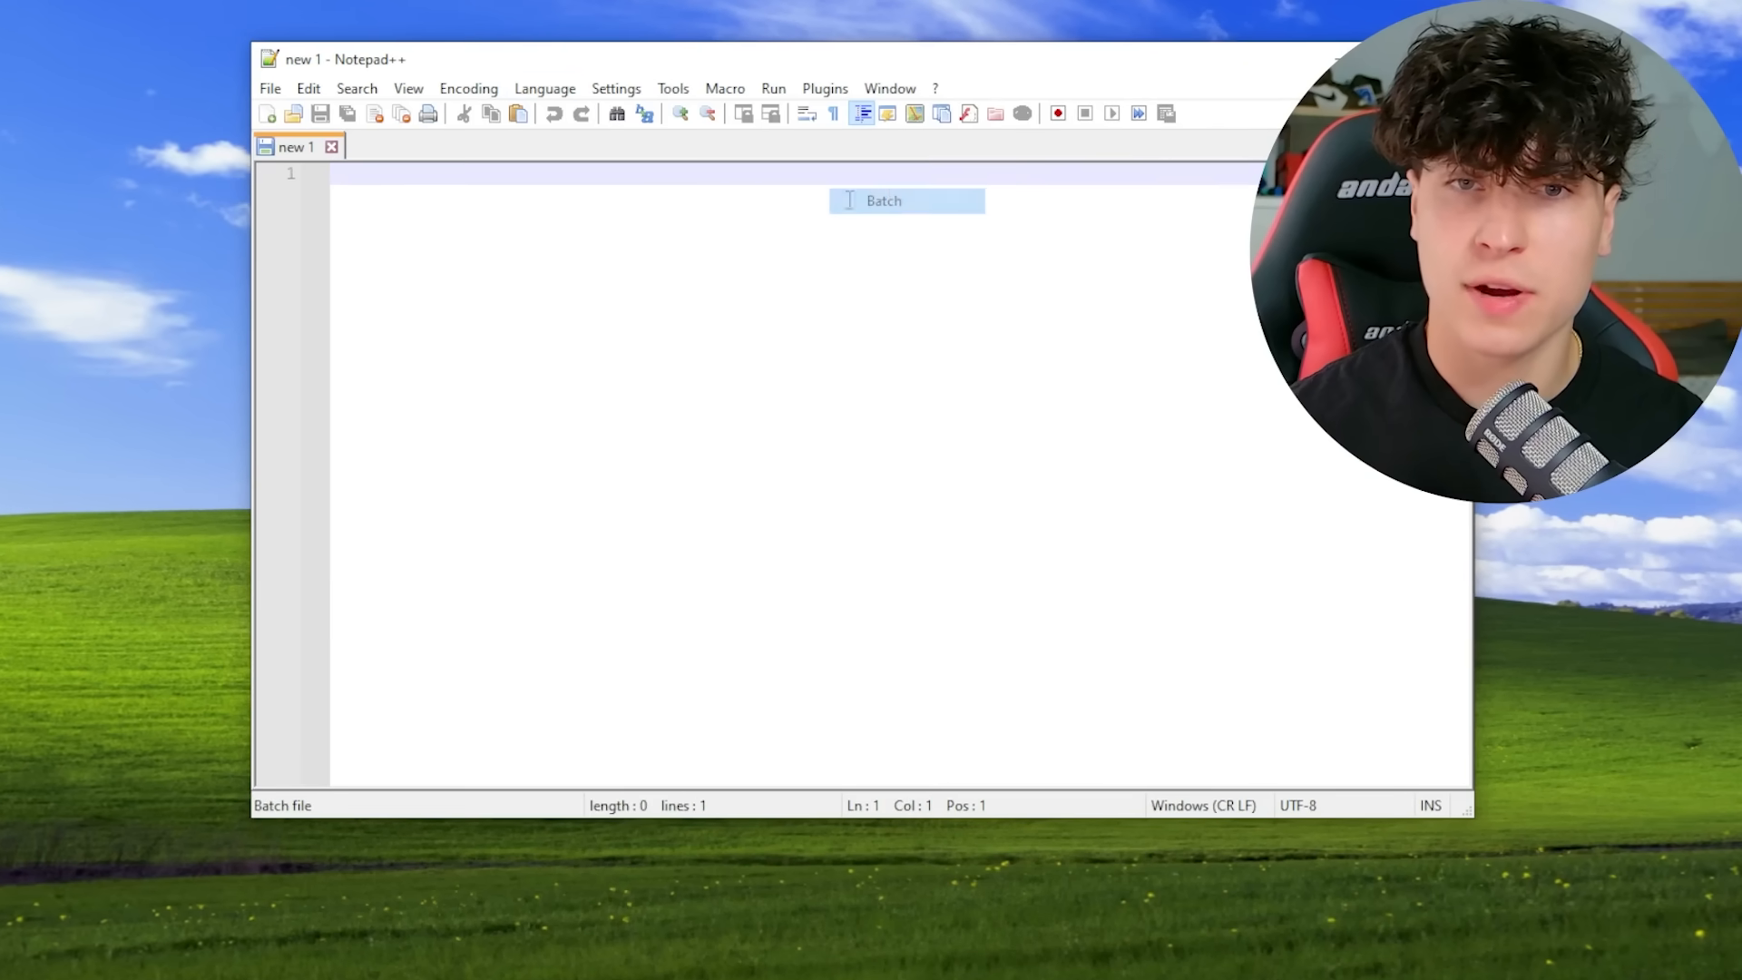
pyautogui.write('@ec')
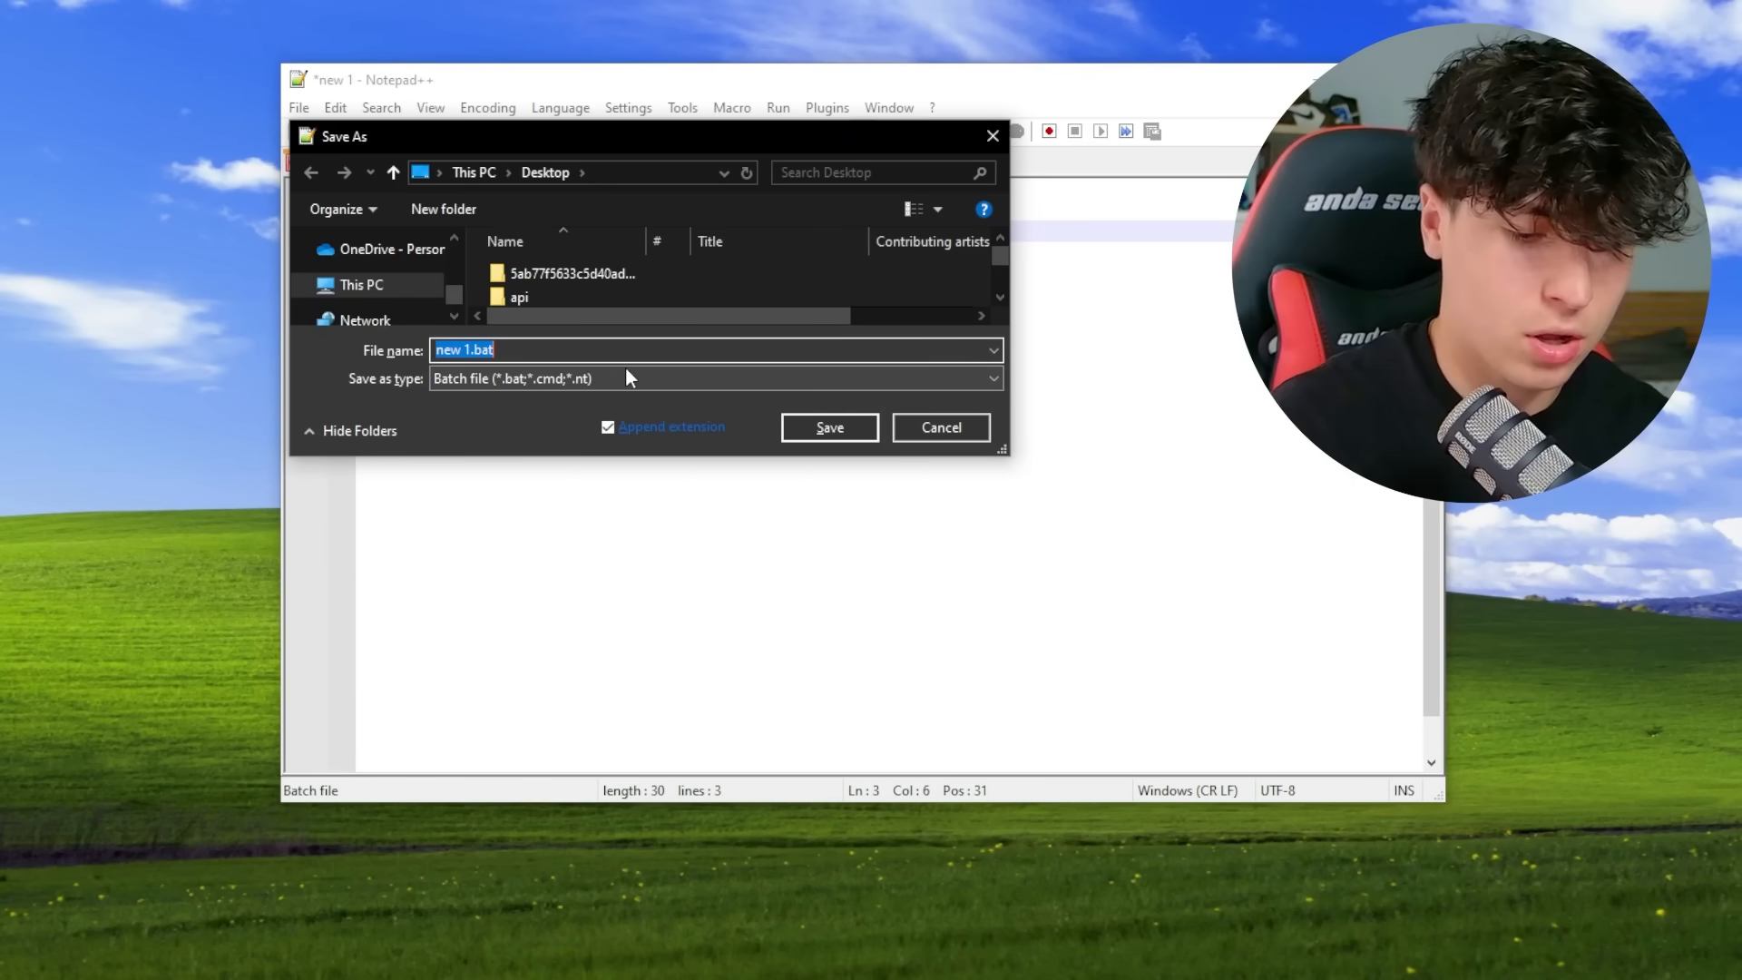
pyautogui.click(828, 427)
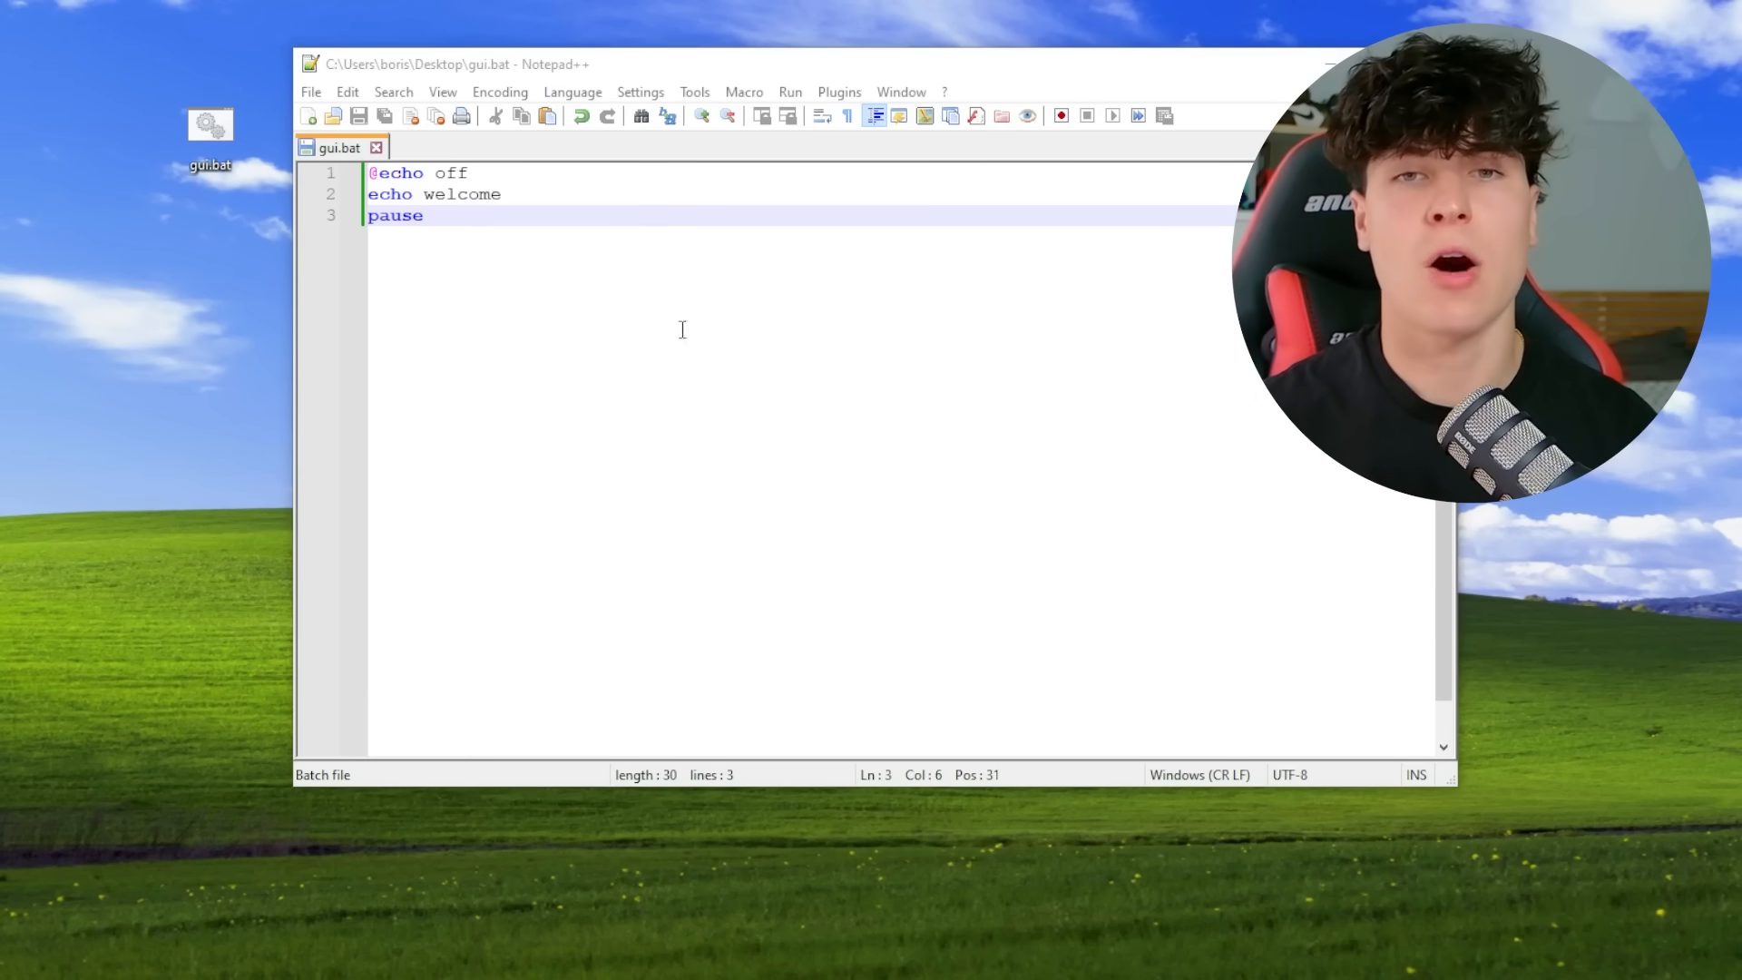
# Add a powershell -Command line using Add-Type to create a NotifyIcon tray notification
pyautogui.click(805, 193)
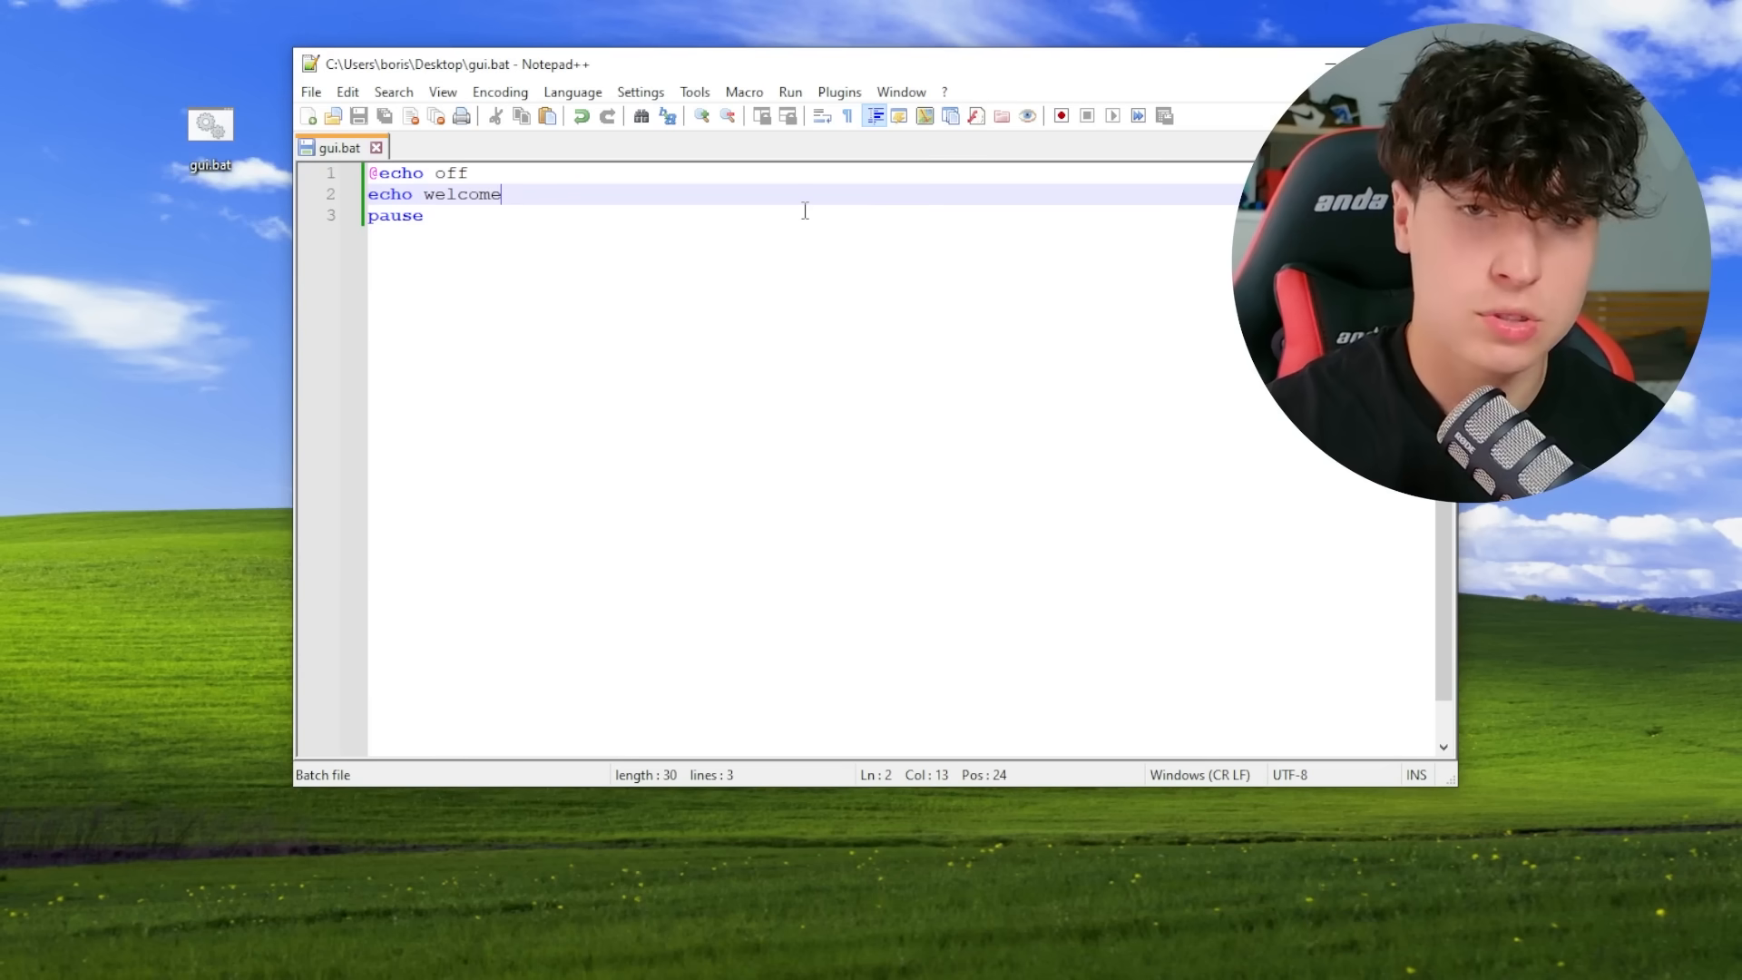
pyautogui.write('powershell')
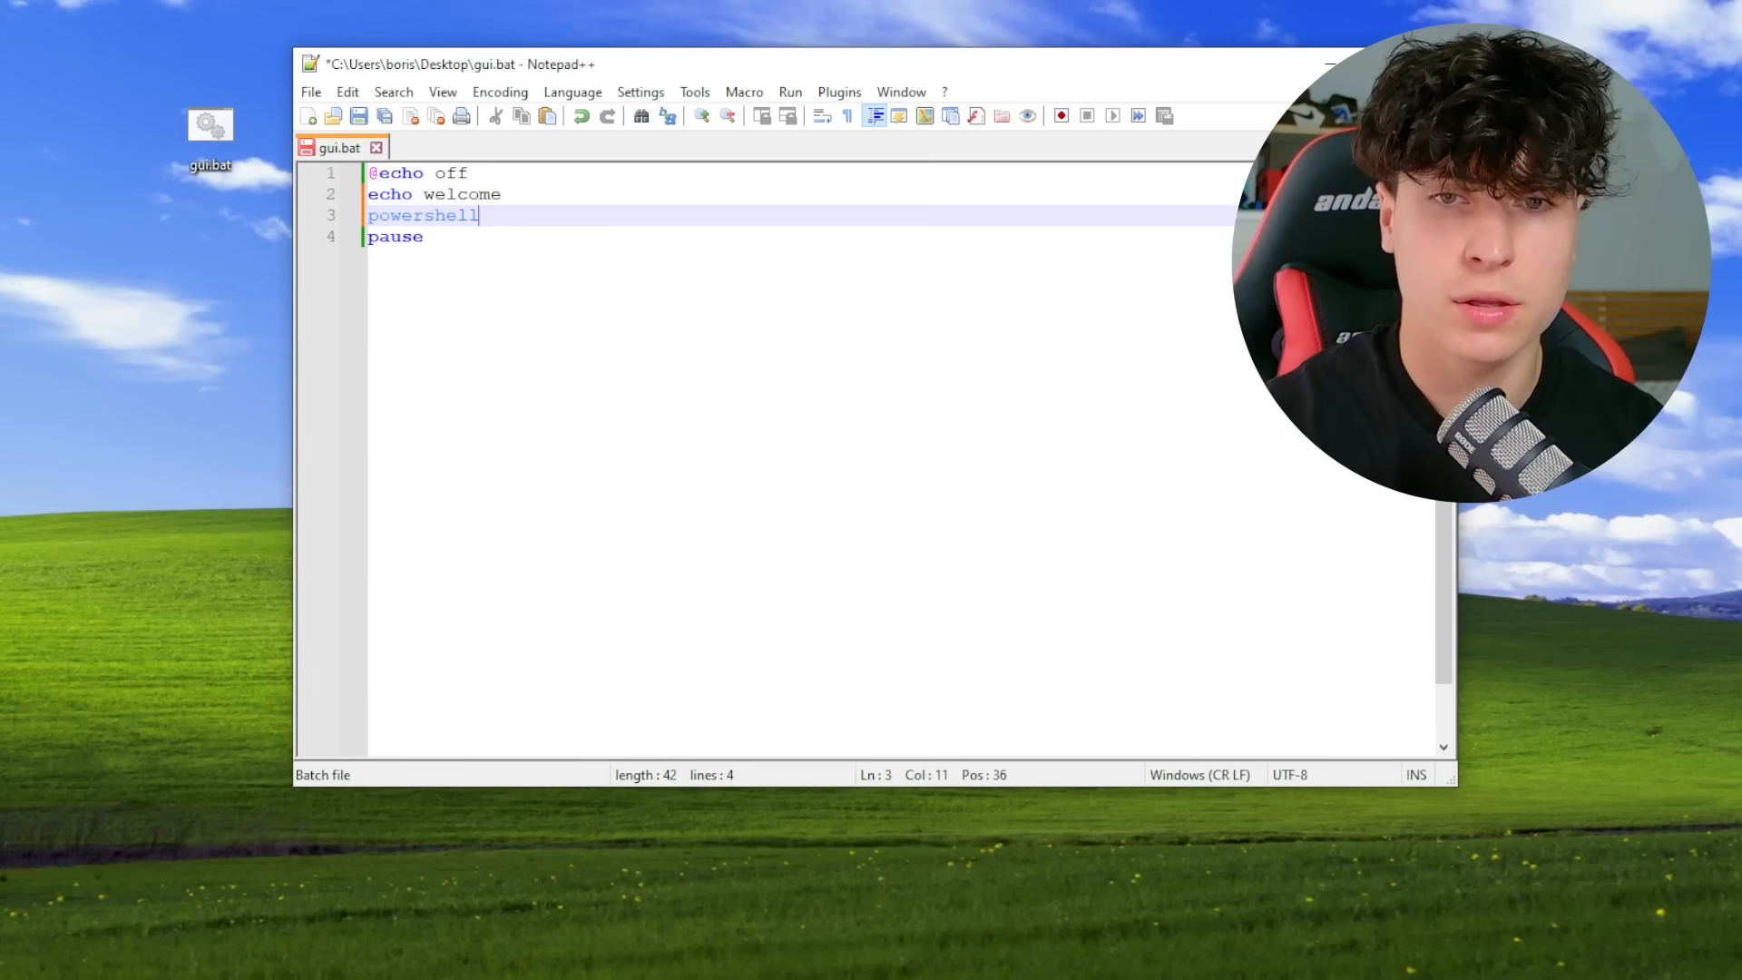
pyautogui.write('-Command "')
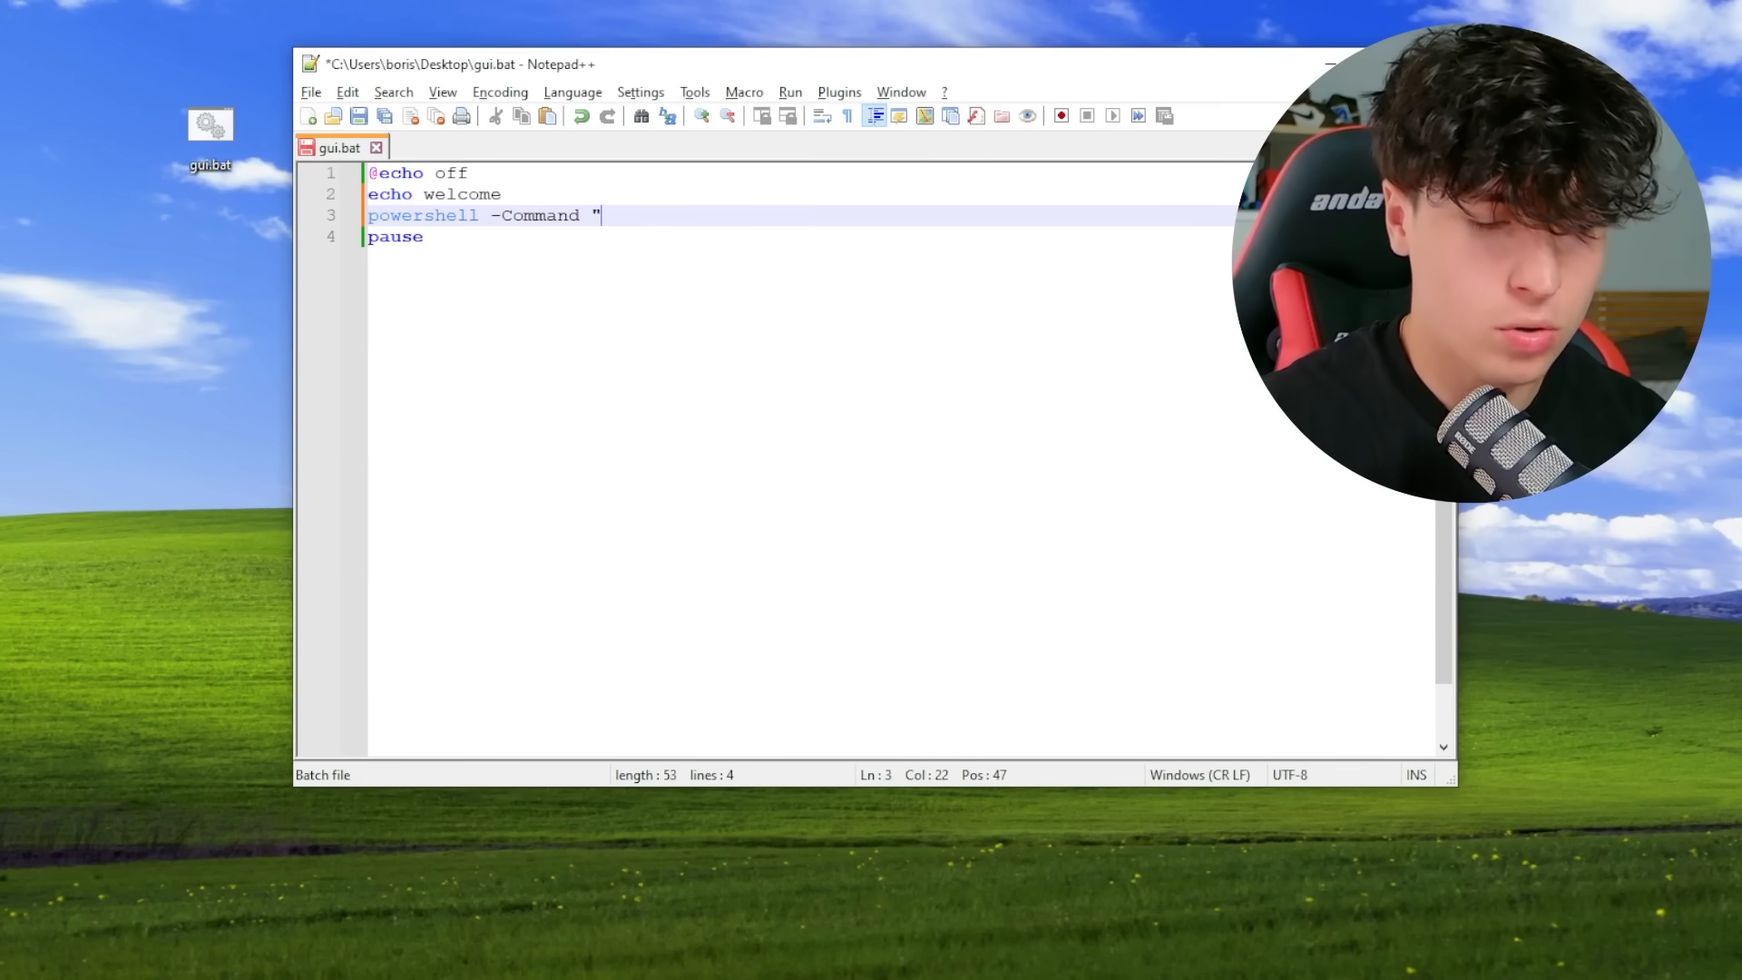
pyautogui.write('&')
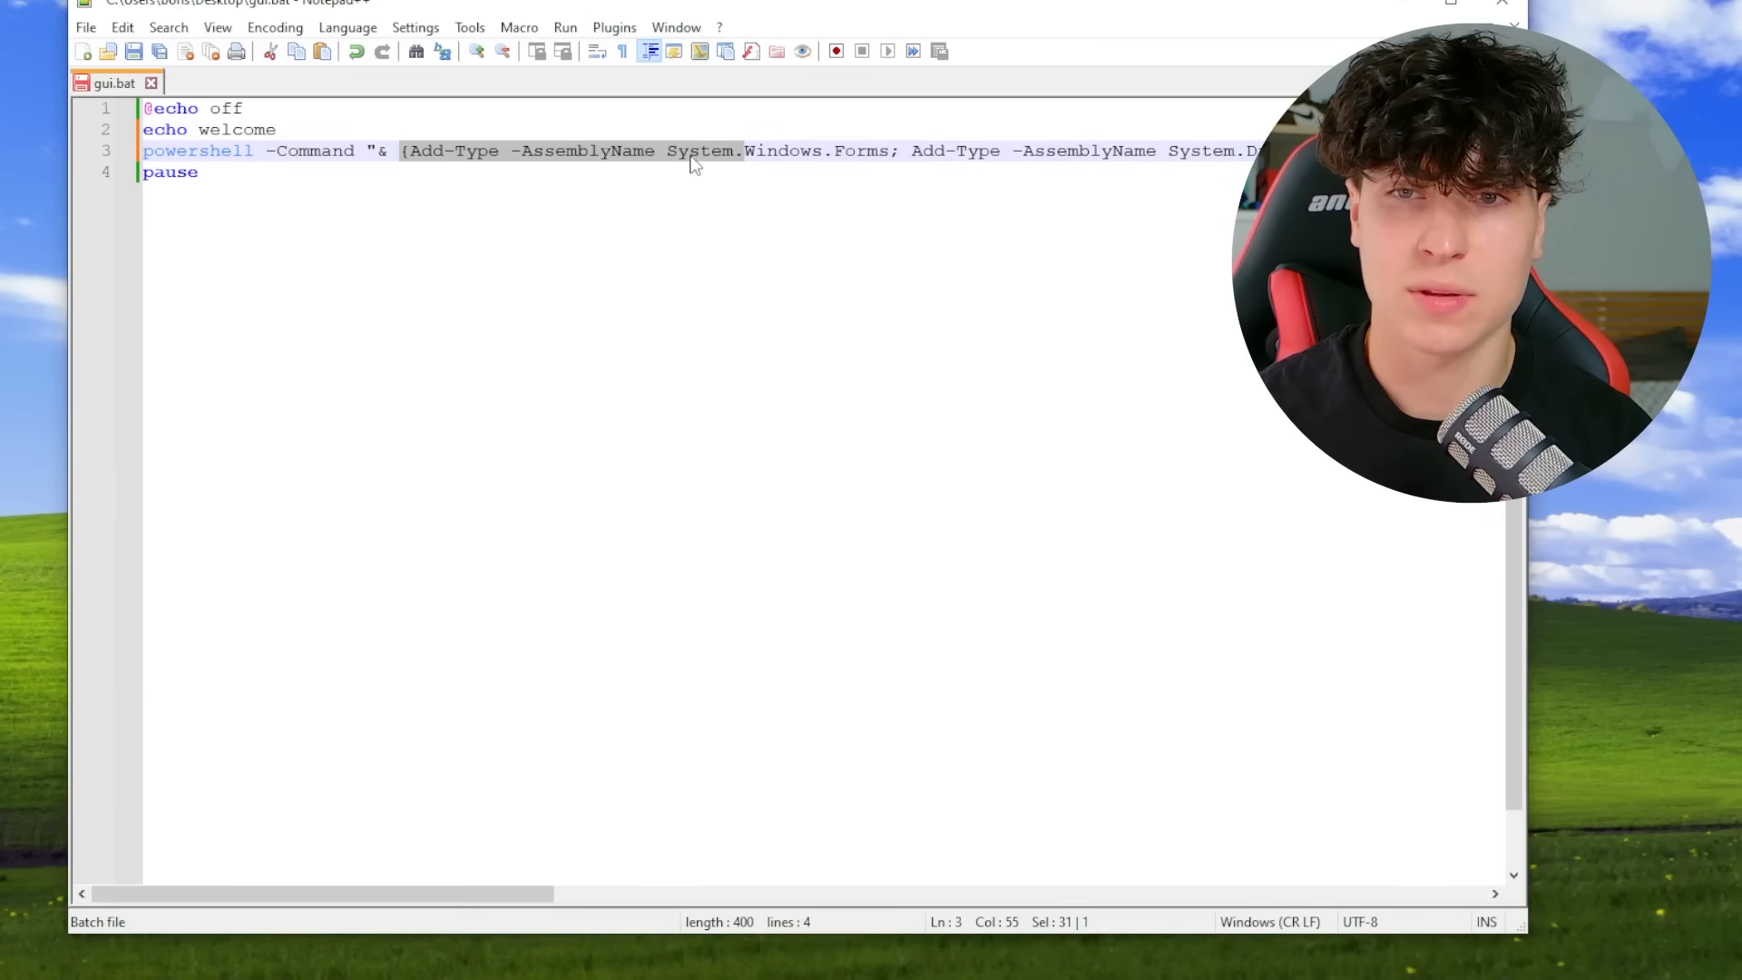
pyautogui.click(662, 150)
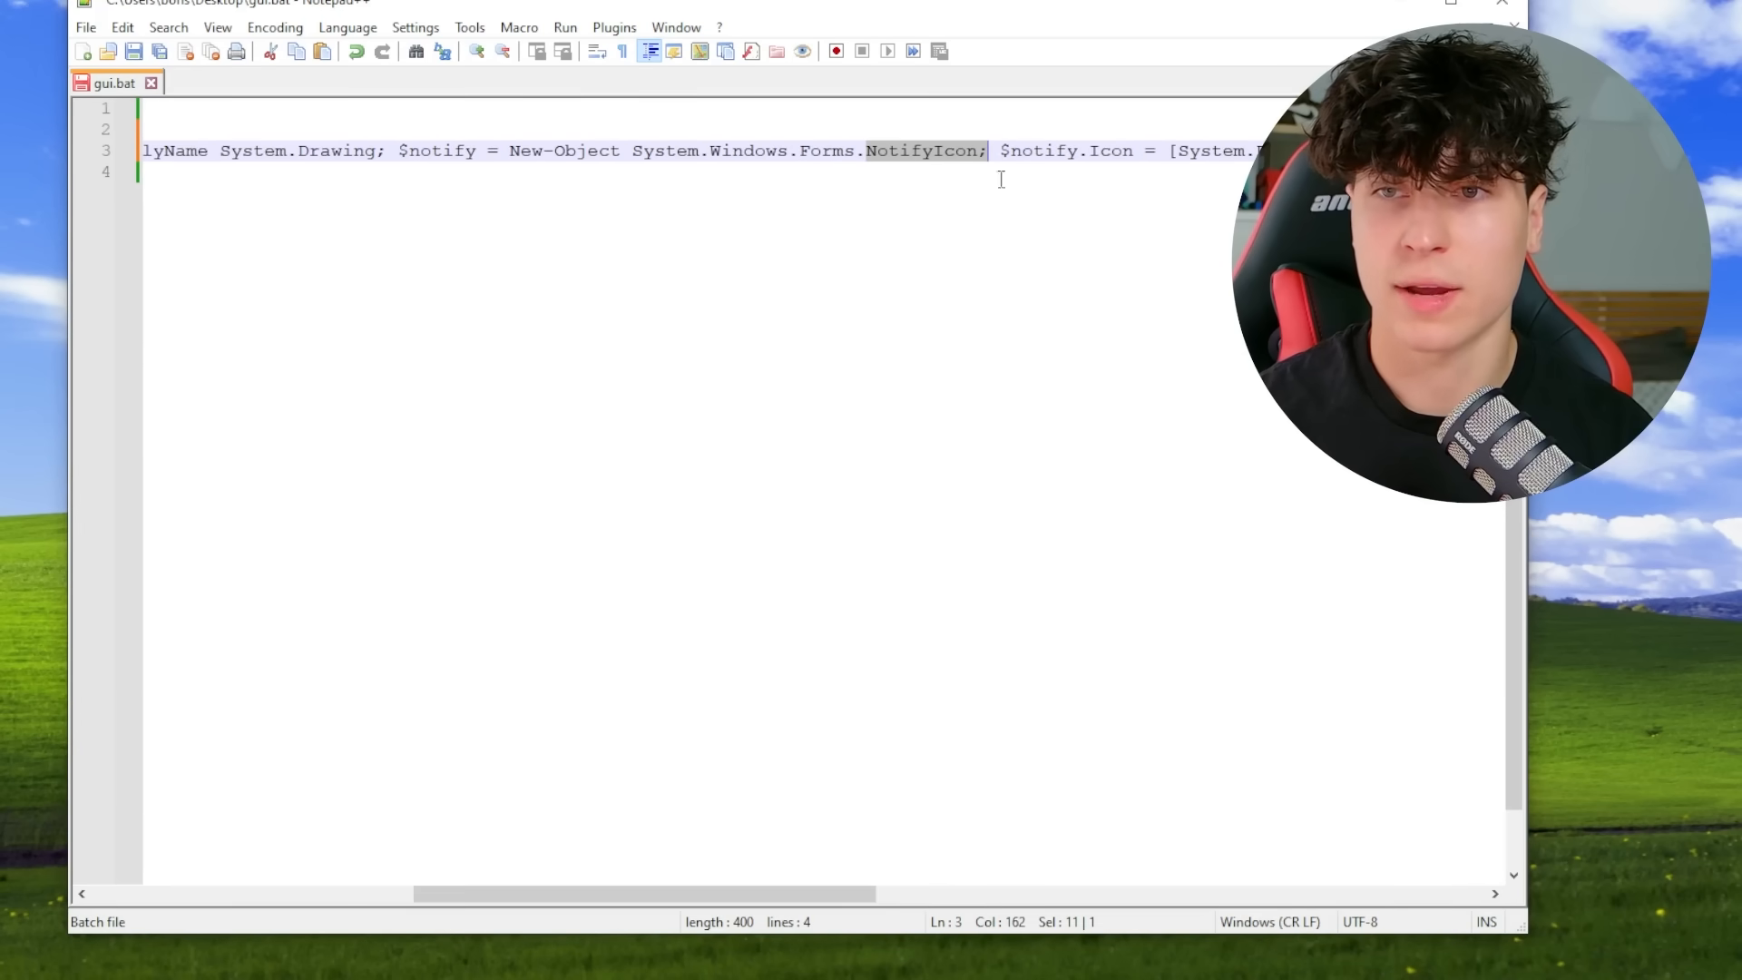
pyautogui.hscroll(3)
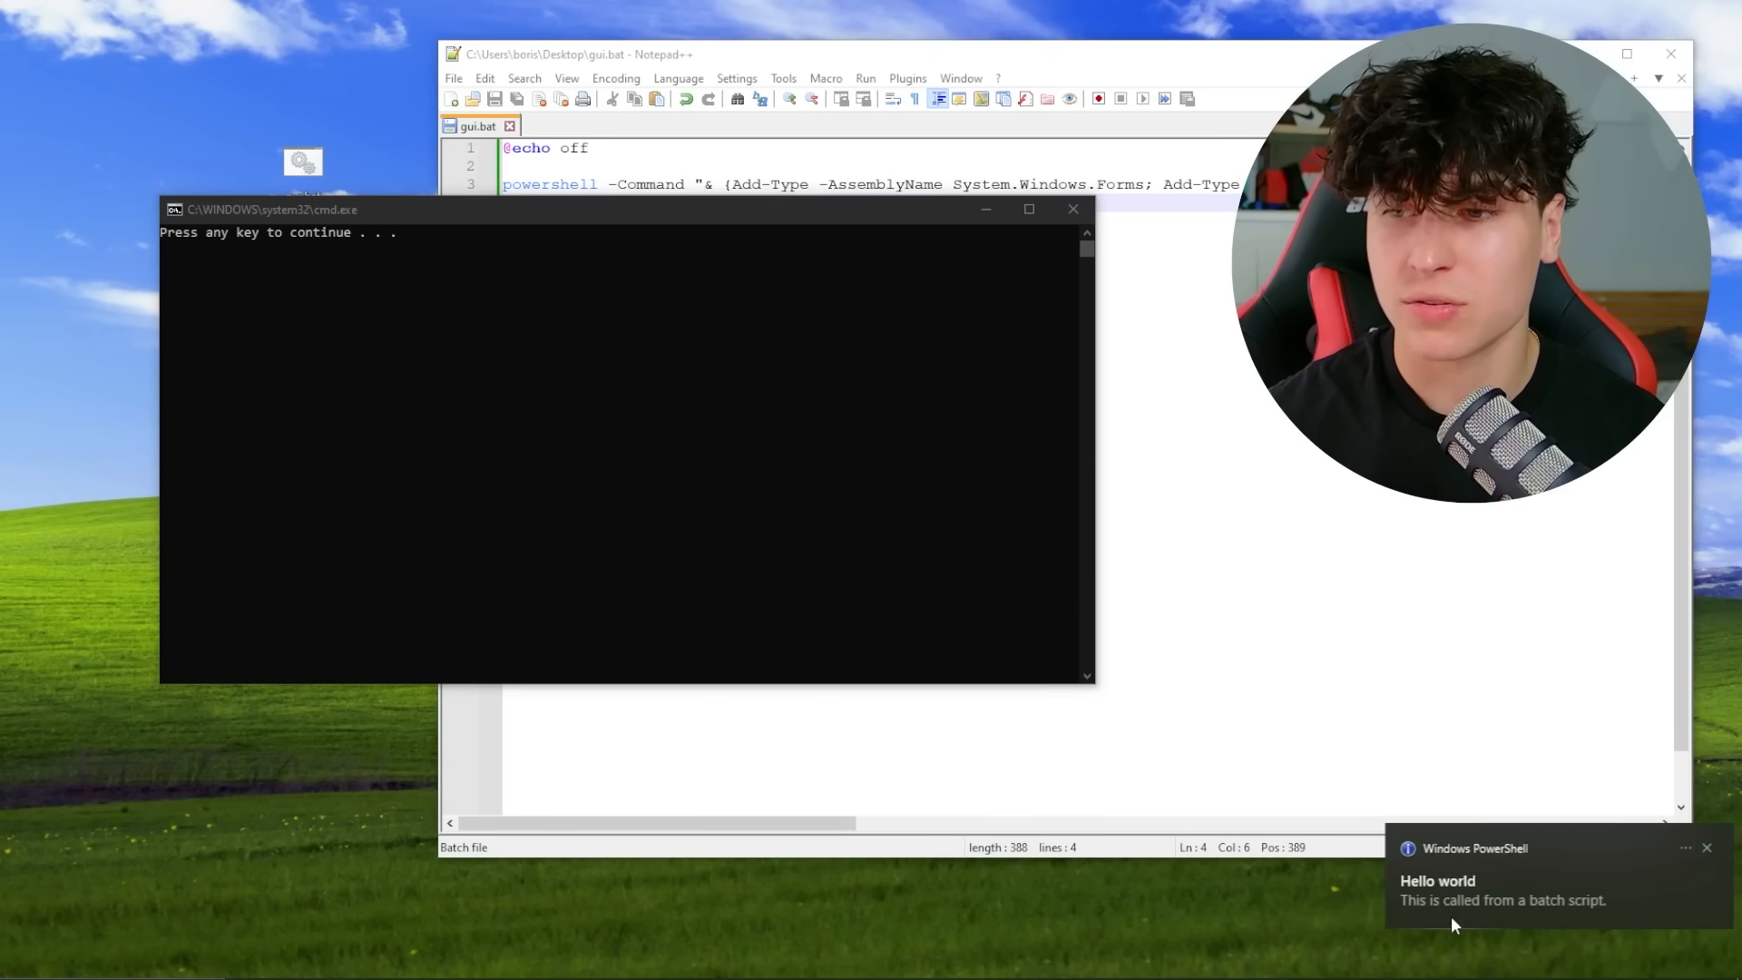
# Run gui.bat to show the 'Hello world' notification, then close the console window
pyautogui.click(556, 444)
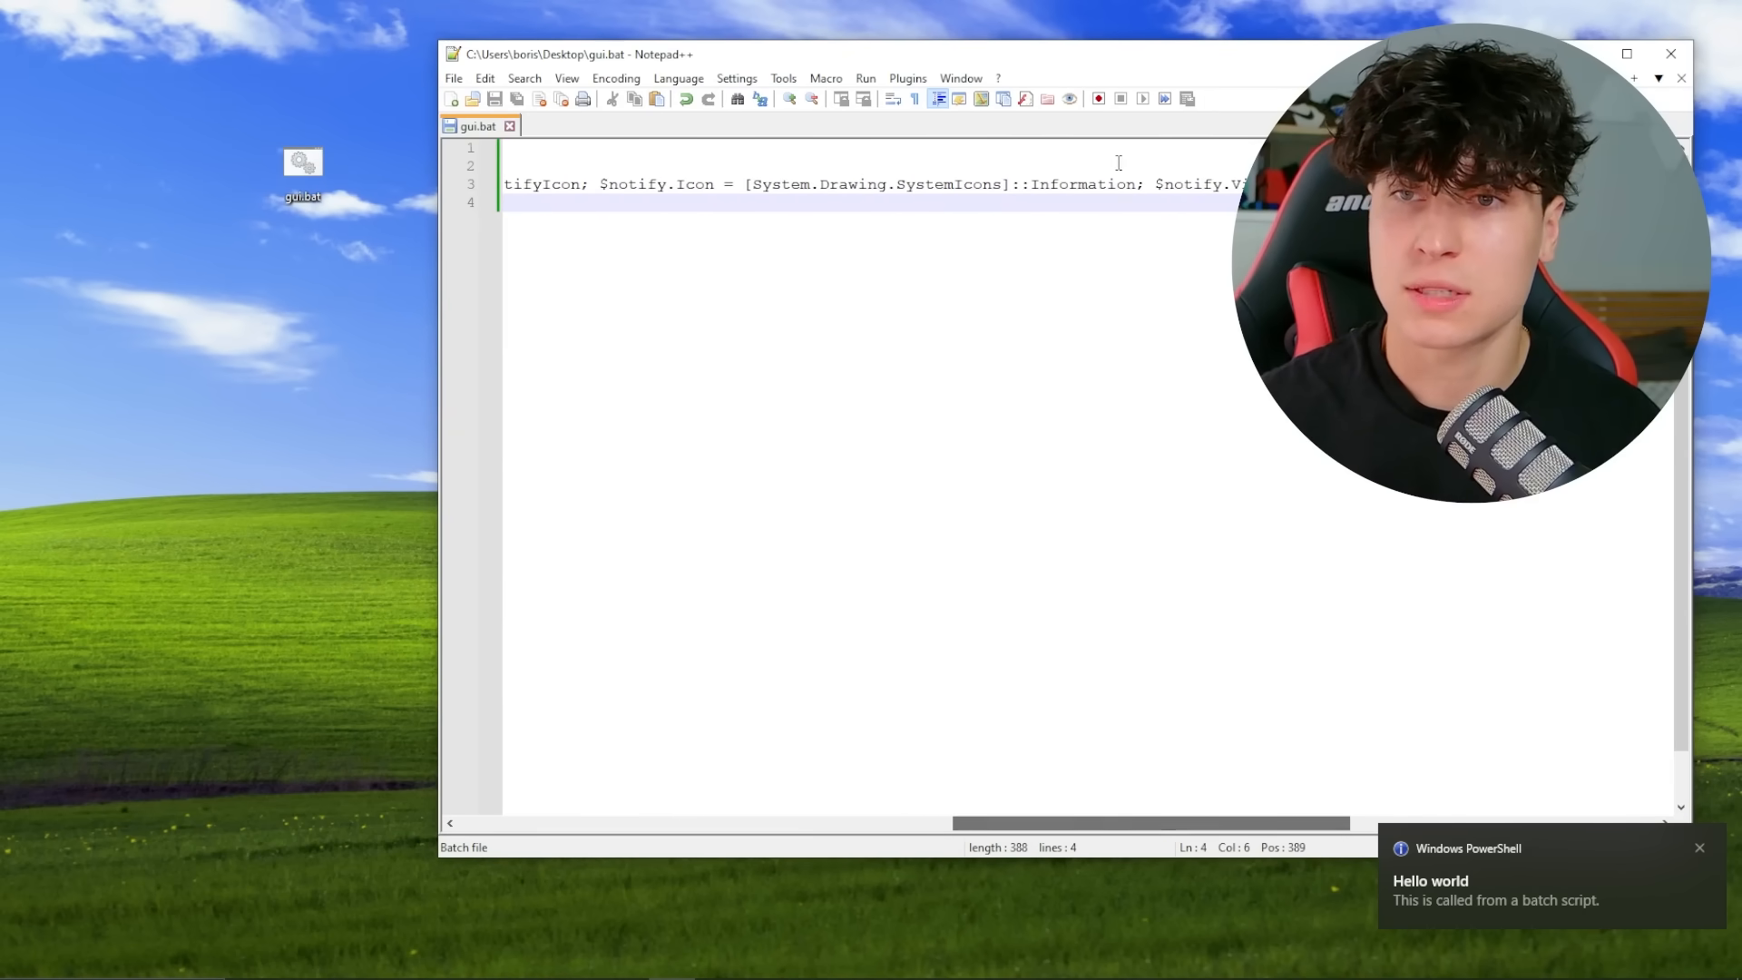
# Set the notification icon to Error with title 'Windows Defender' and text '8 Trojans have been detected!'
pyautogui.doubleClick(1083, 183)
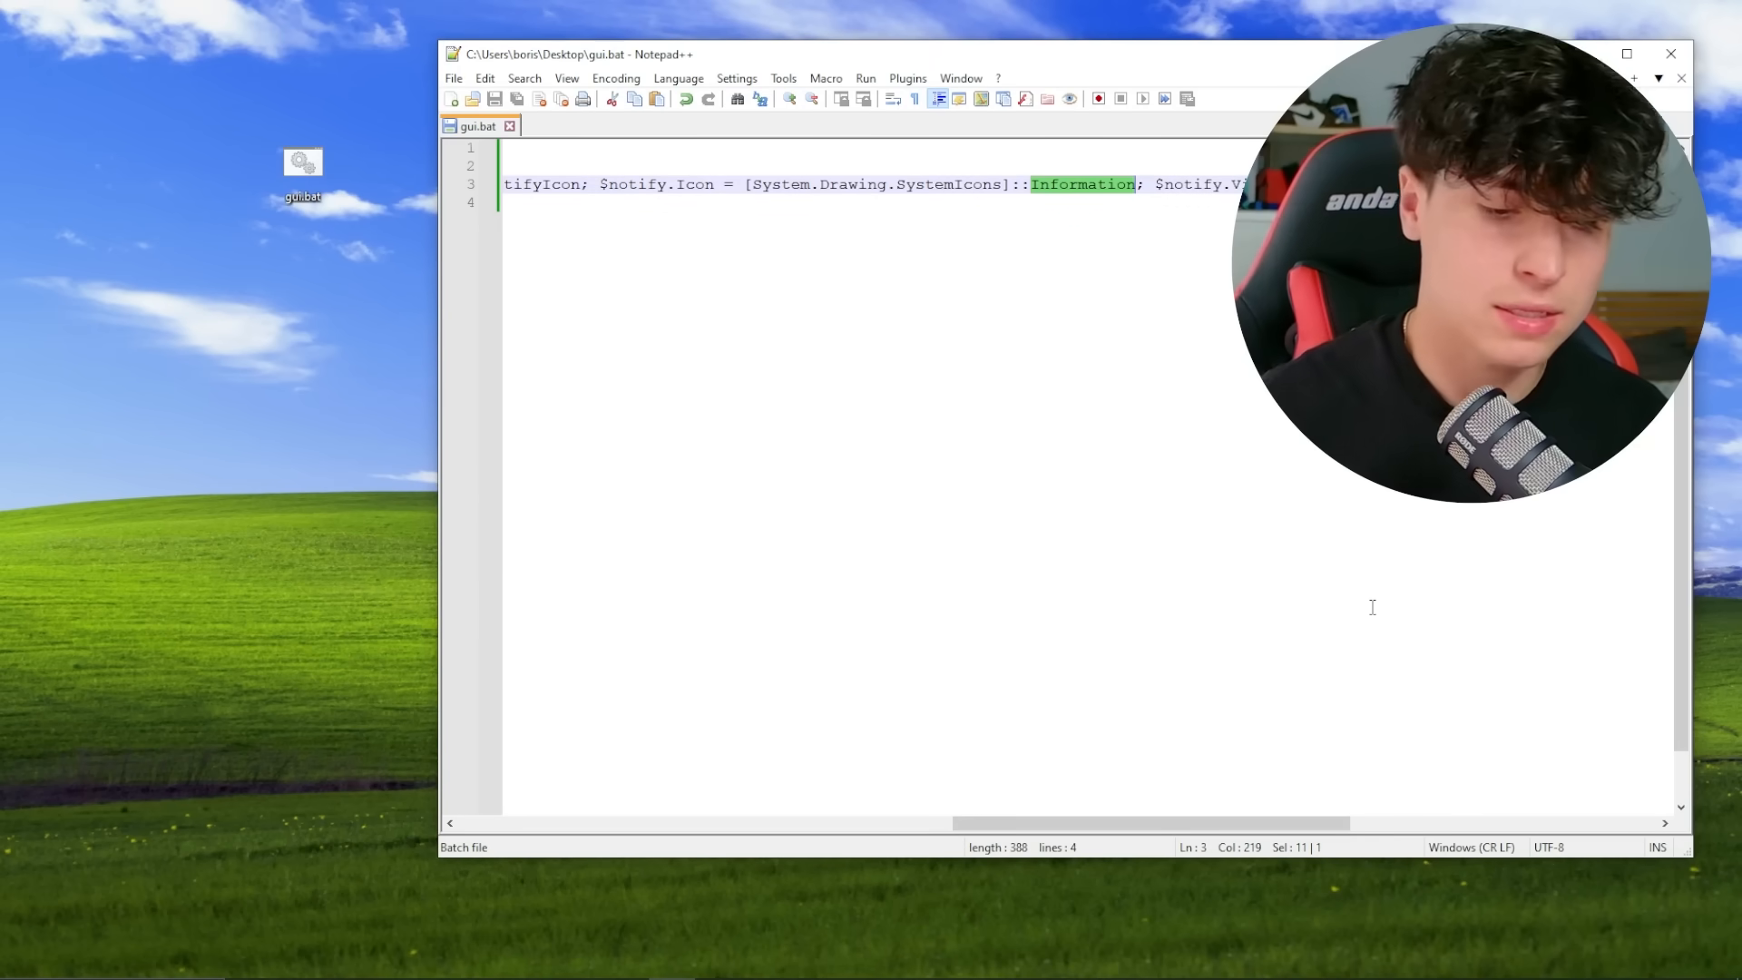
pyautogui.write('Error')
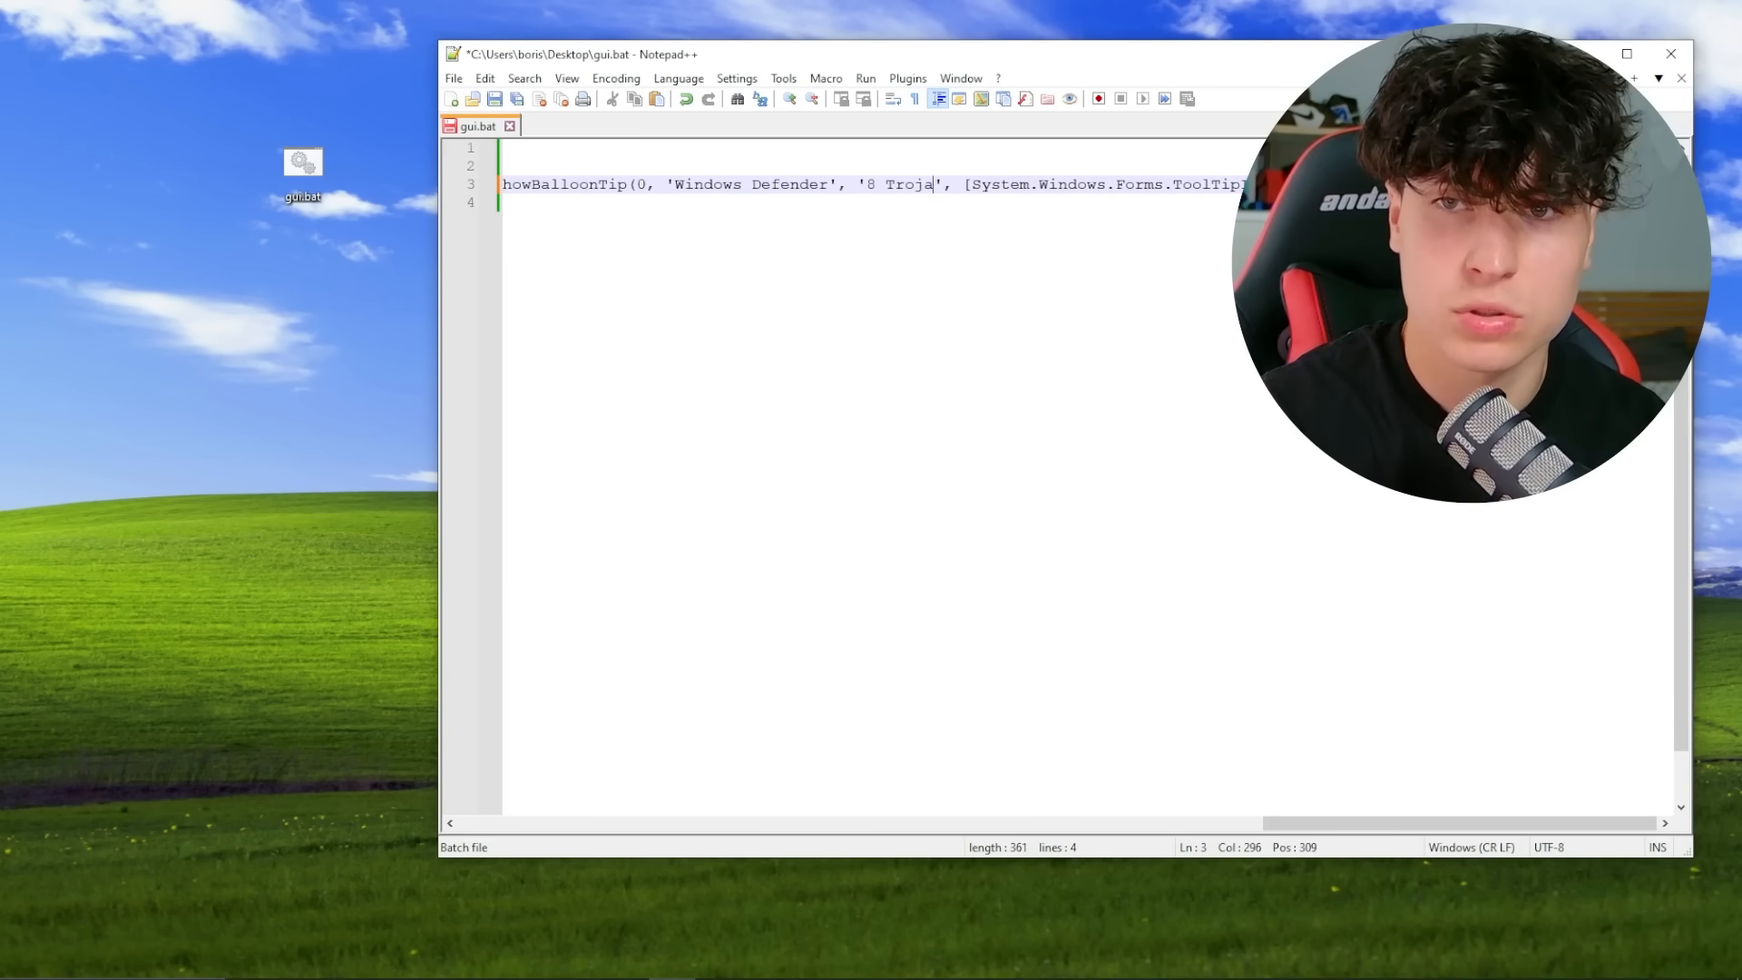
pyautogui.write('ns have been dete')
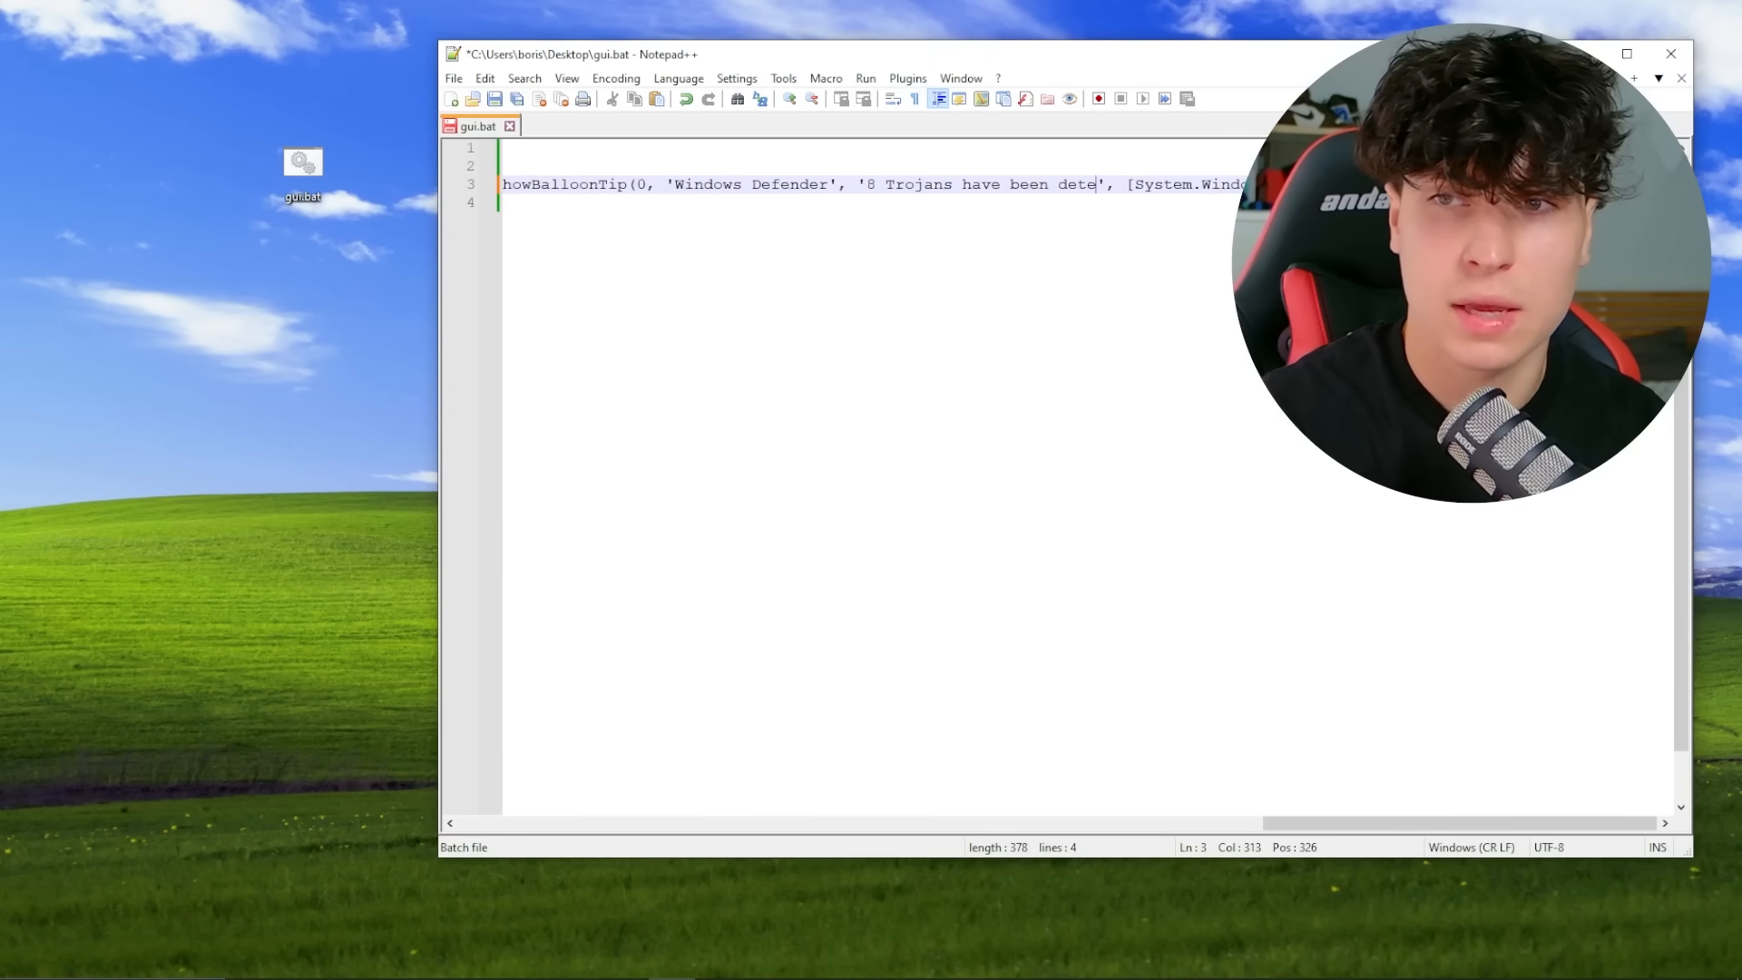
pyautogui.write('cted!')
pyautogui.click(874, 165)
pyautogui.write('echo')
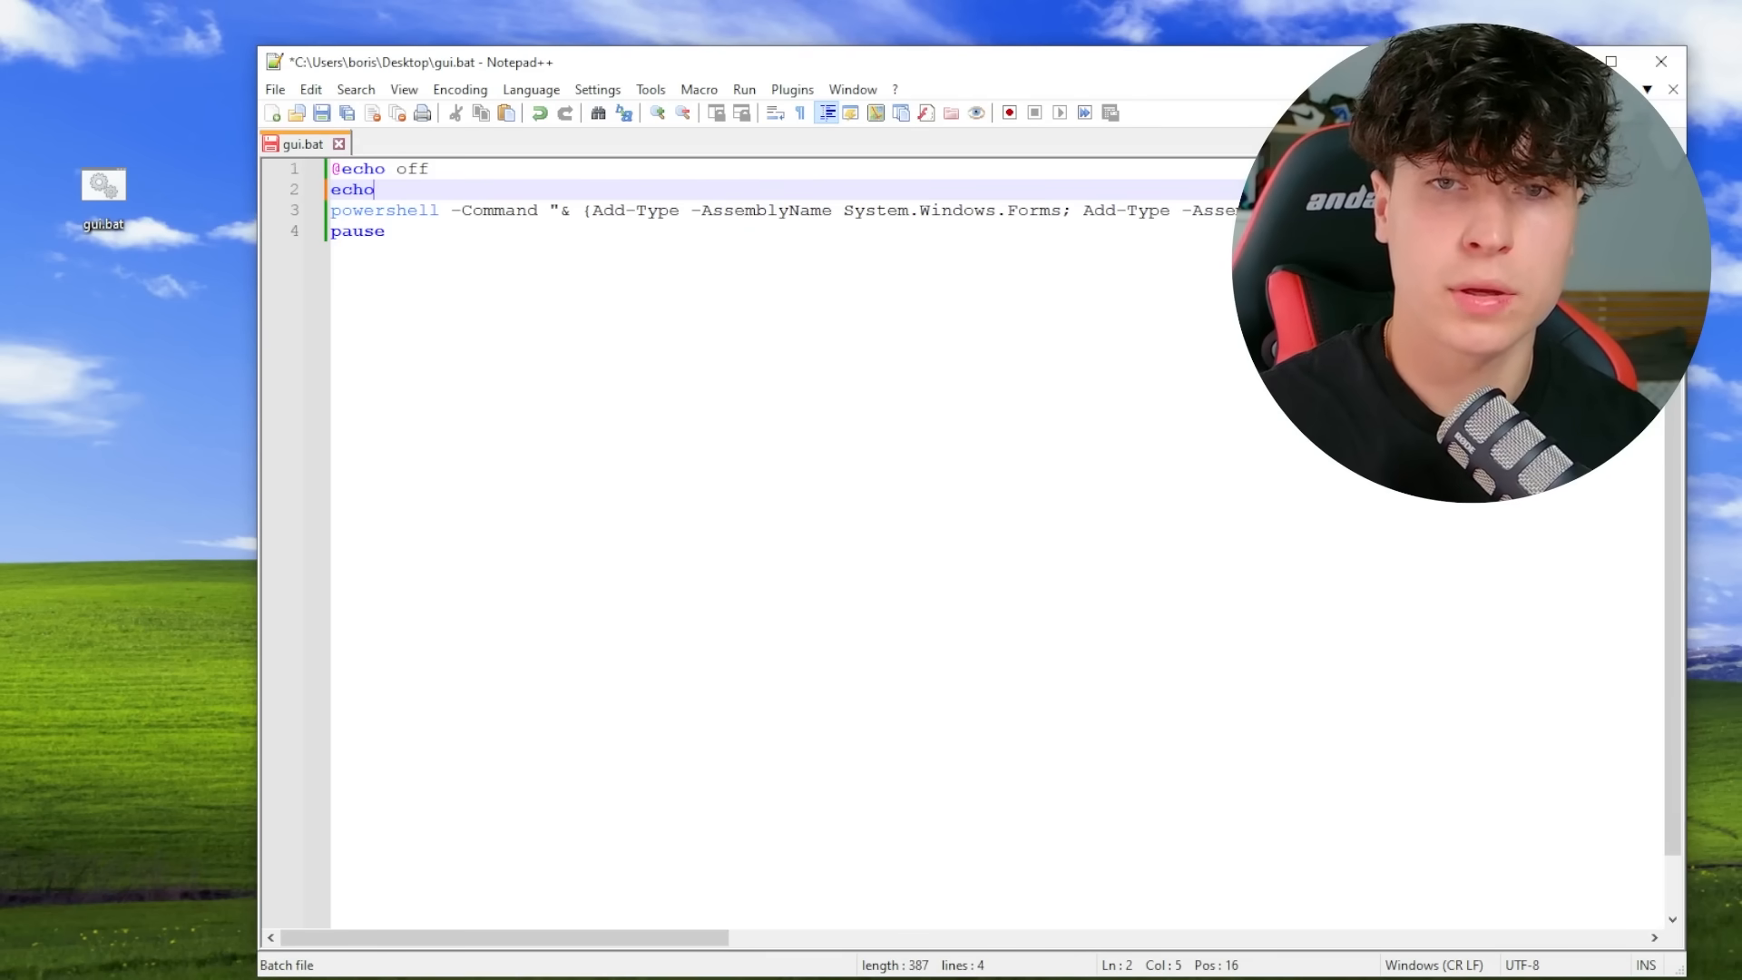
# Add menu echo lines with a Notification option and a set /p input prompt
pyautogui.write('.')
pyautogui.write('echo 1)')
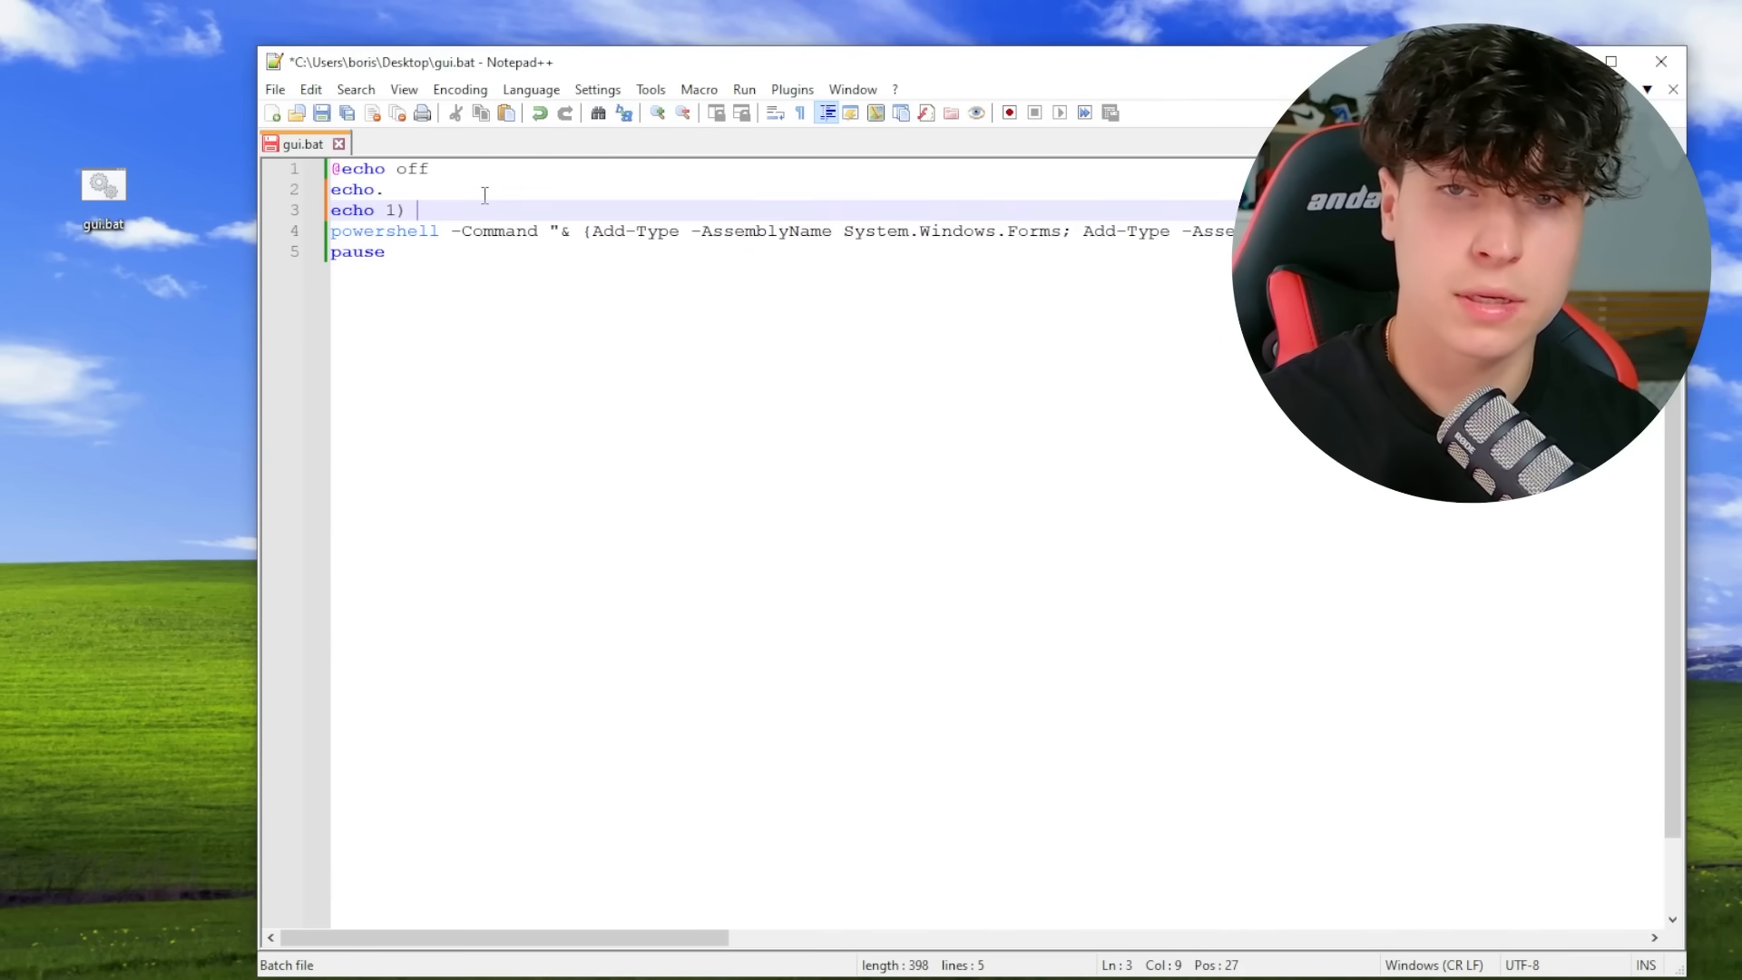
pyautogui.write('Notificat')
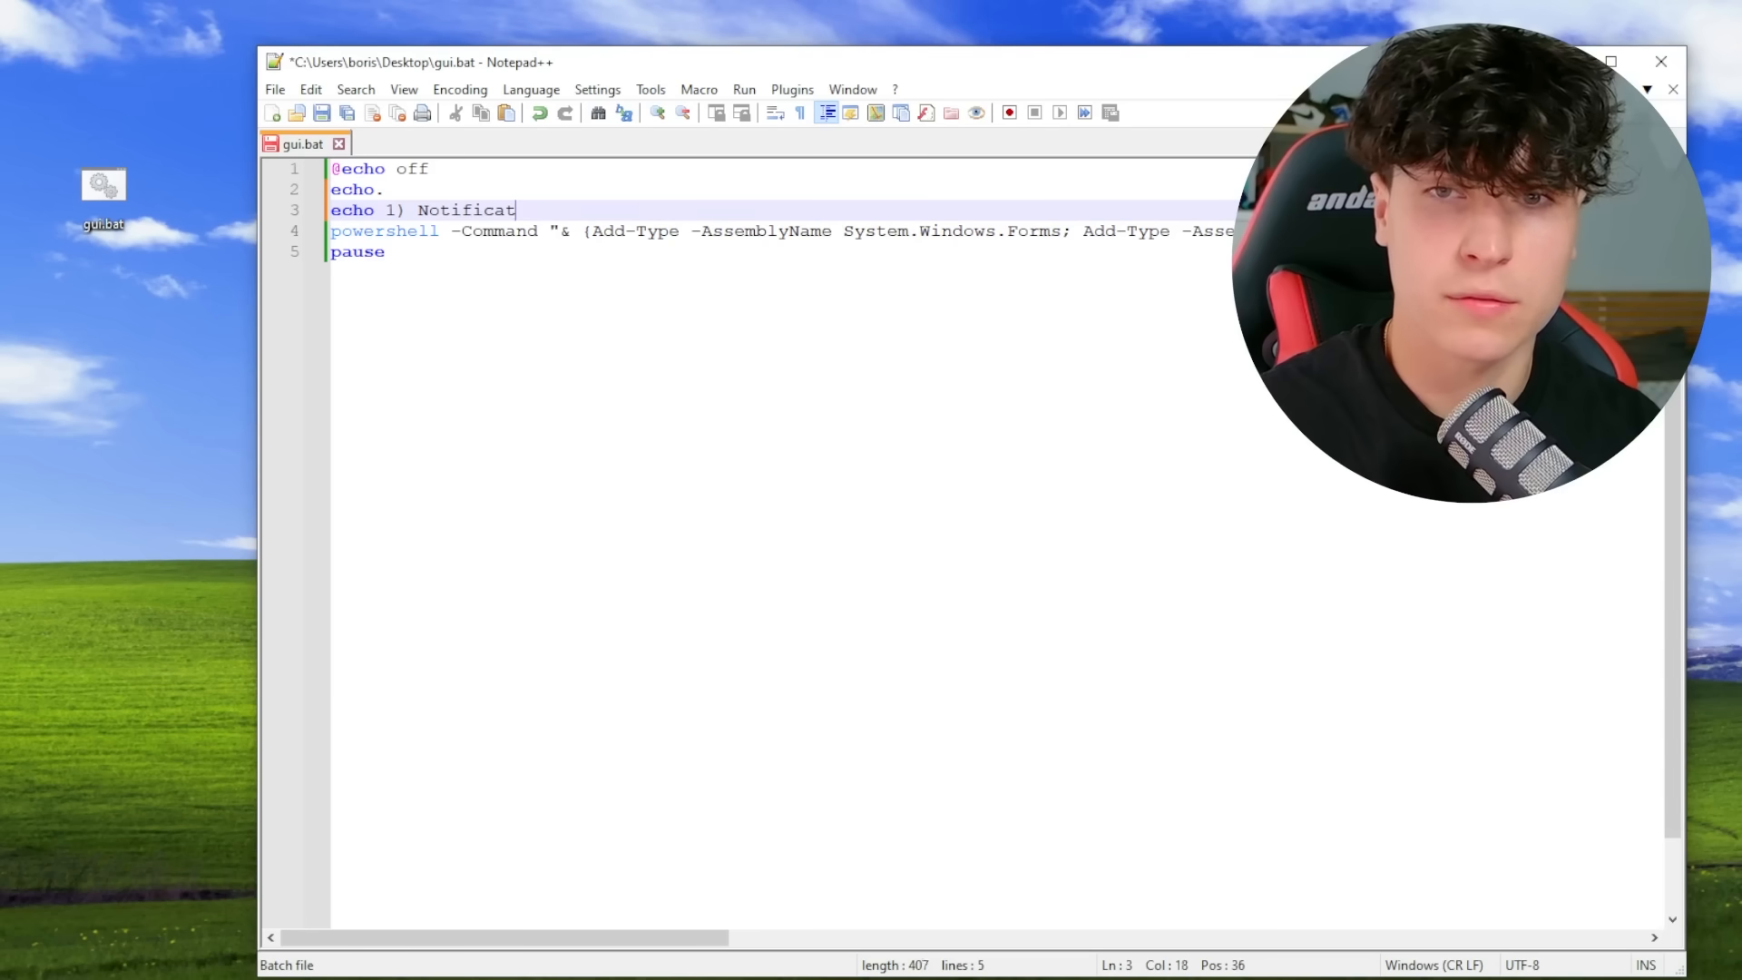
pyautogui.write('ion')
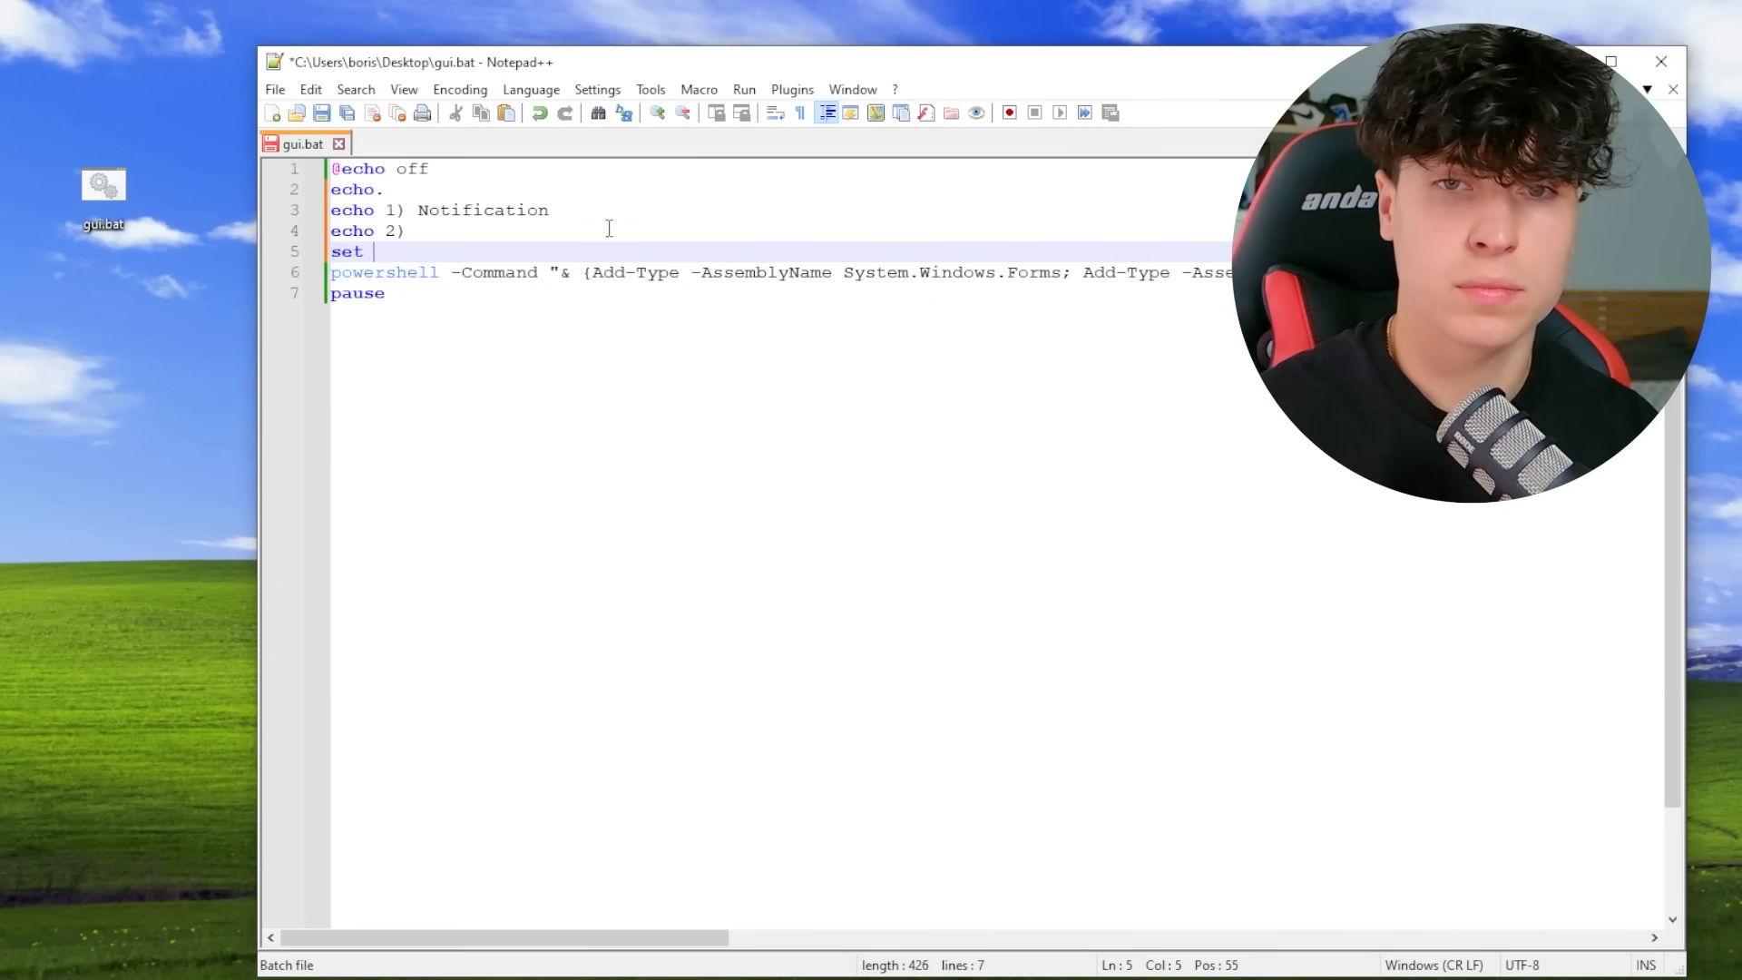
pyautogui.write('/p input-')
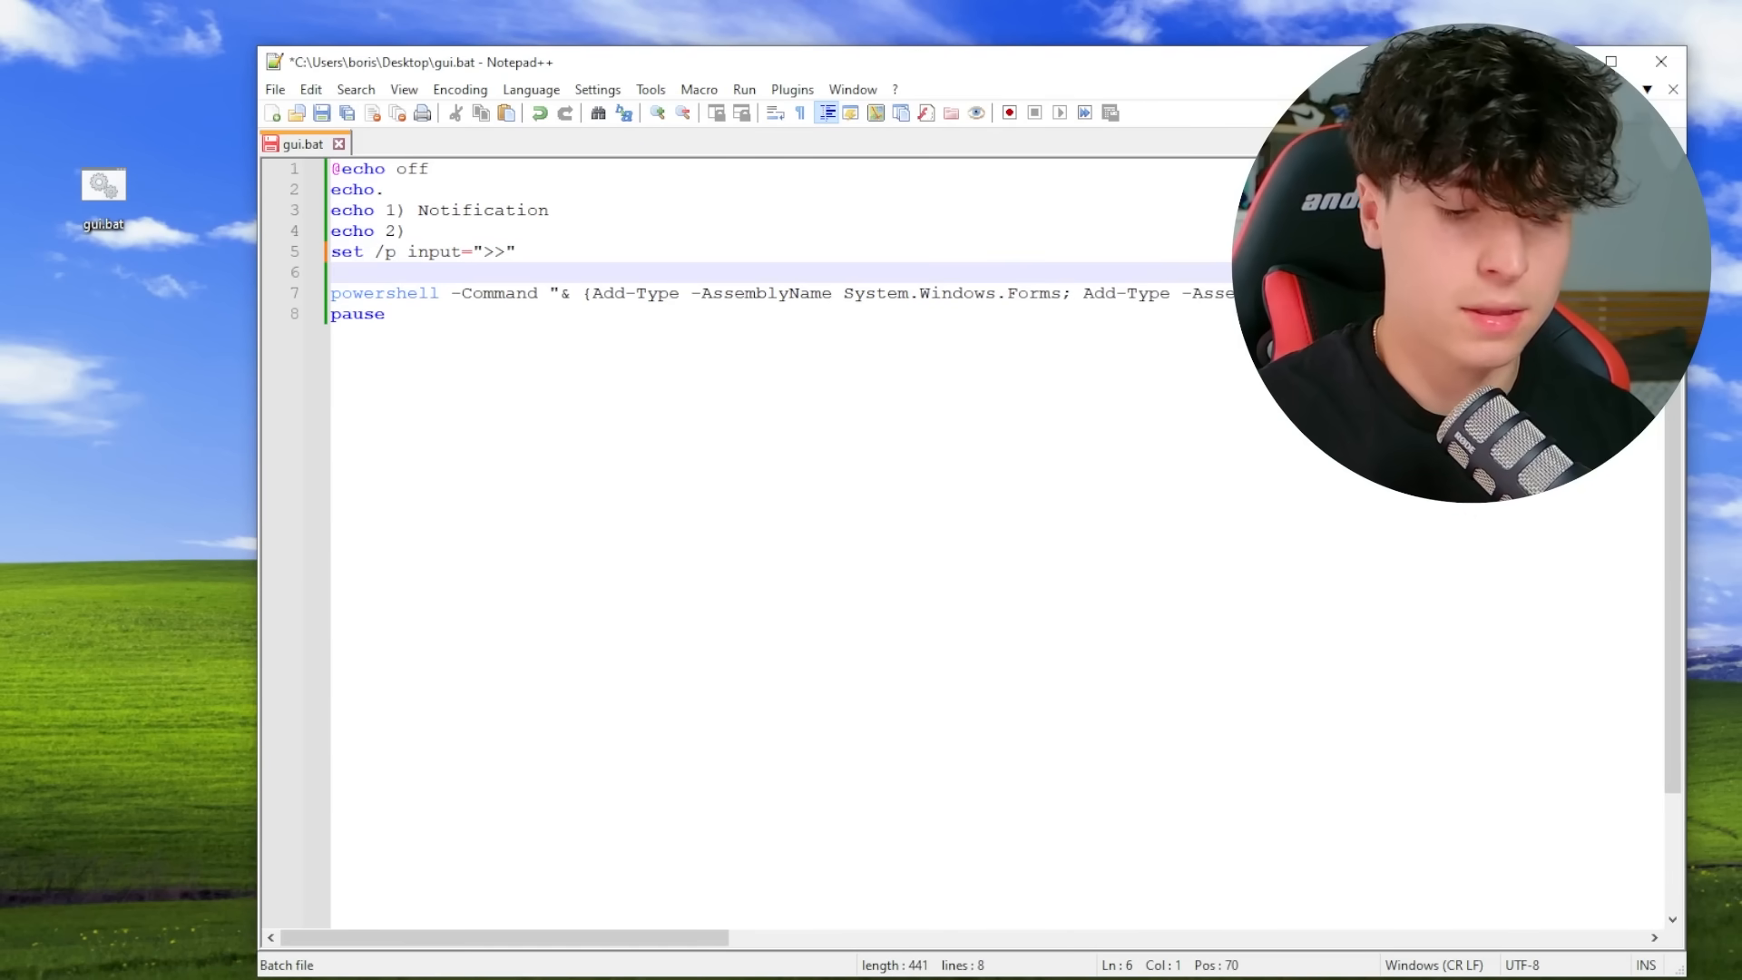
# Add 'if %input% EQU 1 goto :noti' and a noti section starting with cls
pyautogui.write('if %input% EQU')
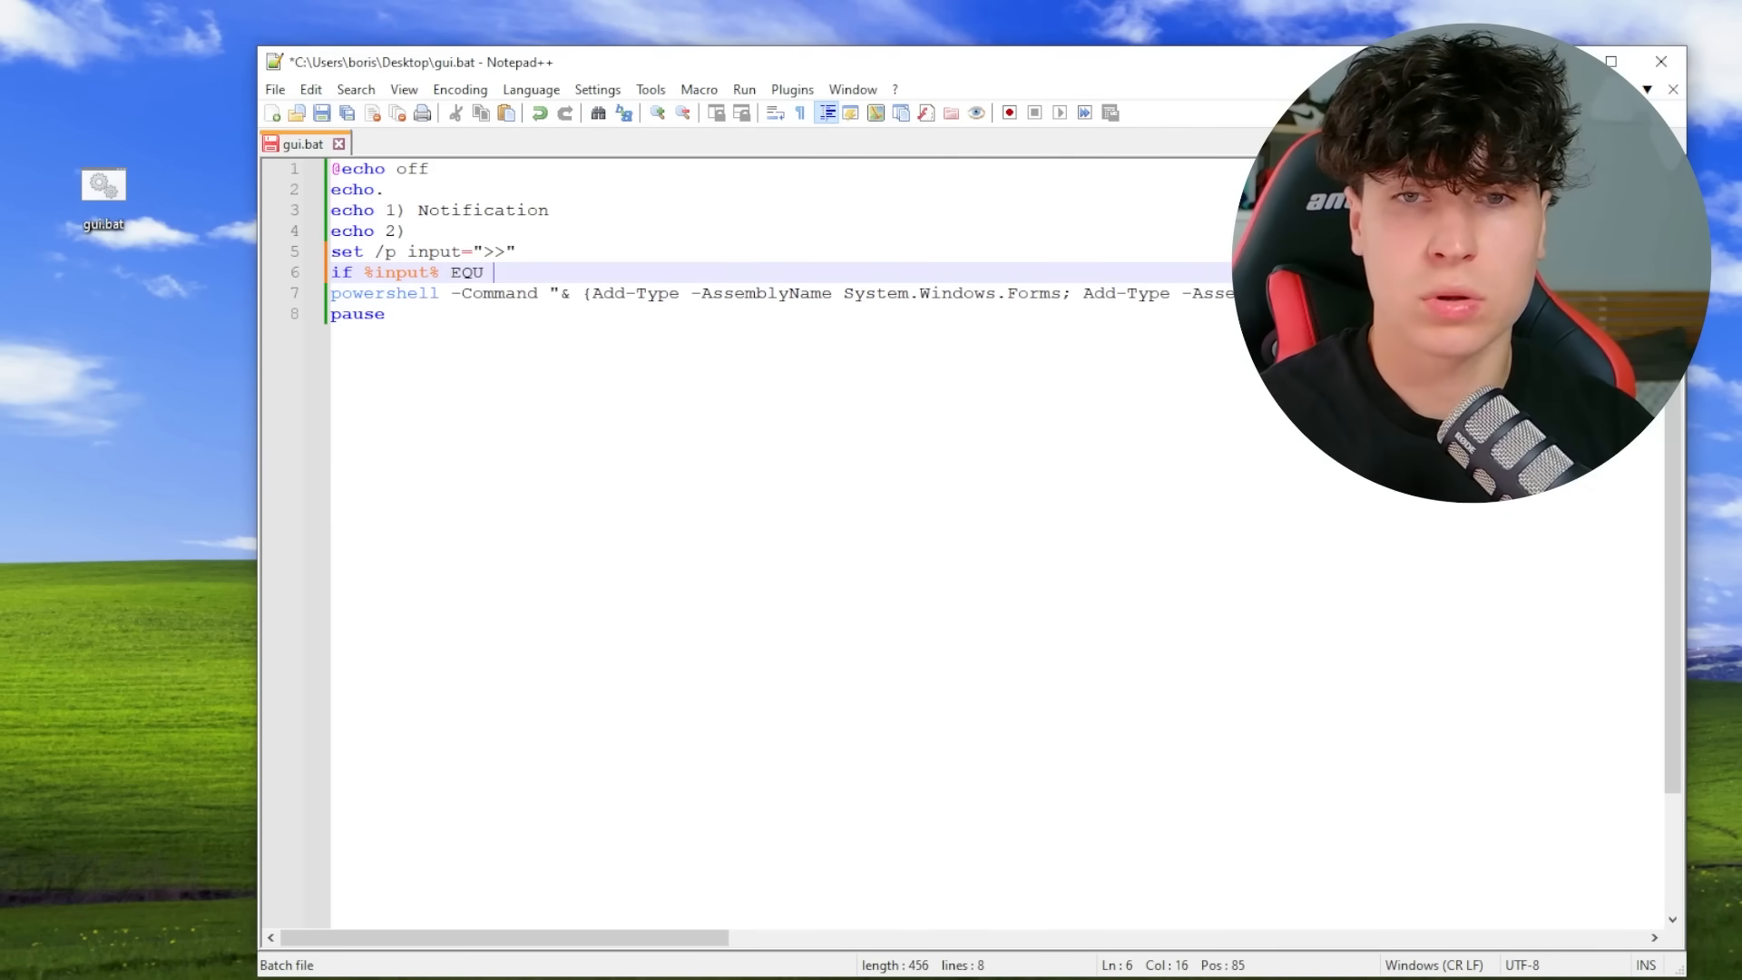
pyautogui.write('1 goto :')
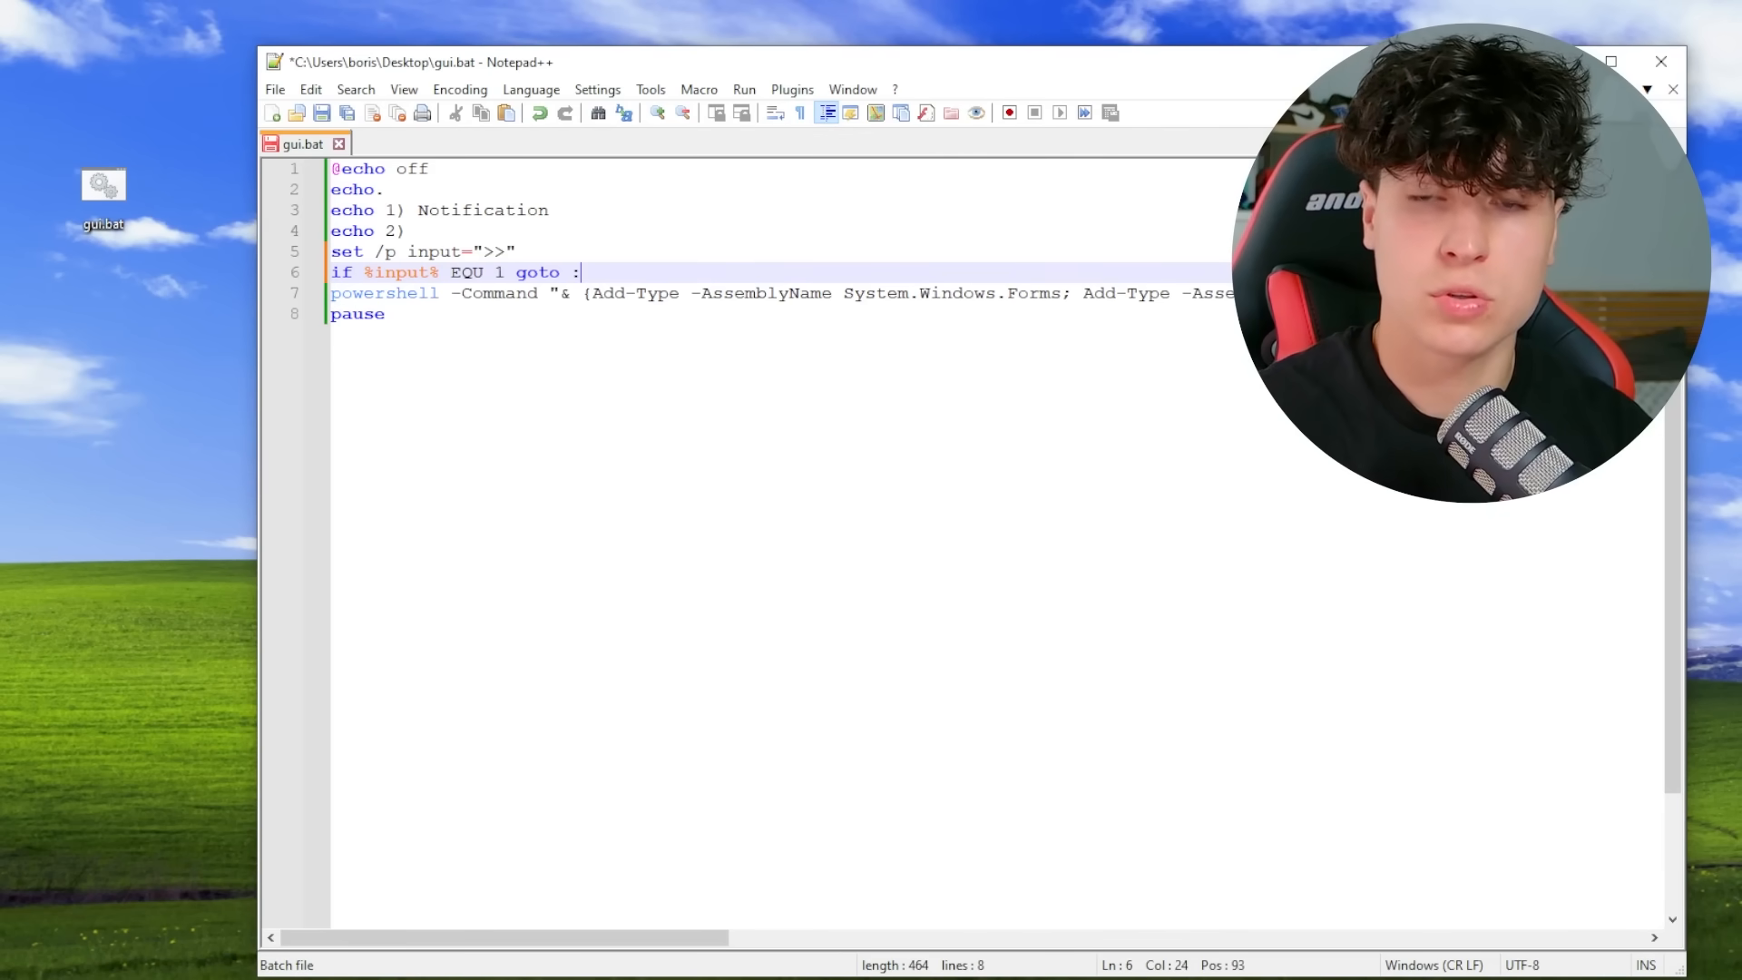
pyautogui.write('noti')
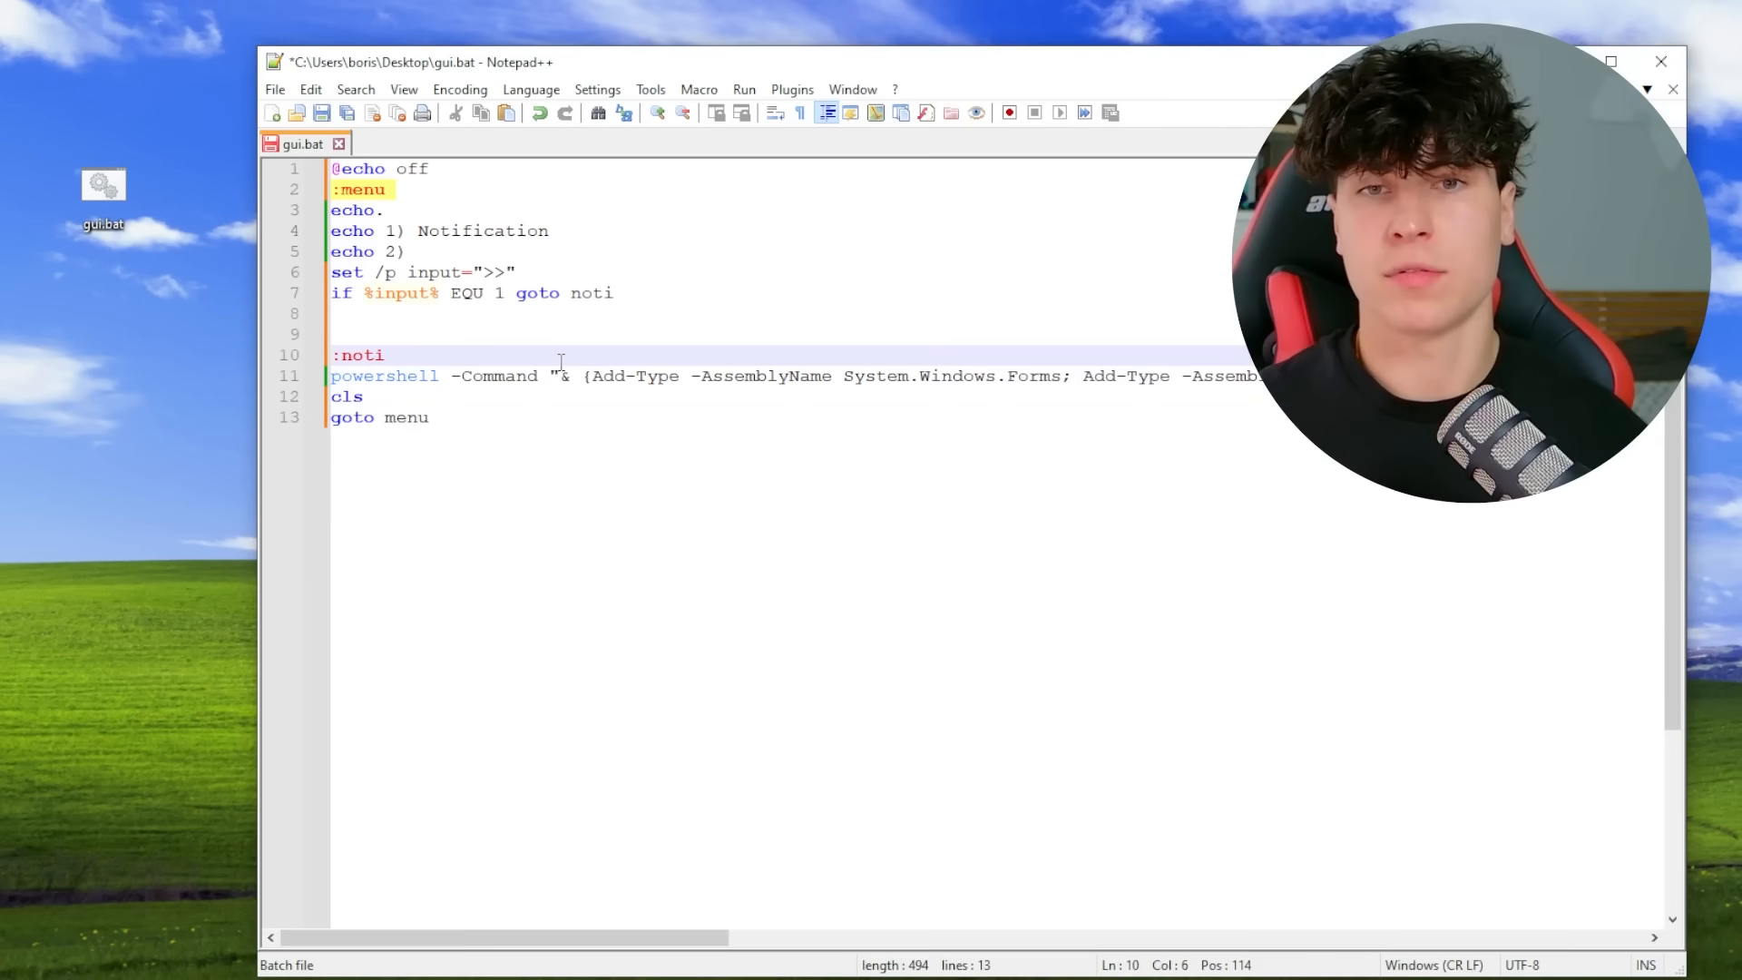
pyautogui.write('cls')
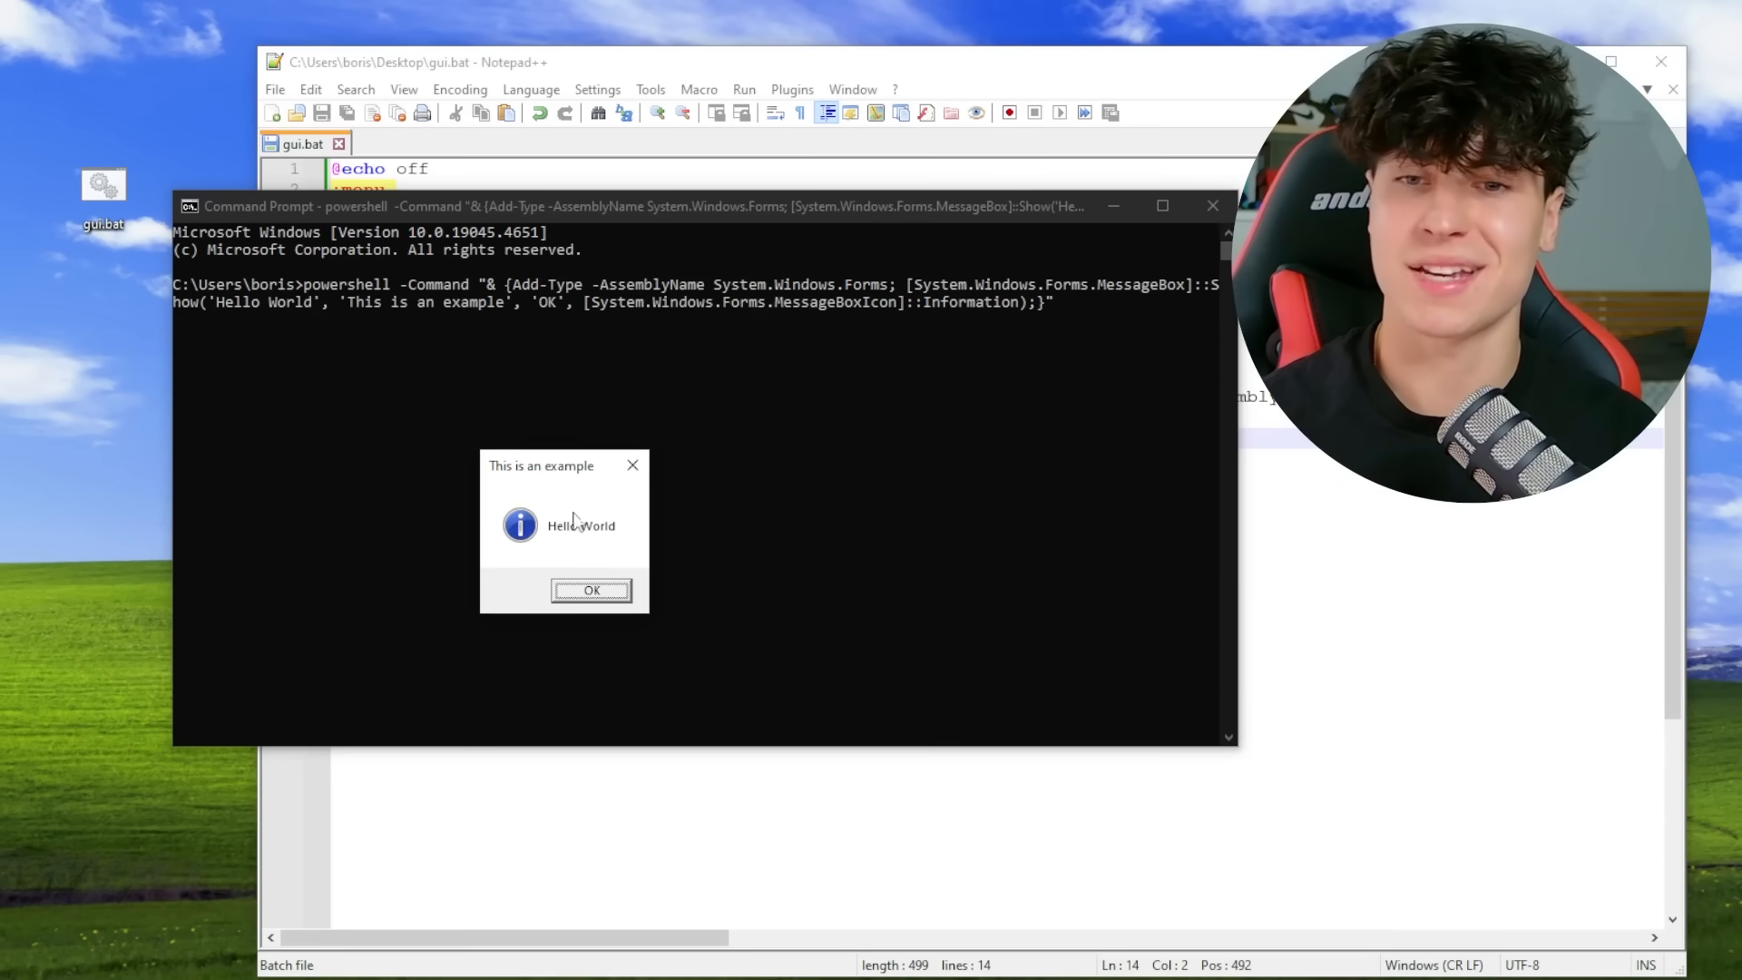
# Test PowerShell 'Hello World' message boxes in cmd, then inspect the invalid Cancel button value
pyautogui.click(590, 590)
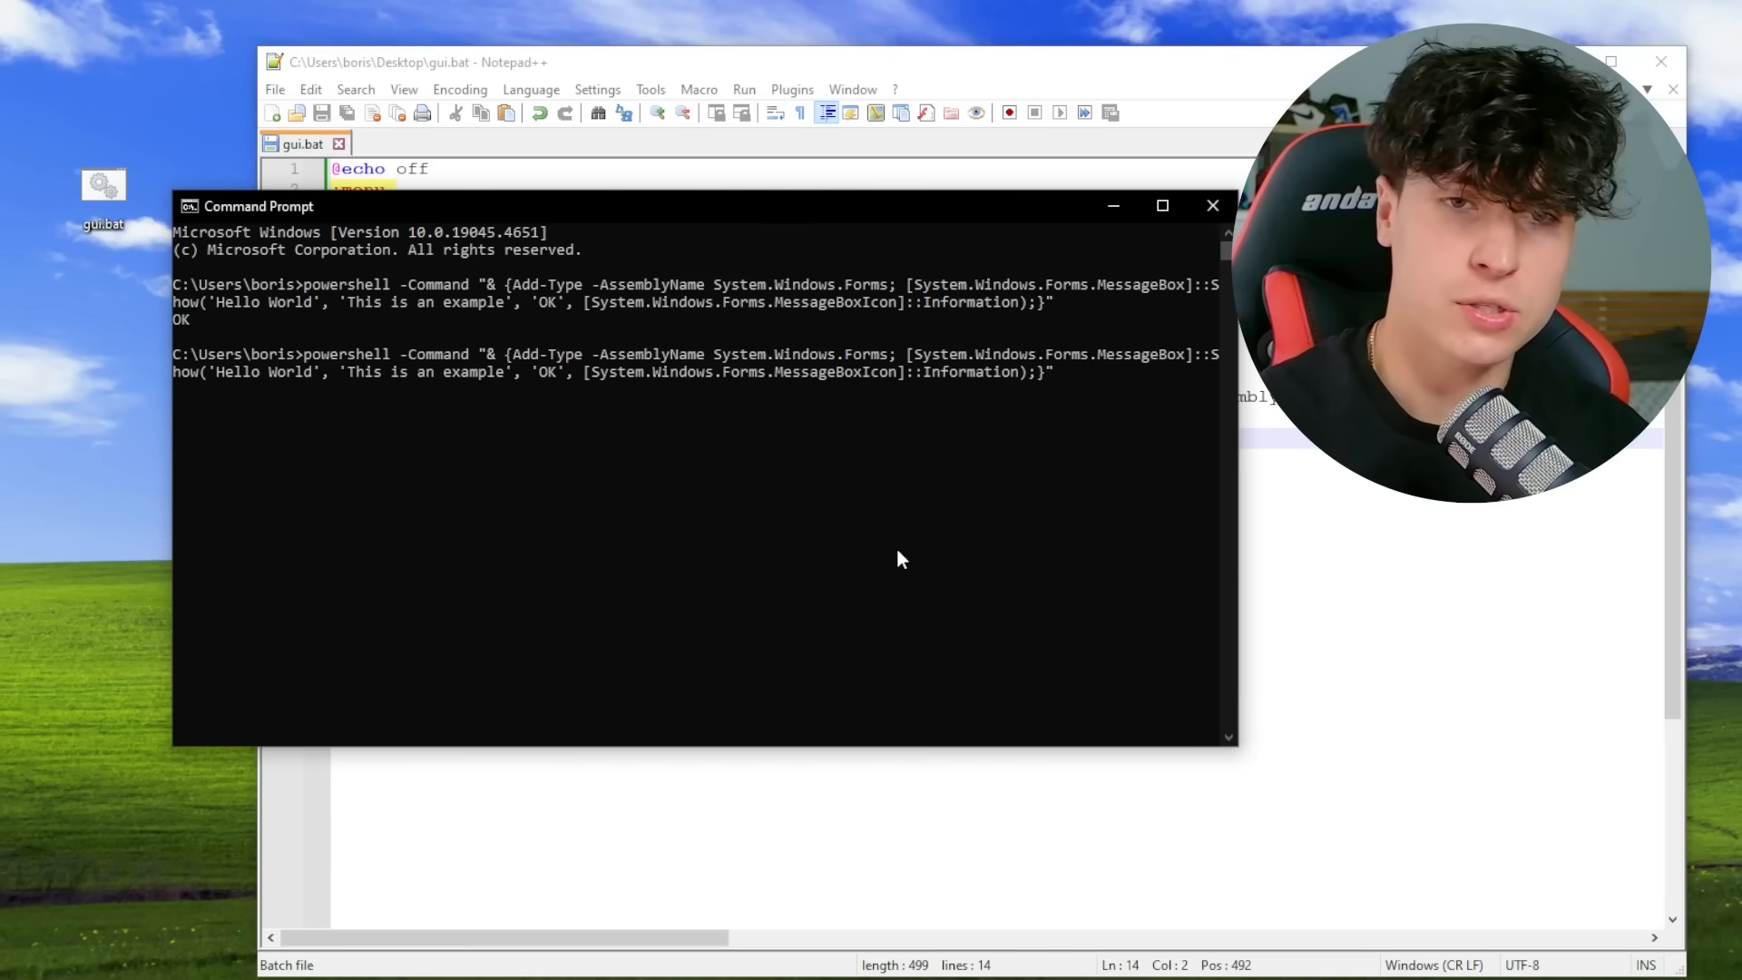
pyautogui.press('Return')
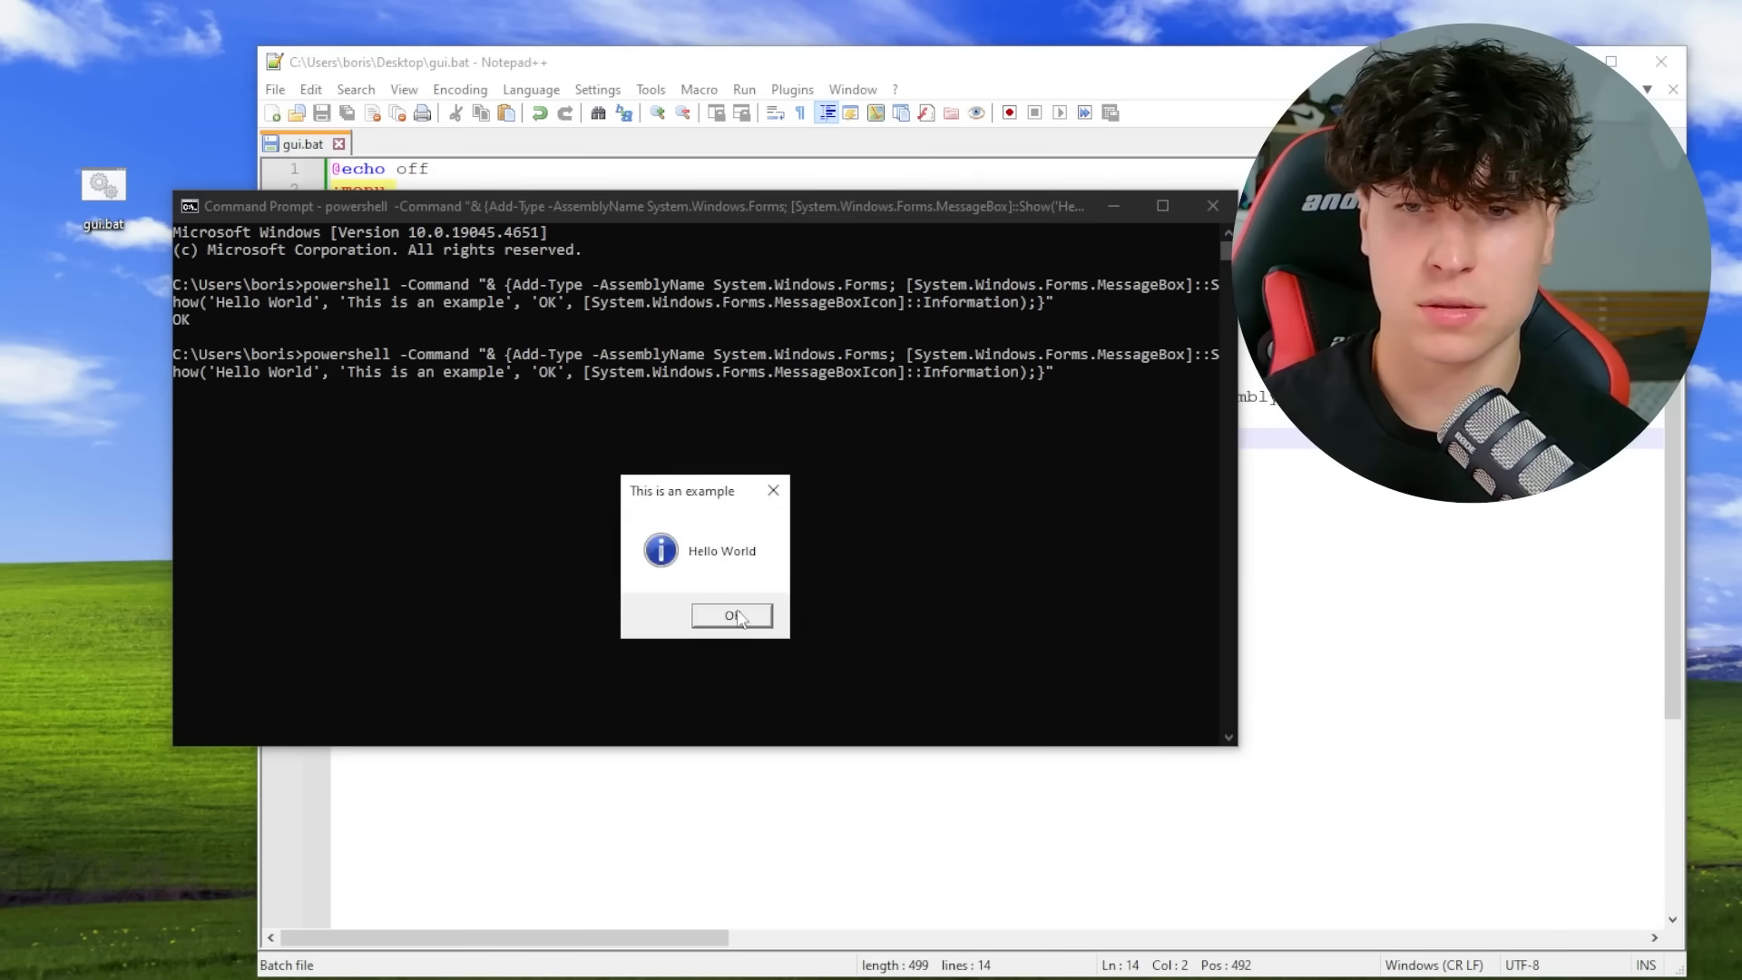
pyautogui.click(732, 615)
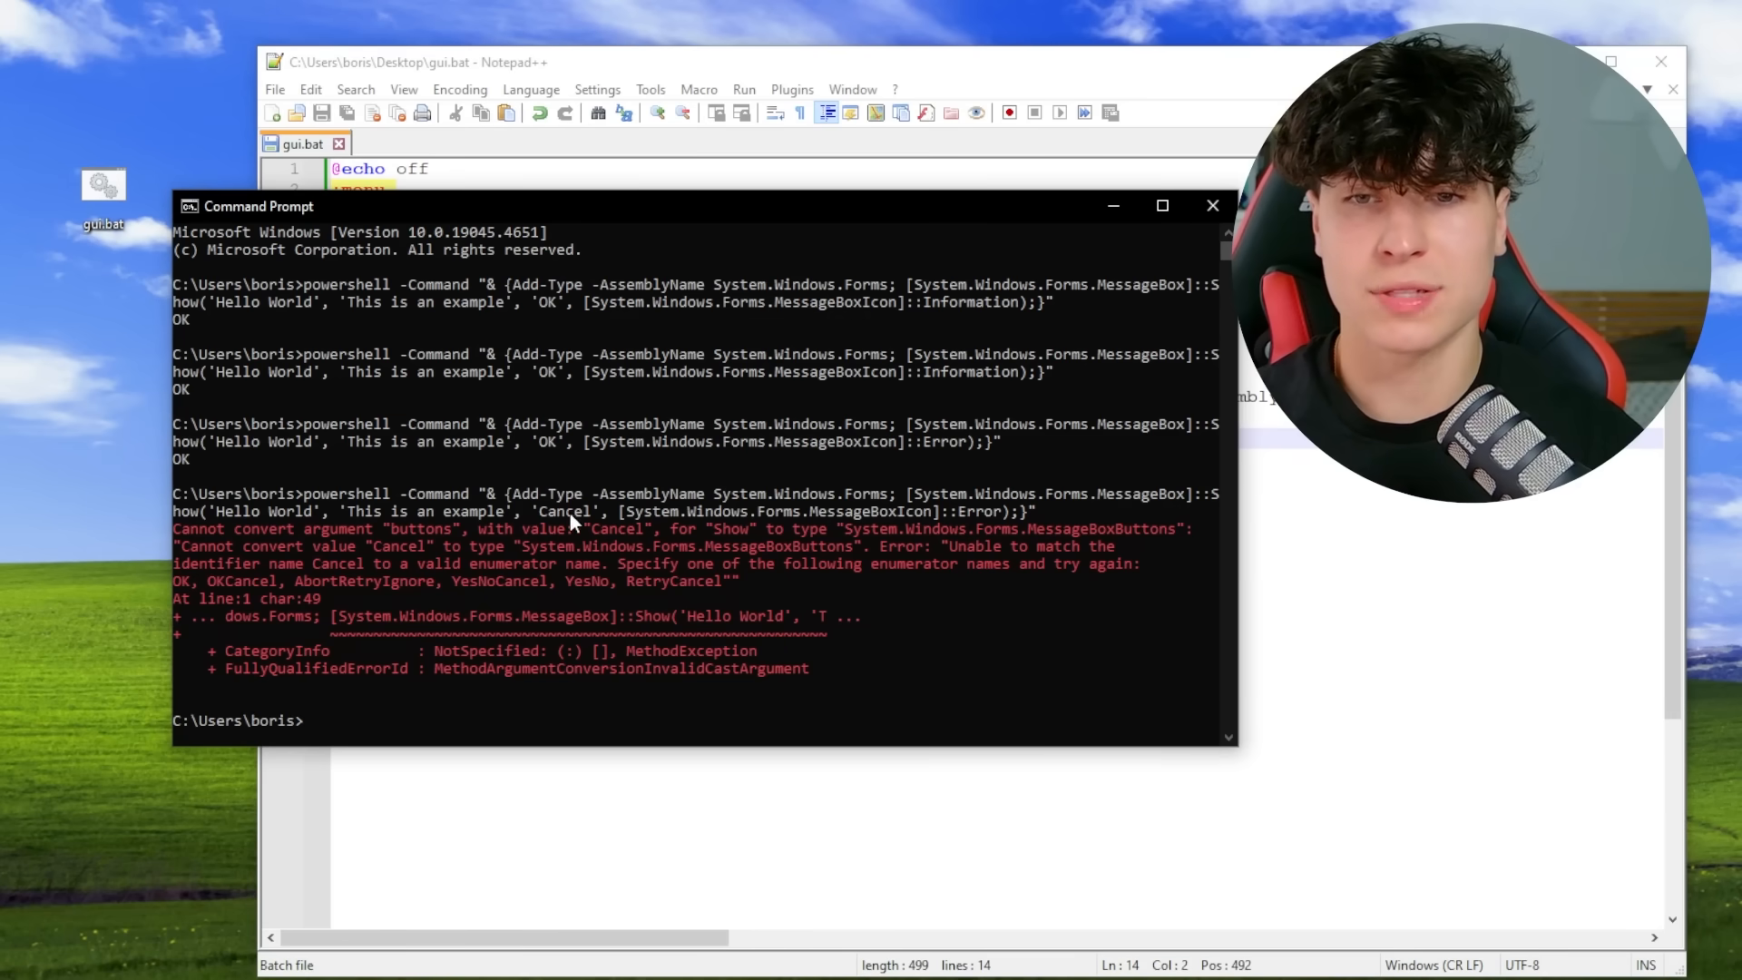
pyautogui.doubleClick(566, 511)
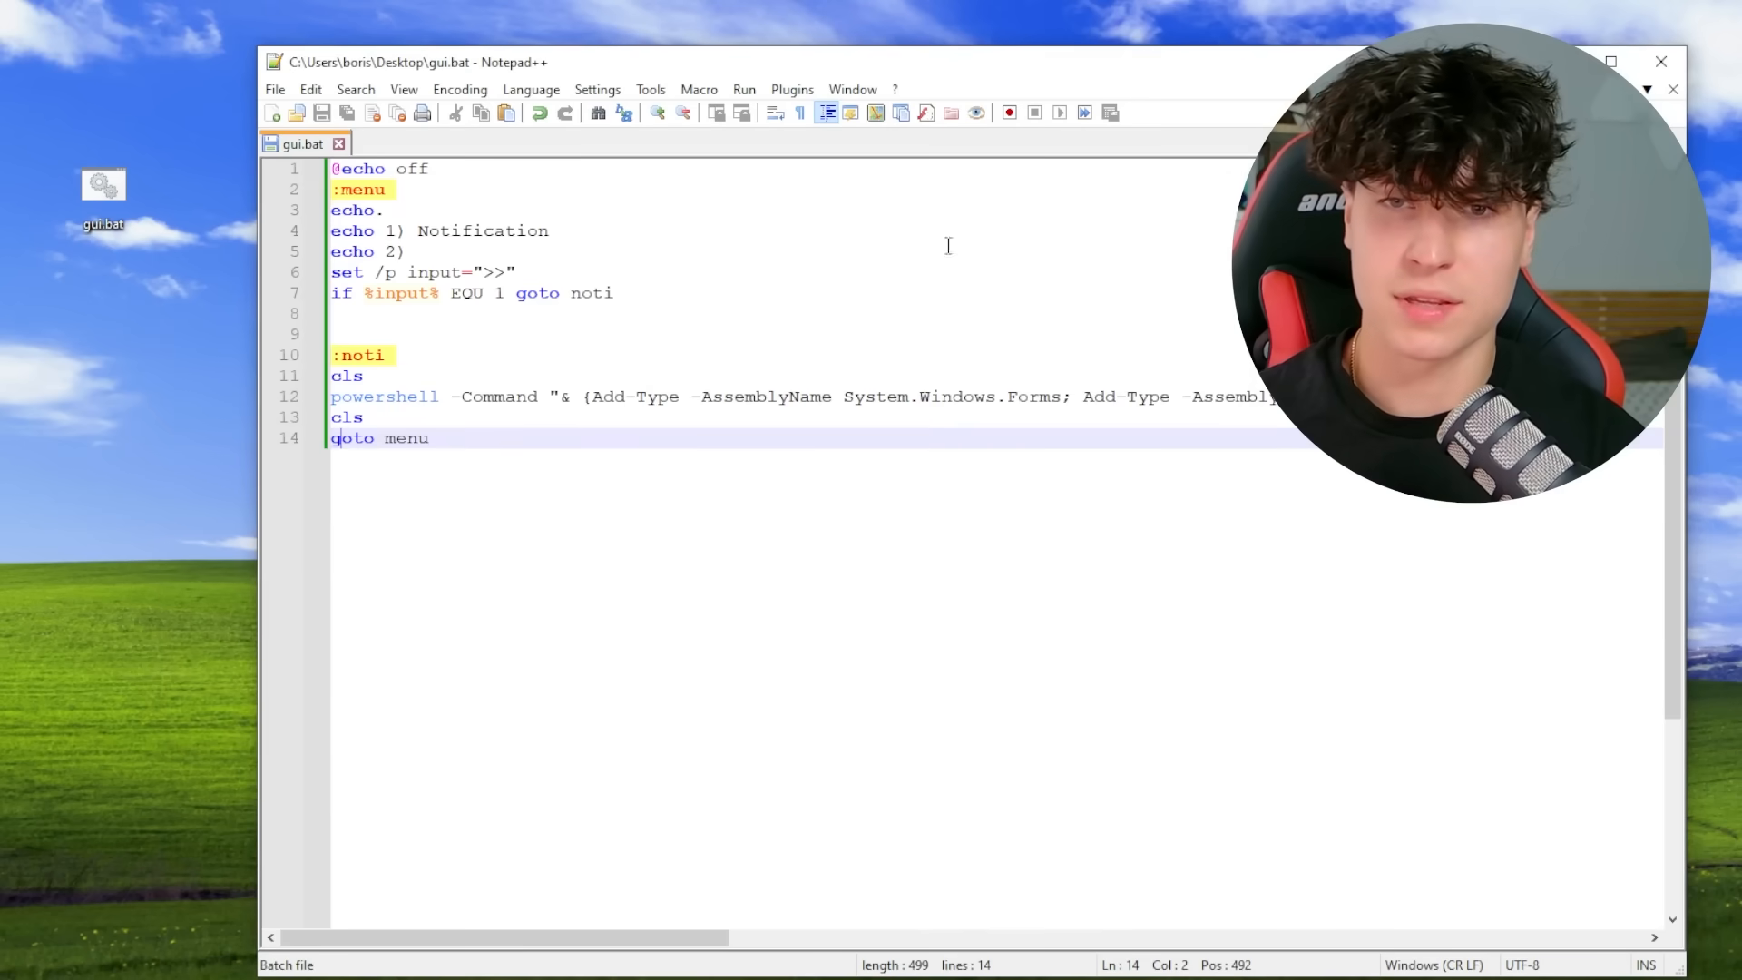
# Add a :msgbox section with an OK MessageBox command and goto menu
pyautogui.press('enter')
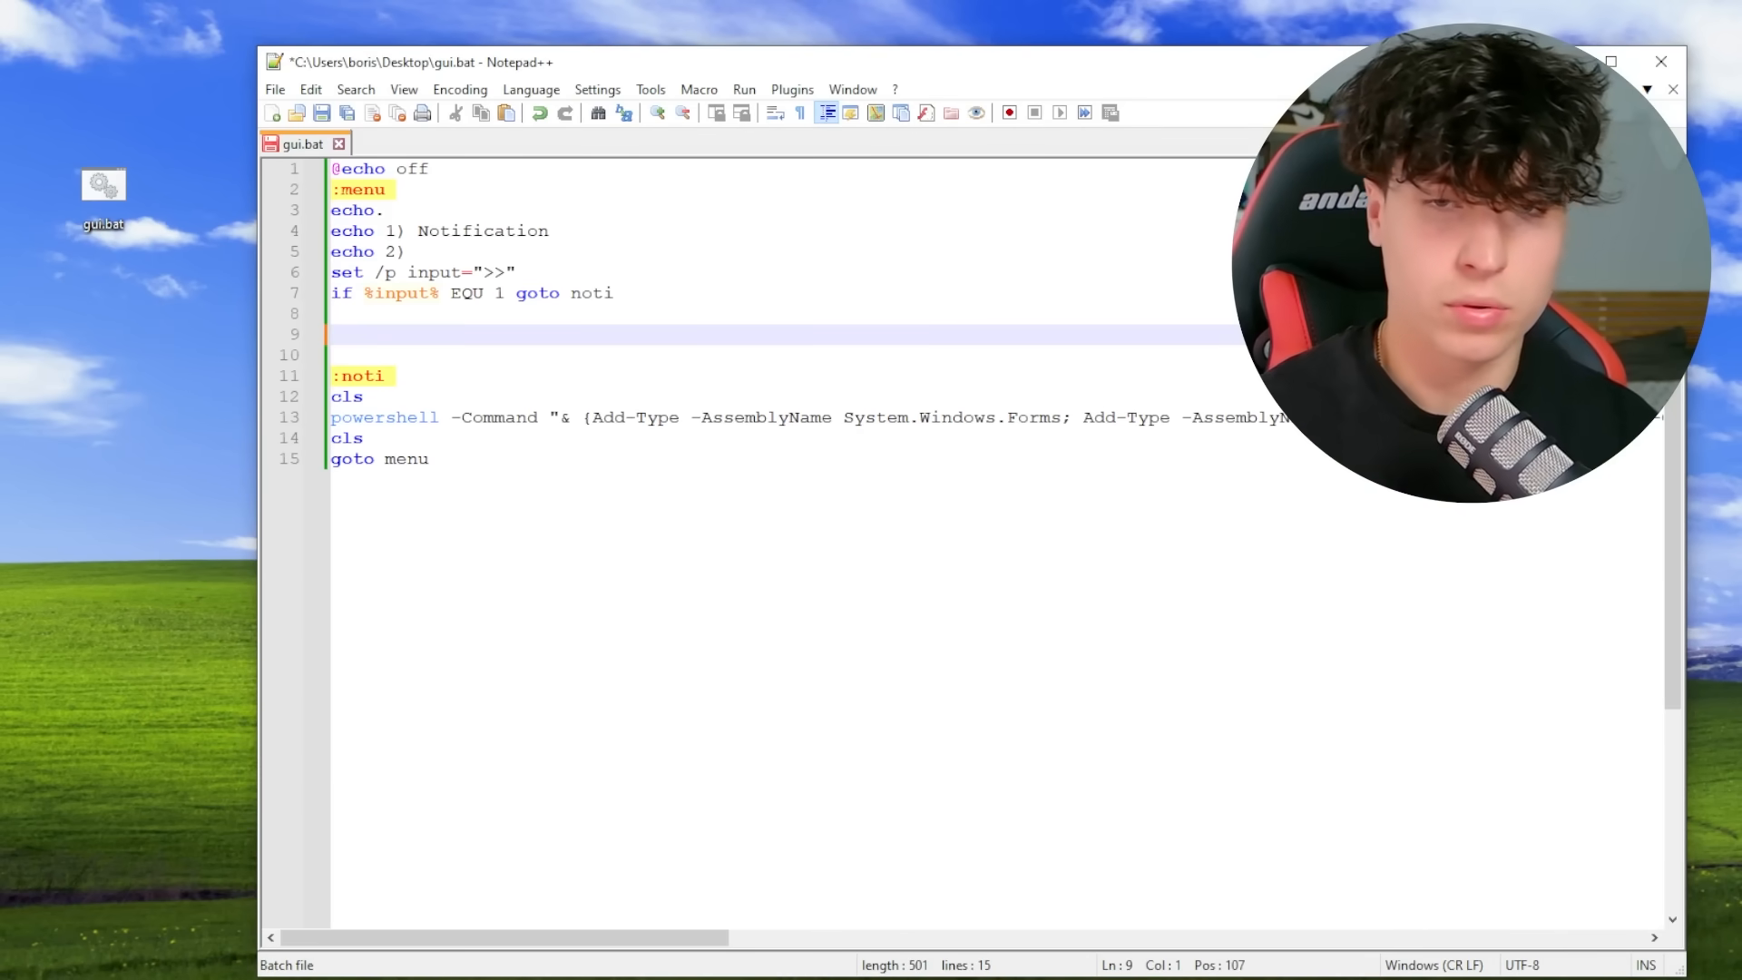
pyautogui.write(':msgbox')
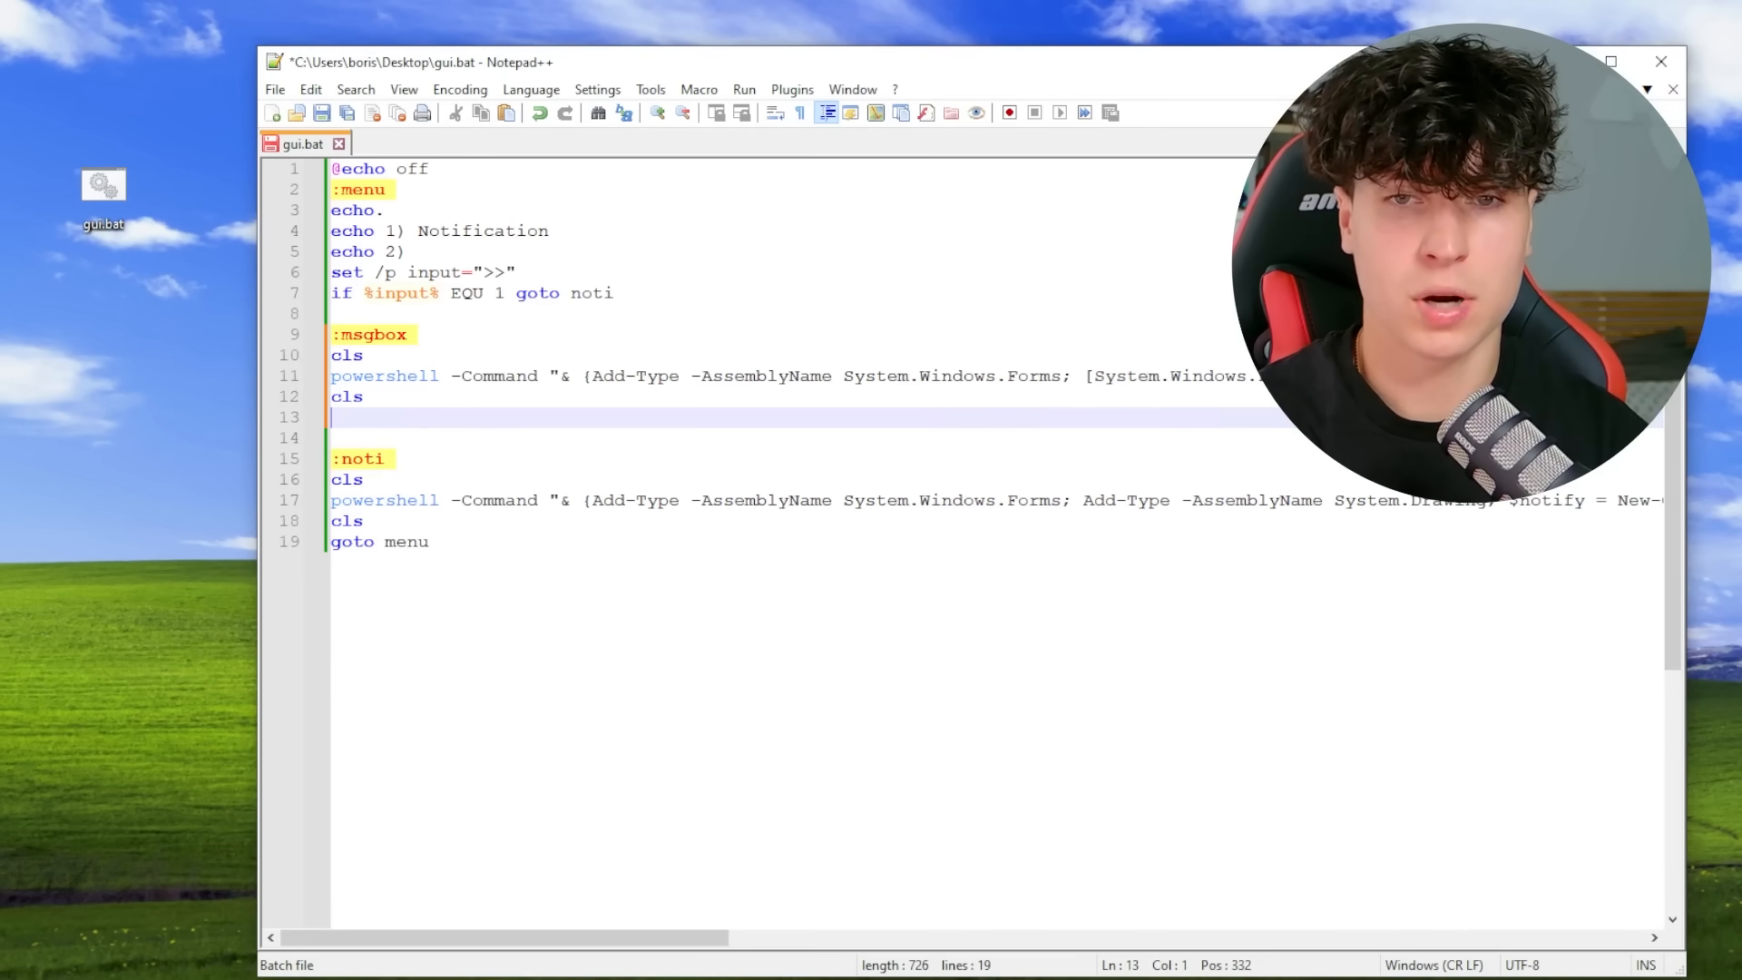
pyautogui.write('goto meny')
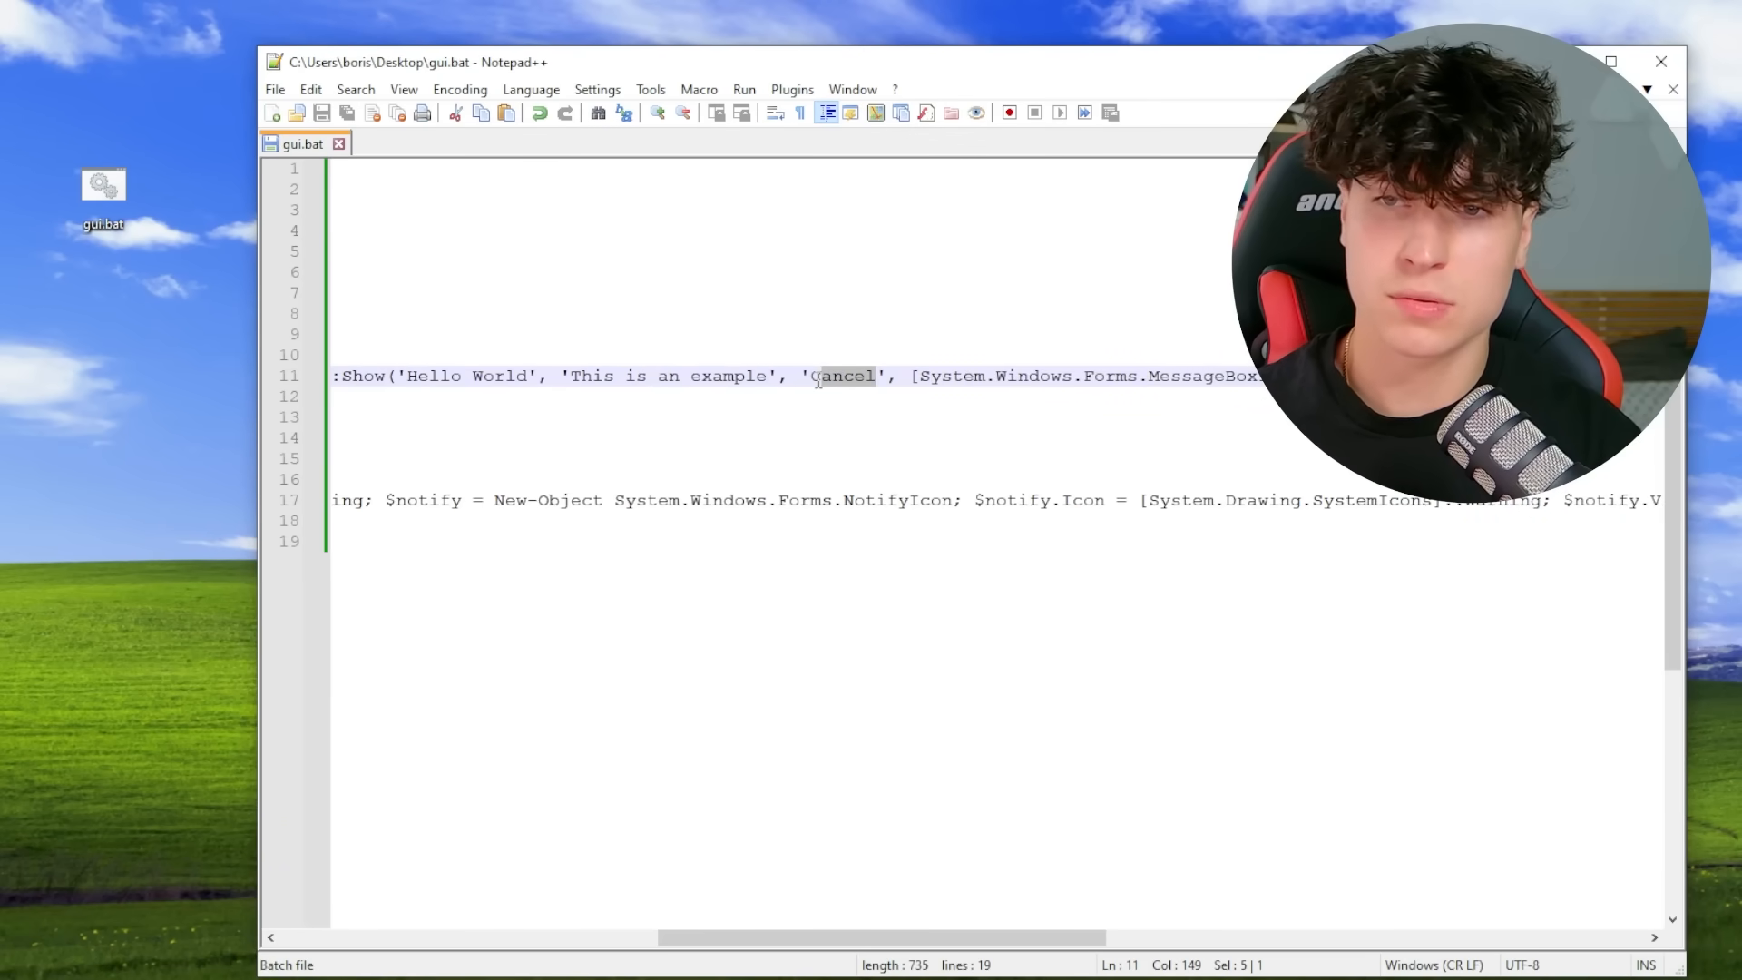
pyautogui.write('OK')
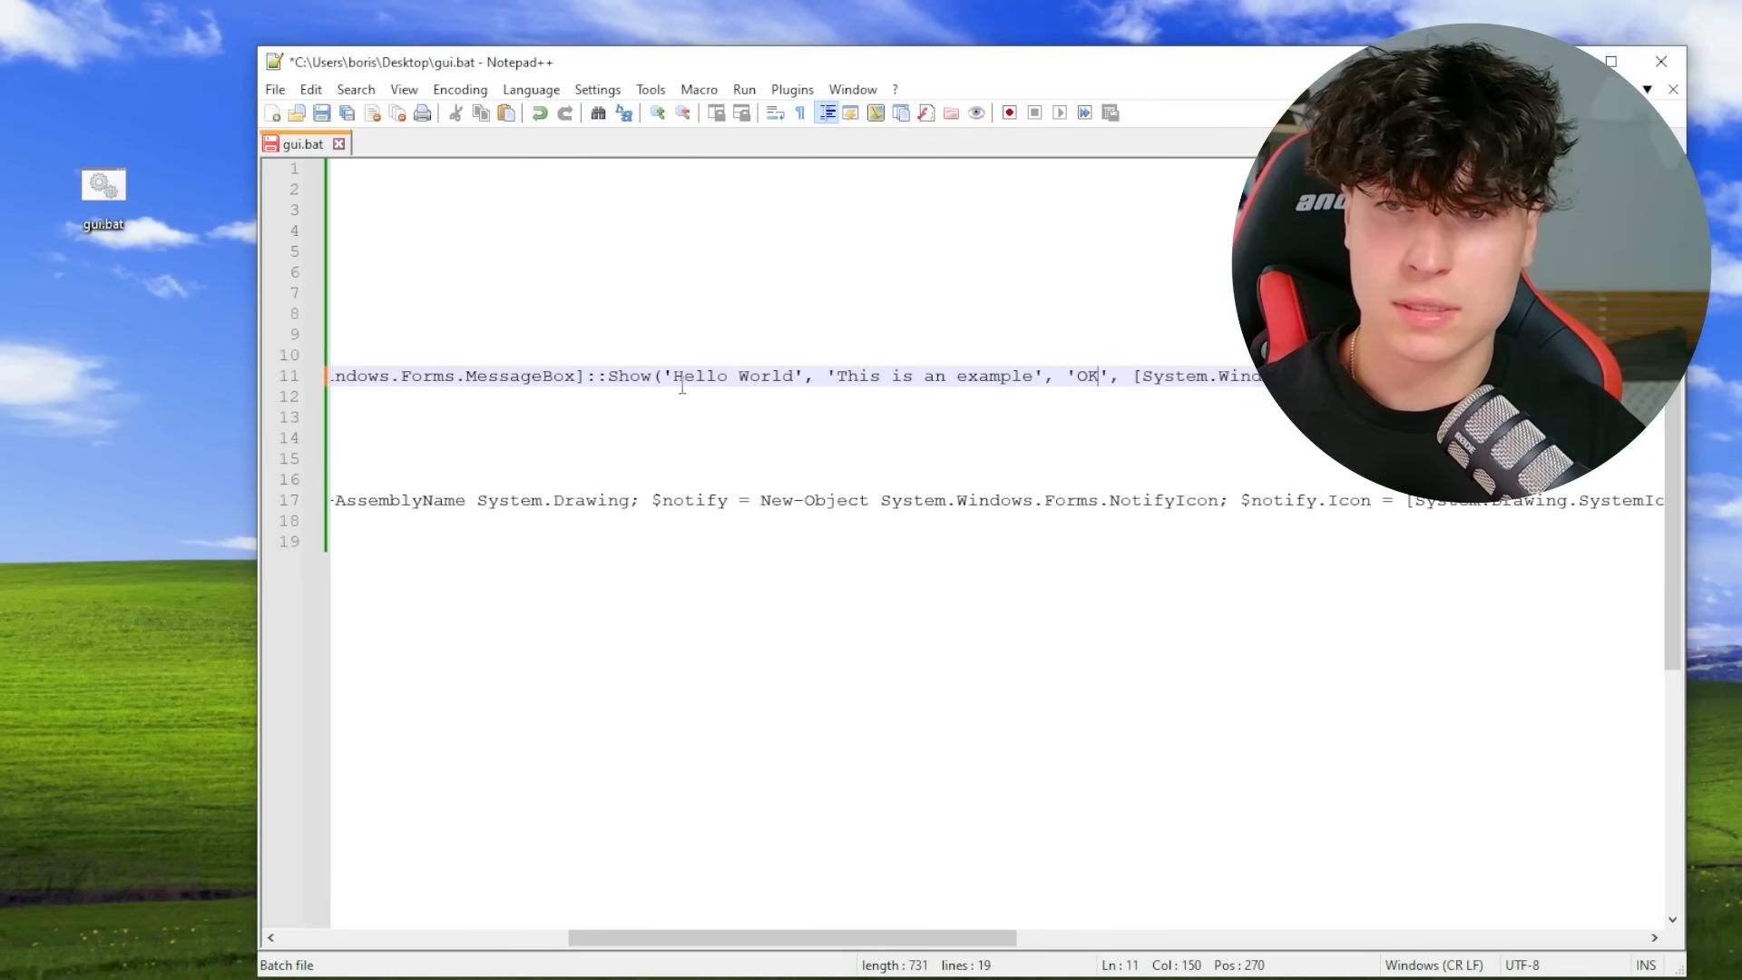
# Change the message box strings to 'Windows' and 'Upgrading from Windows 10 to Windows 11...'
pyautogui.doubleClick(733, 376)
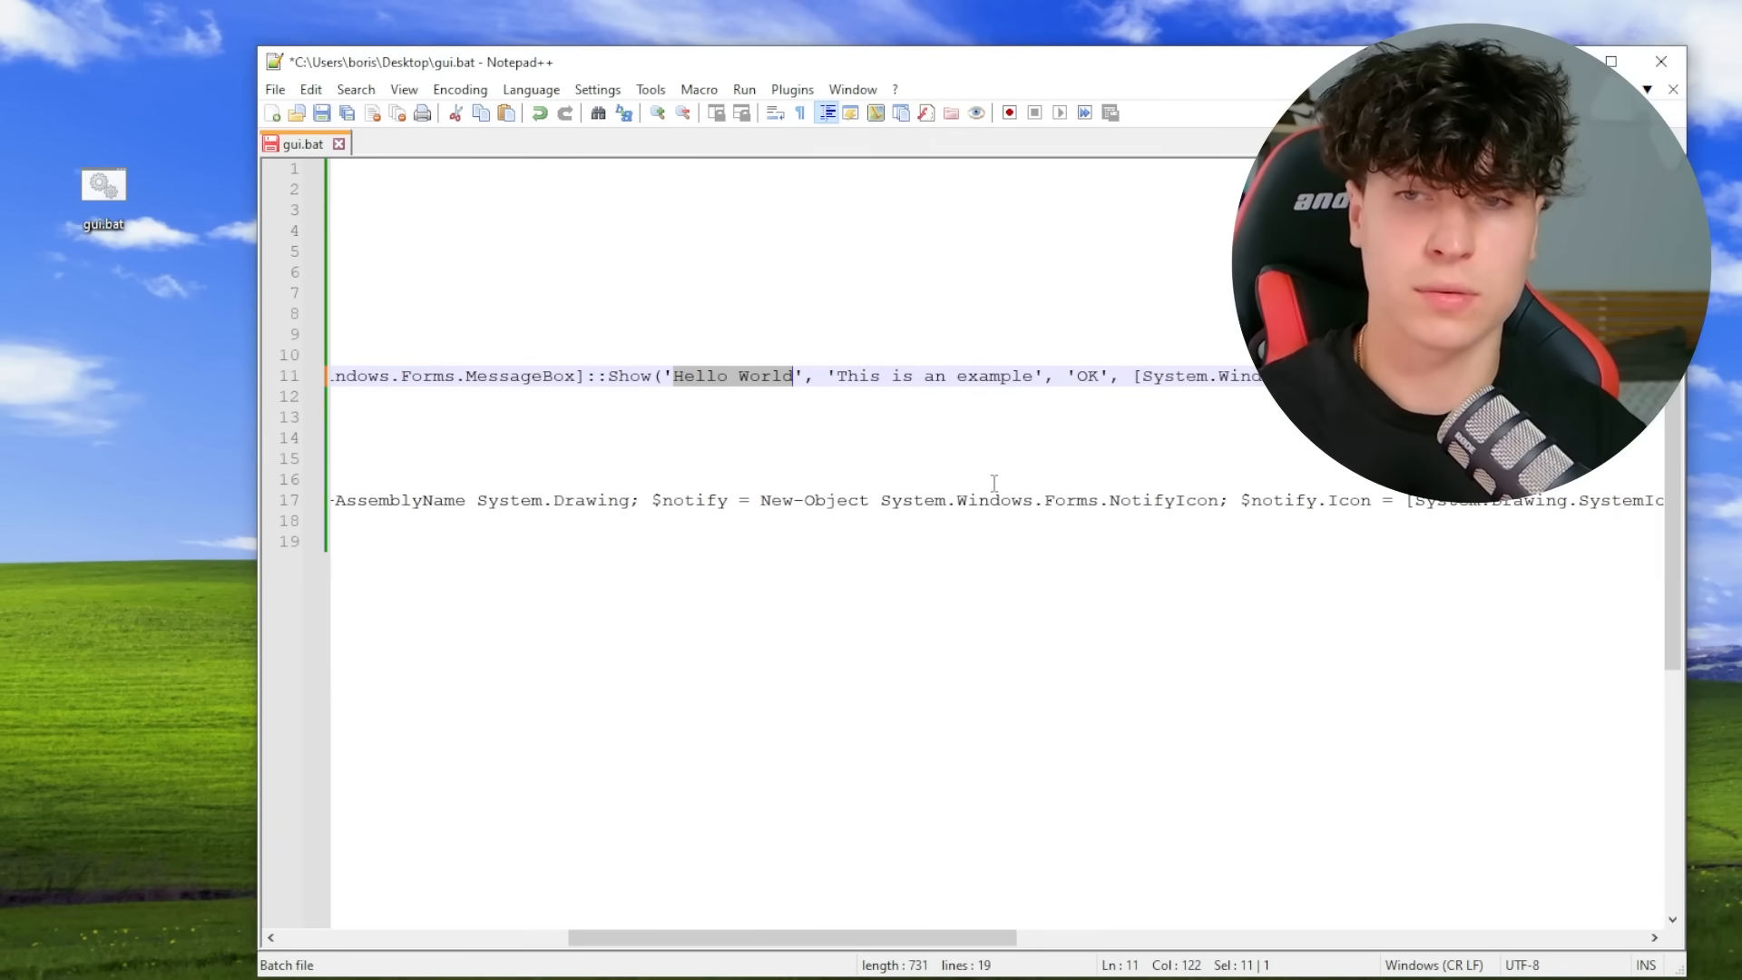
pyautogui.write('Windows')
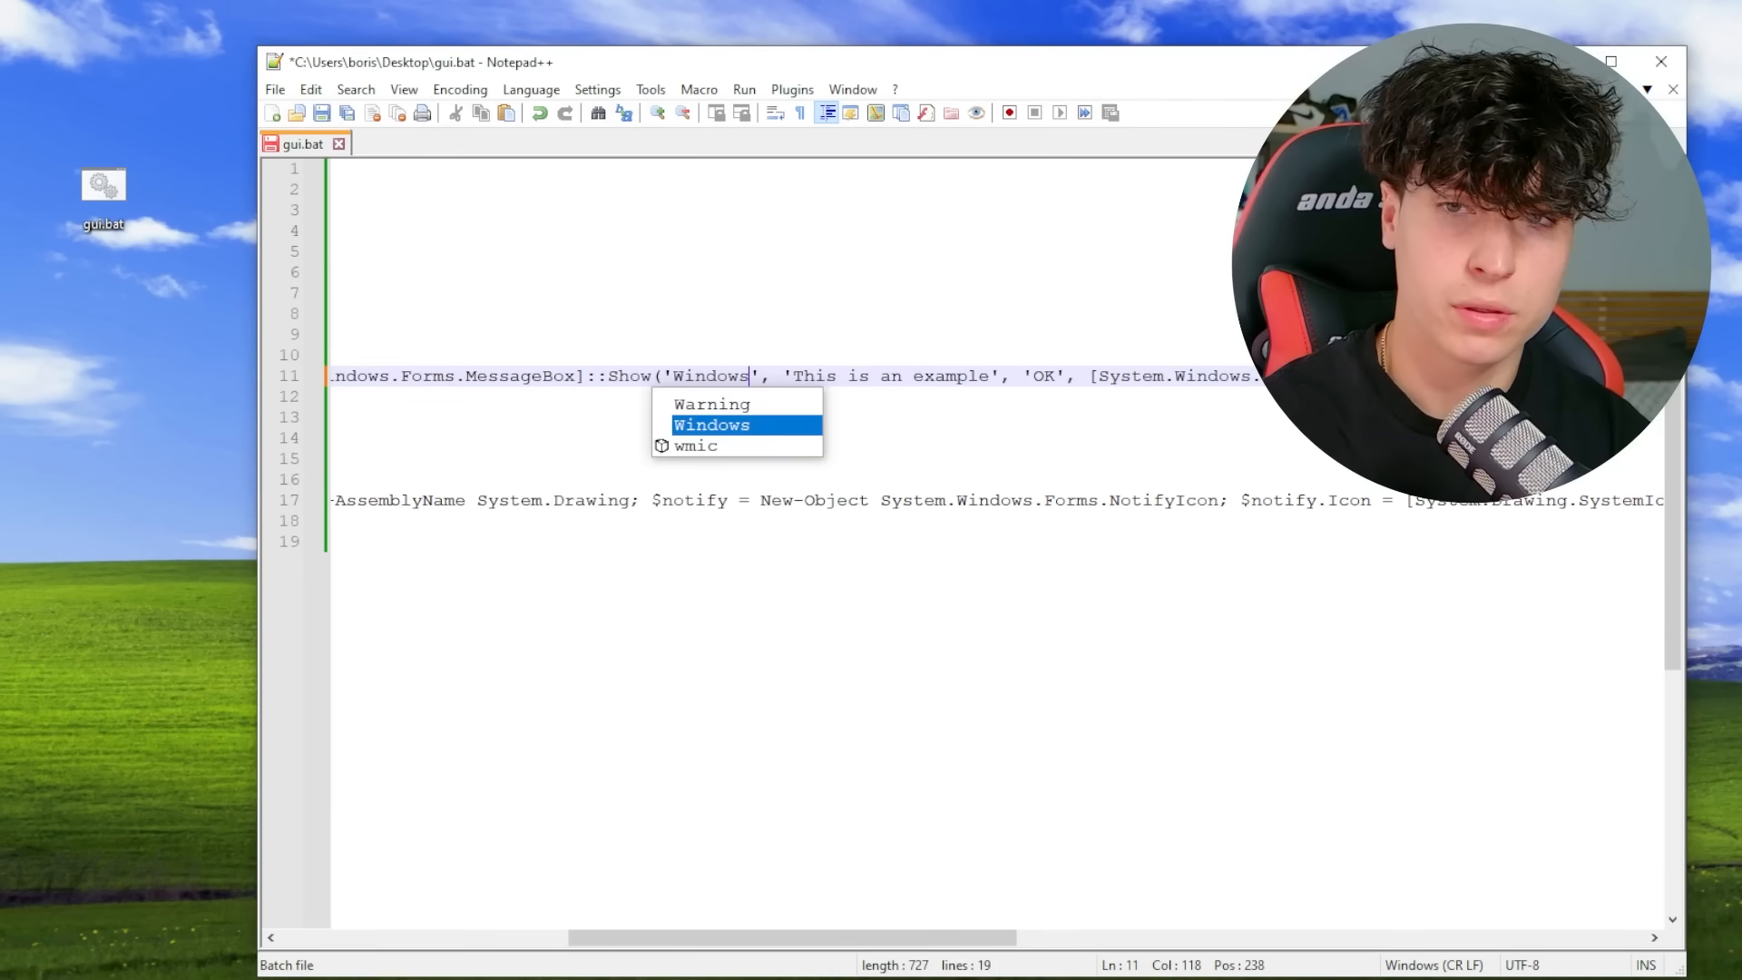
pyautogui.write('Upgrading')
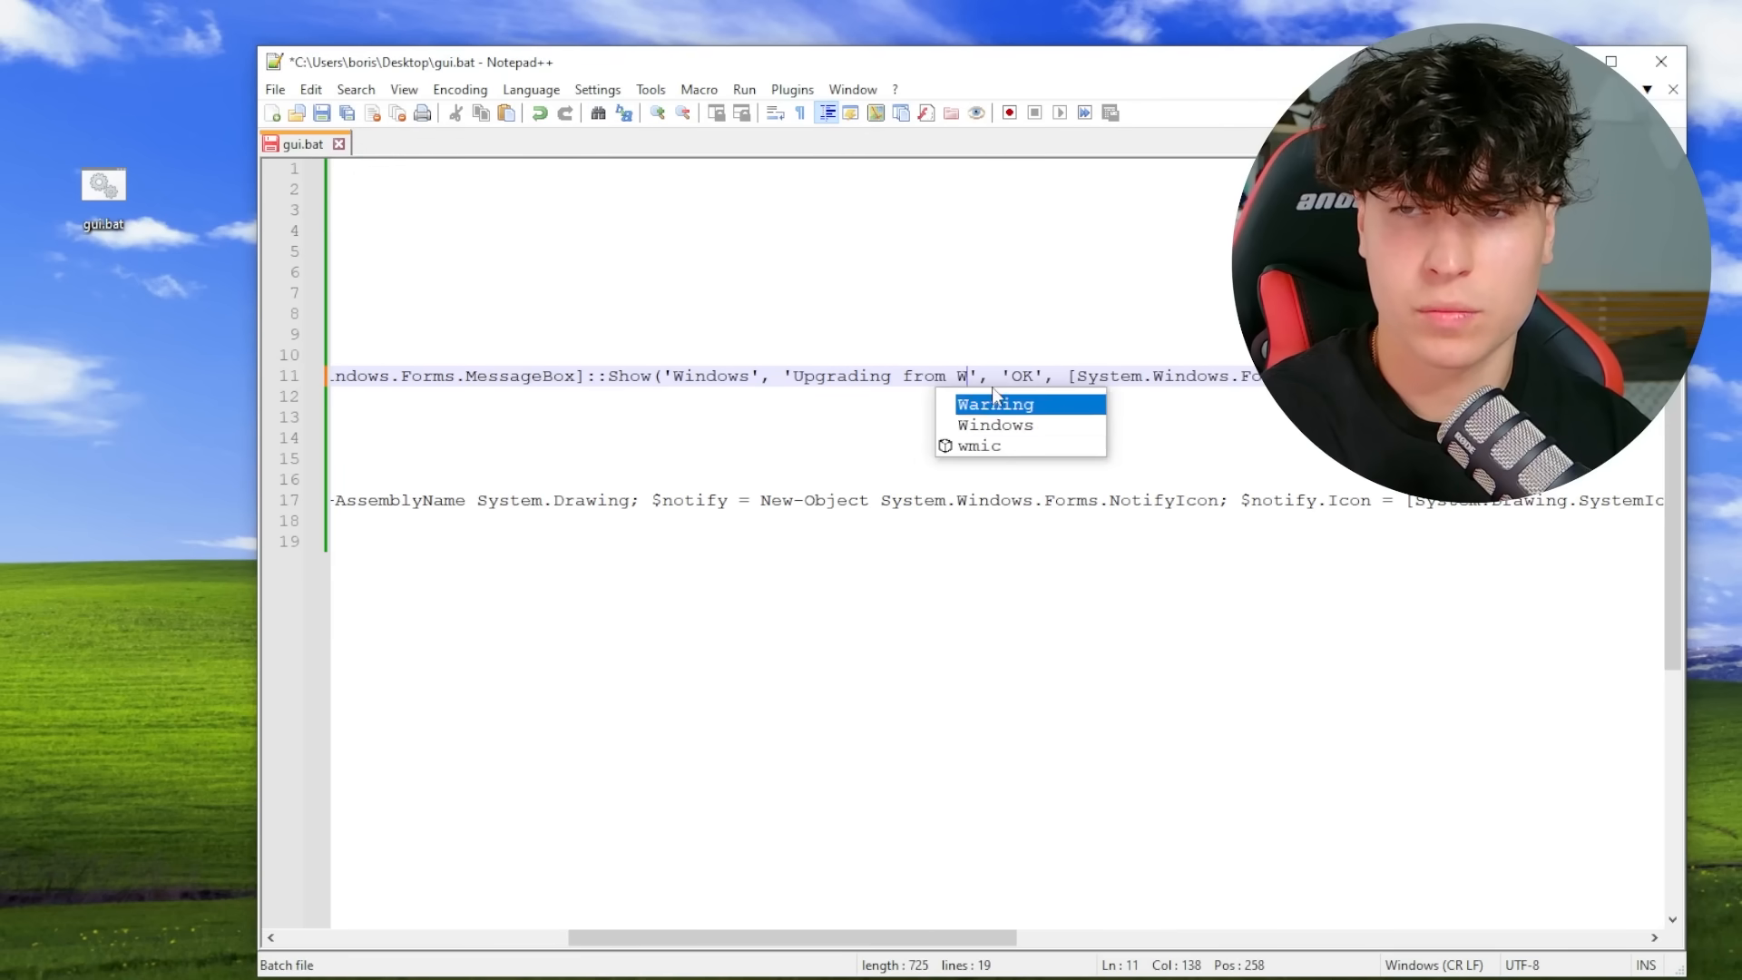
pyautogui.write('indows 10 to')
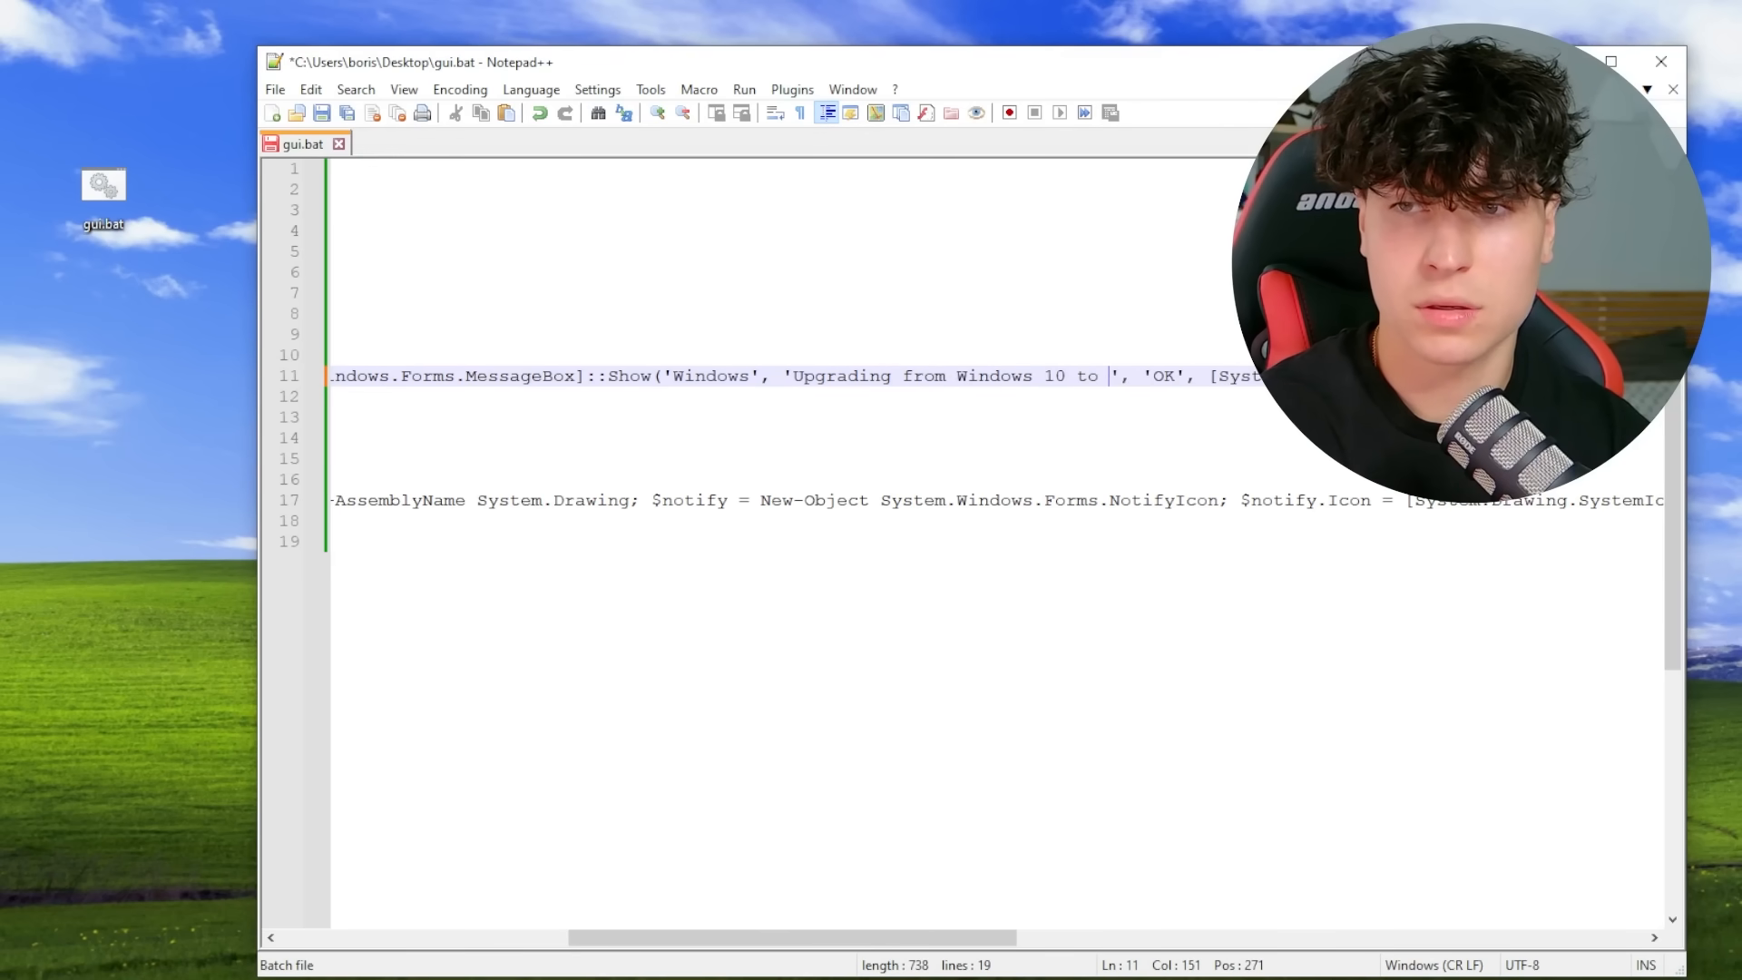
pyautogui.write('Windows 1')
pyautogui.write('echo 2)')
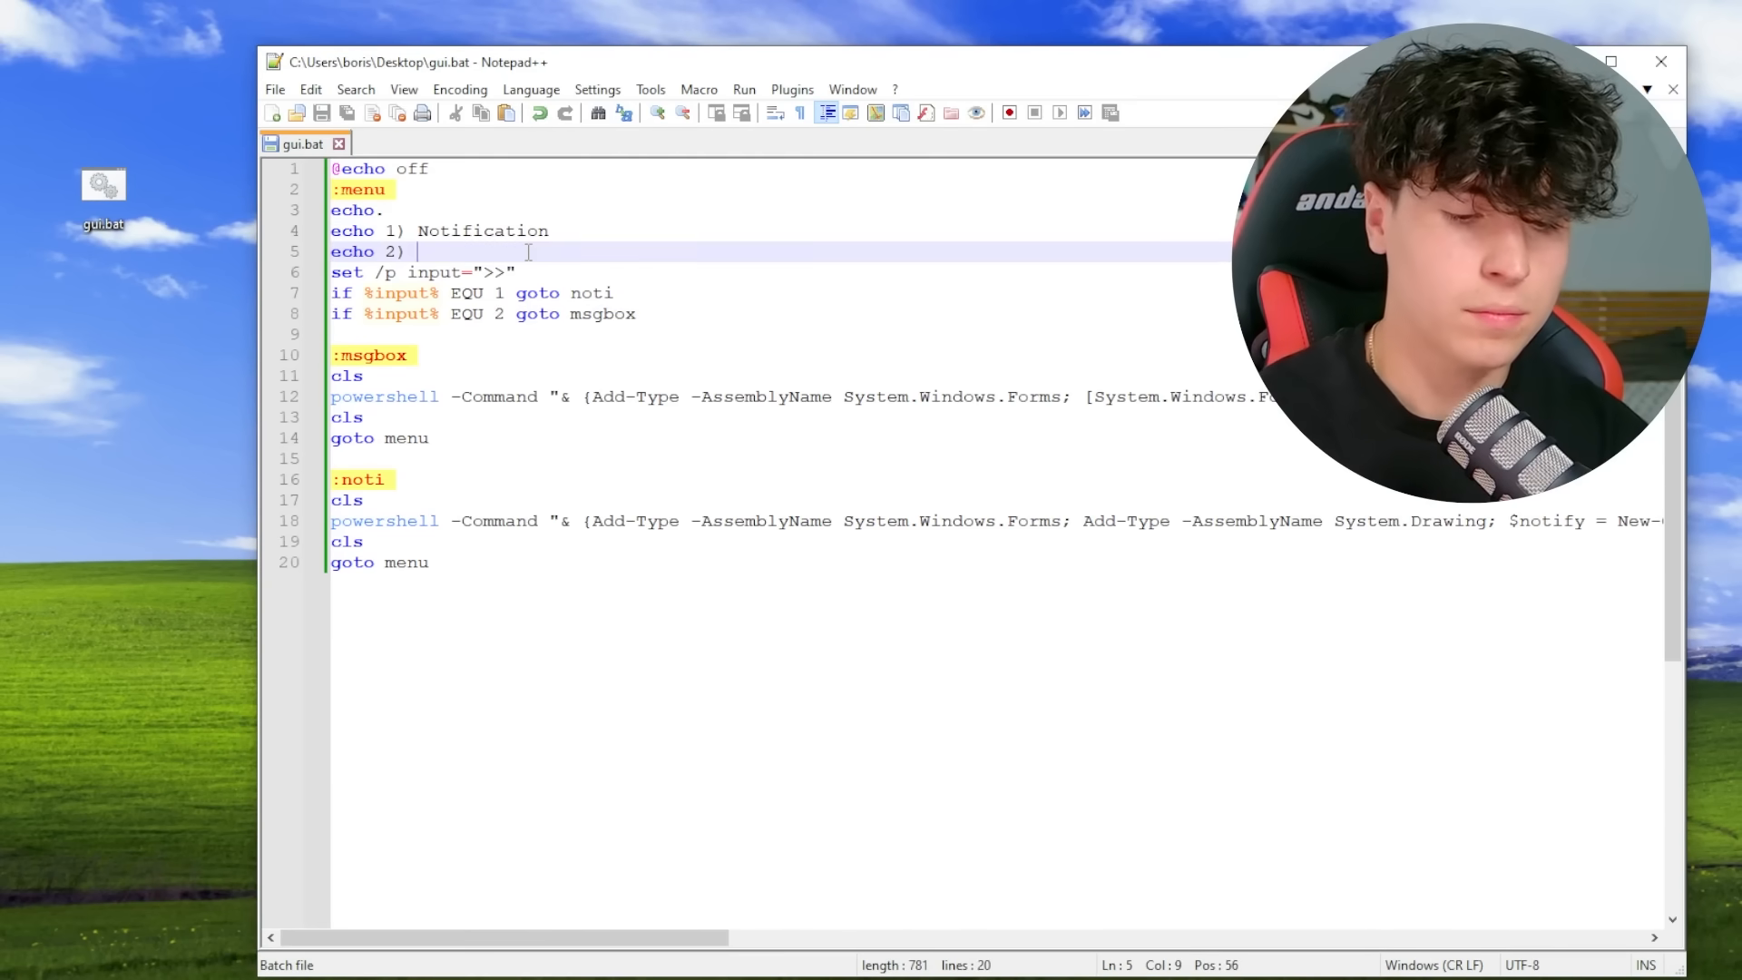
# Label option 2 'Message Box', swap the Show() arguments, and test the upgrade popup
pyautogui.write('Message Bo')
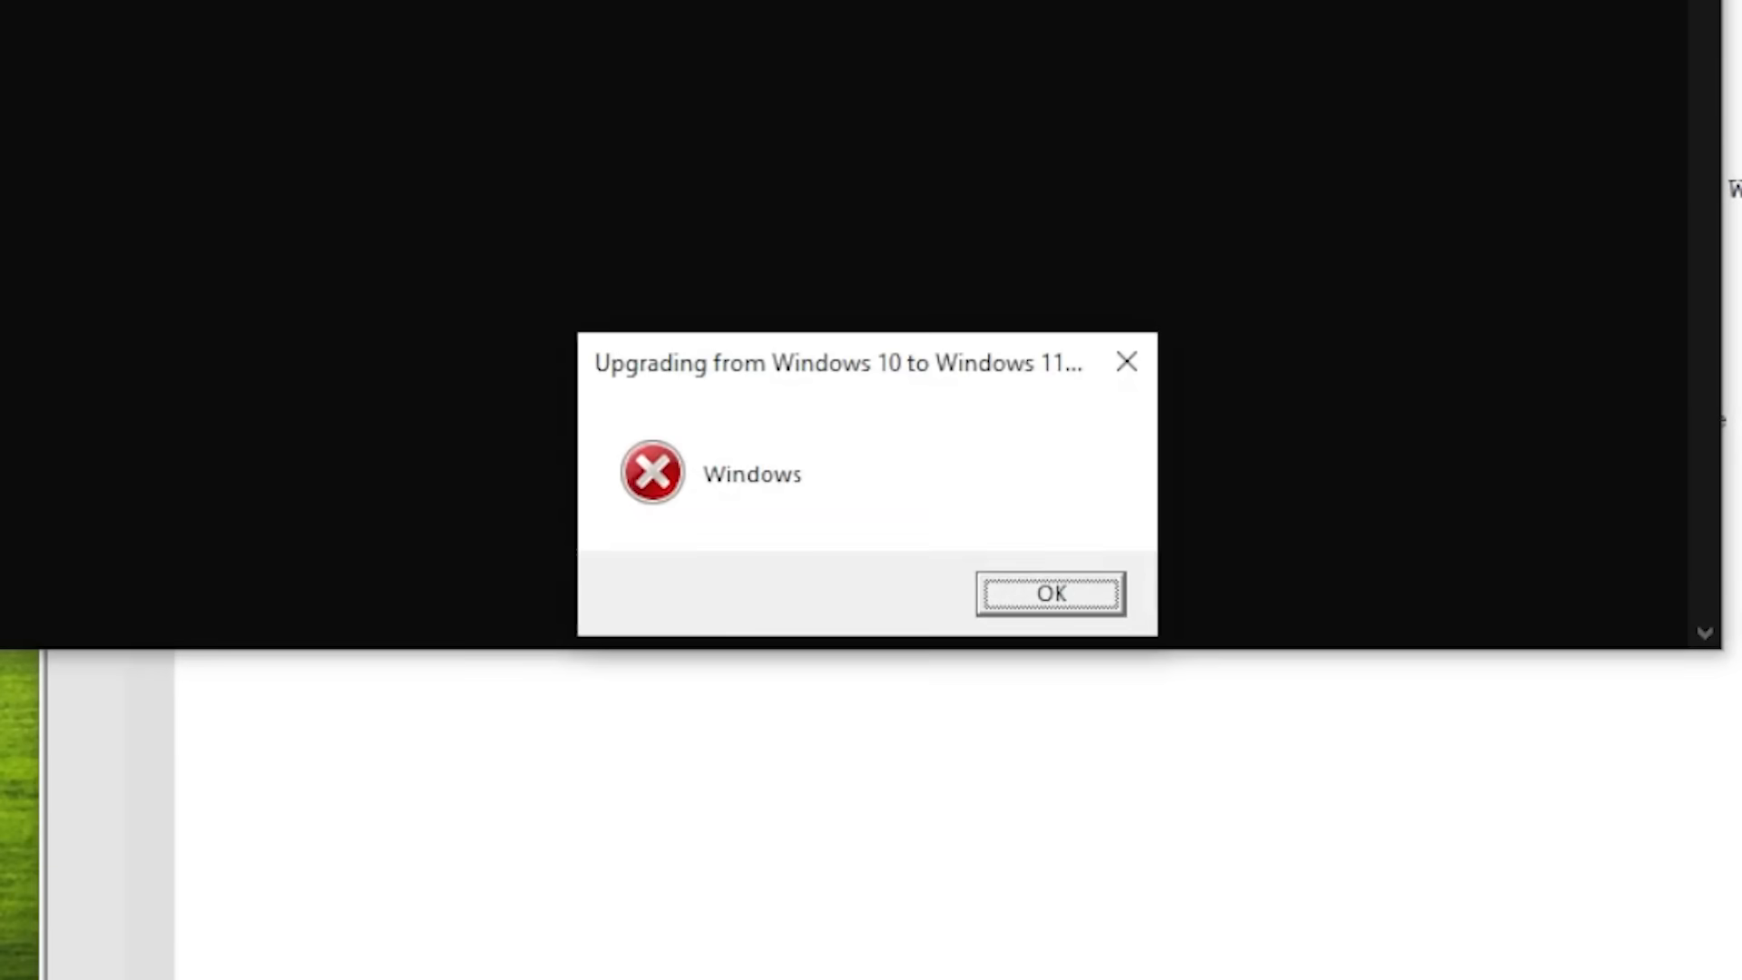
pyautogui.click(1048, 593)
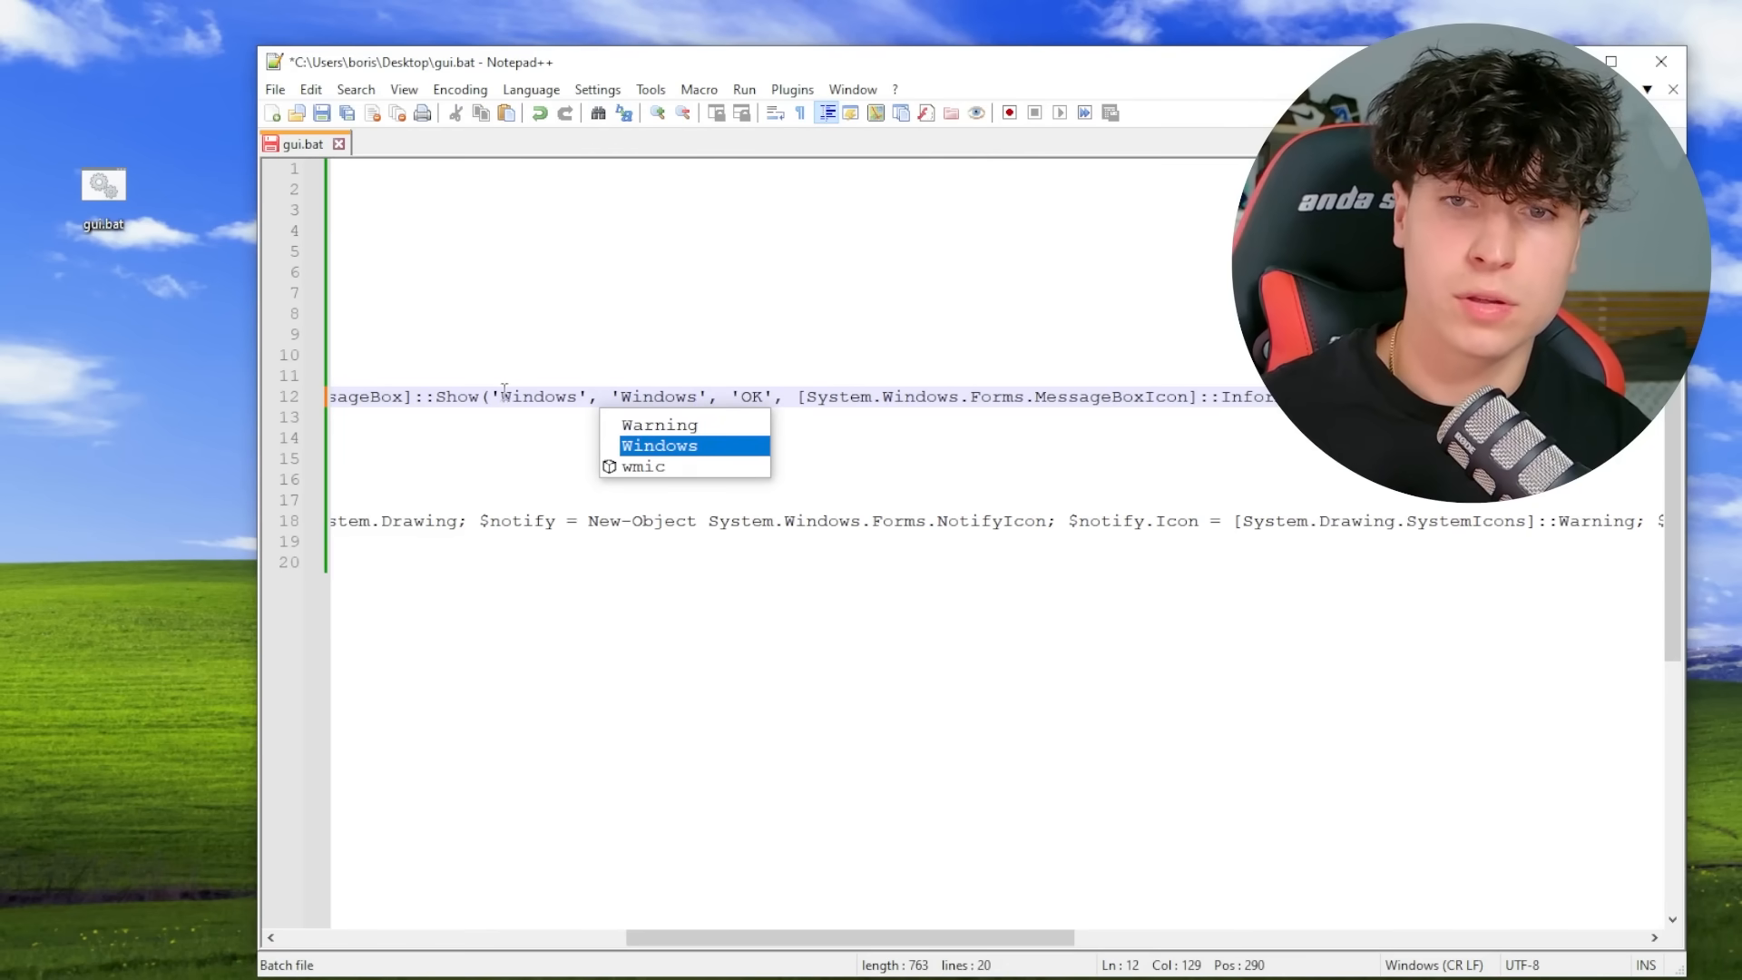
pyautogui.write('Upgrading from Windows 10 to Windows 11...')
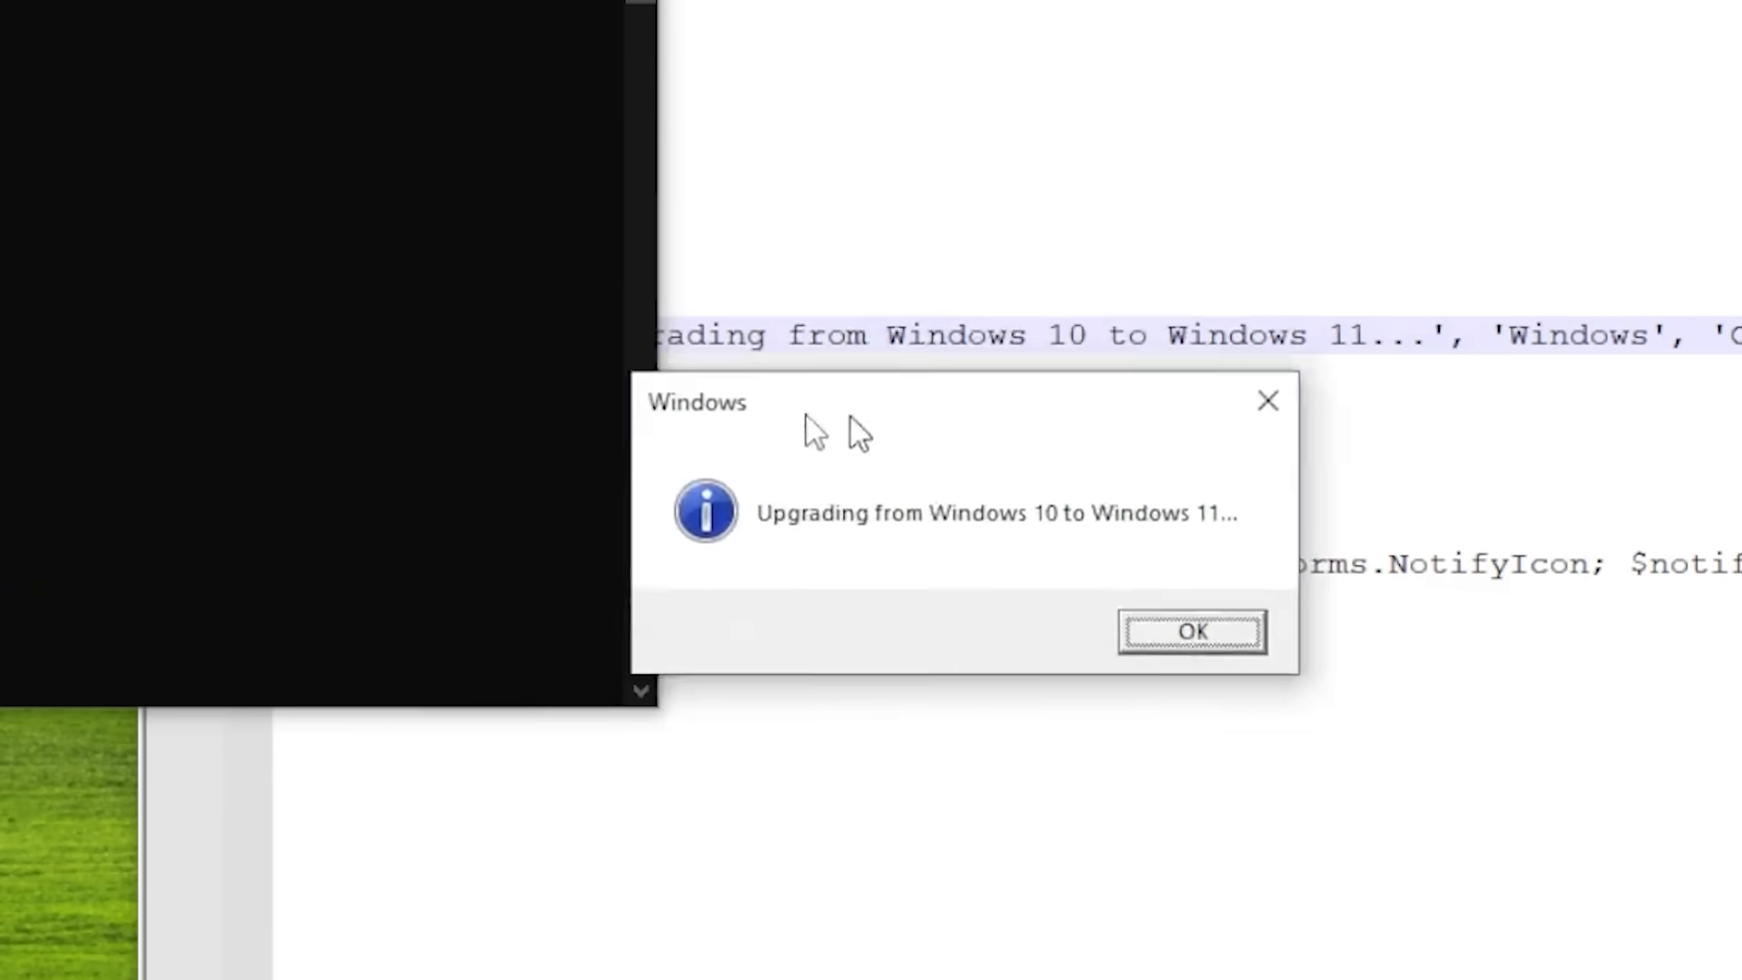
pyautogui.click(1188, 629)
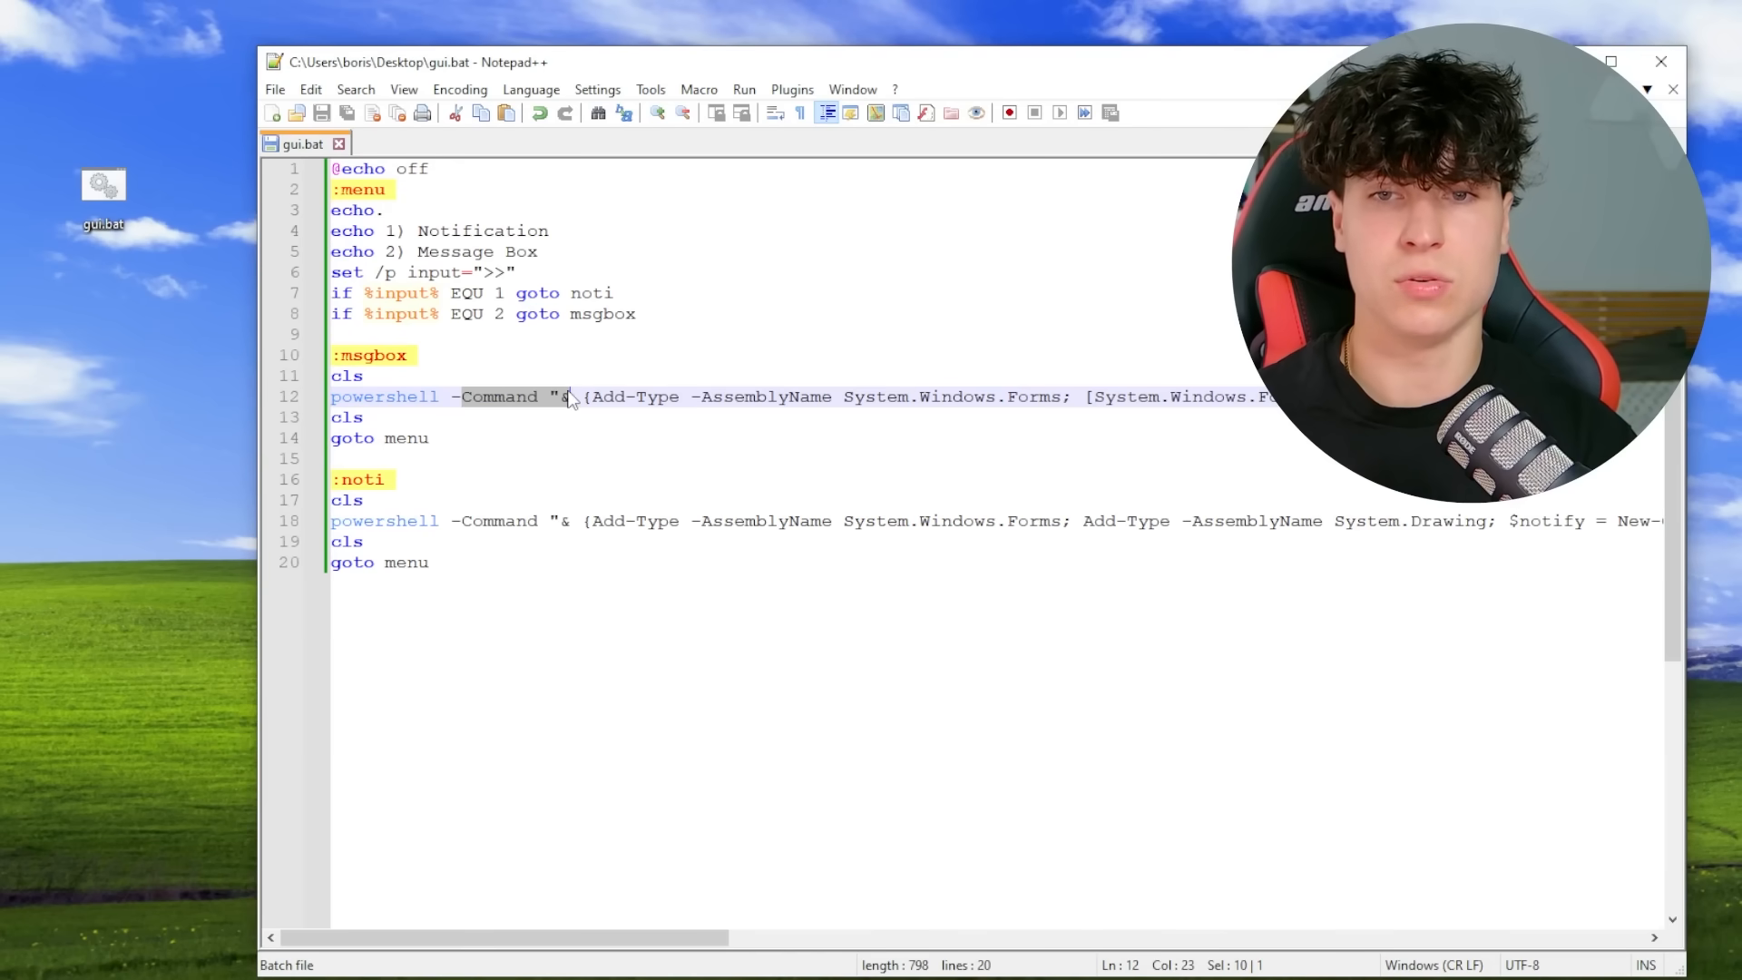
# Test a Hey/Hello Yes/No warning box, then restore the single message box command
pyautogui.click(346, 417)
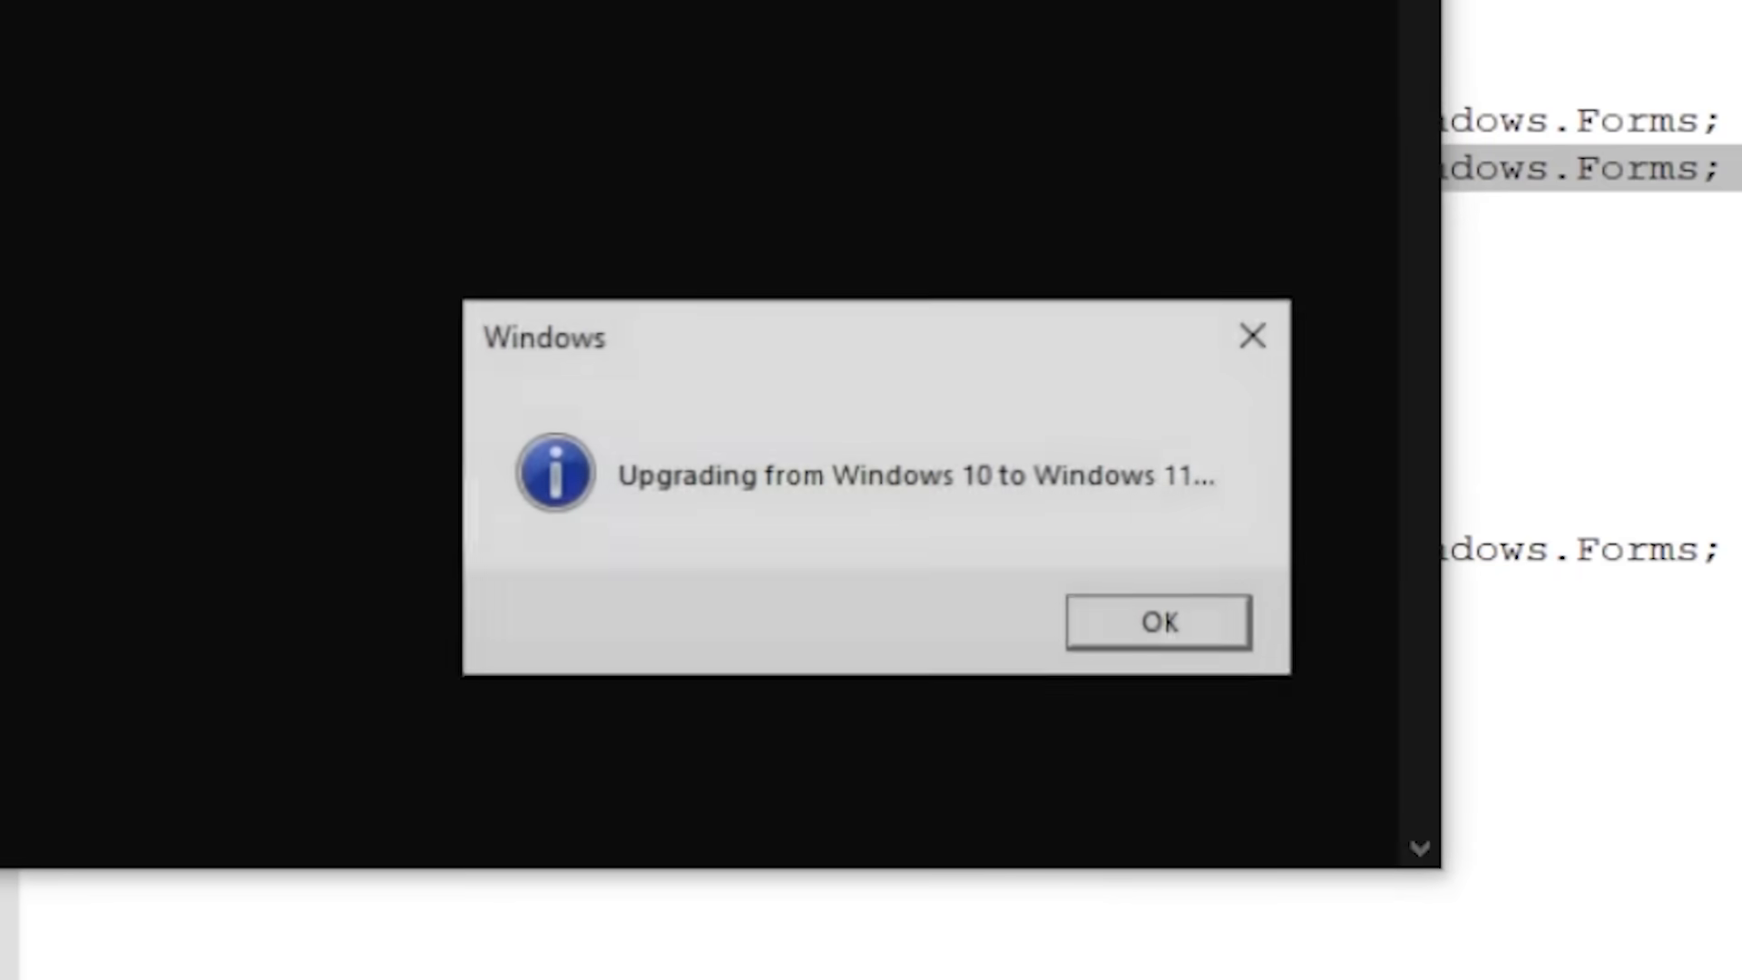
pyautogui.click(1155, 621)
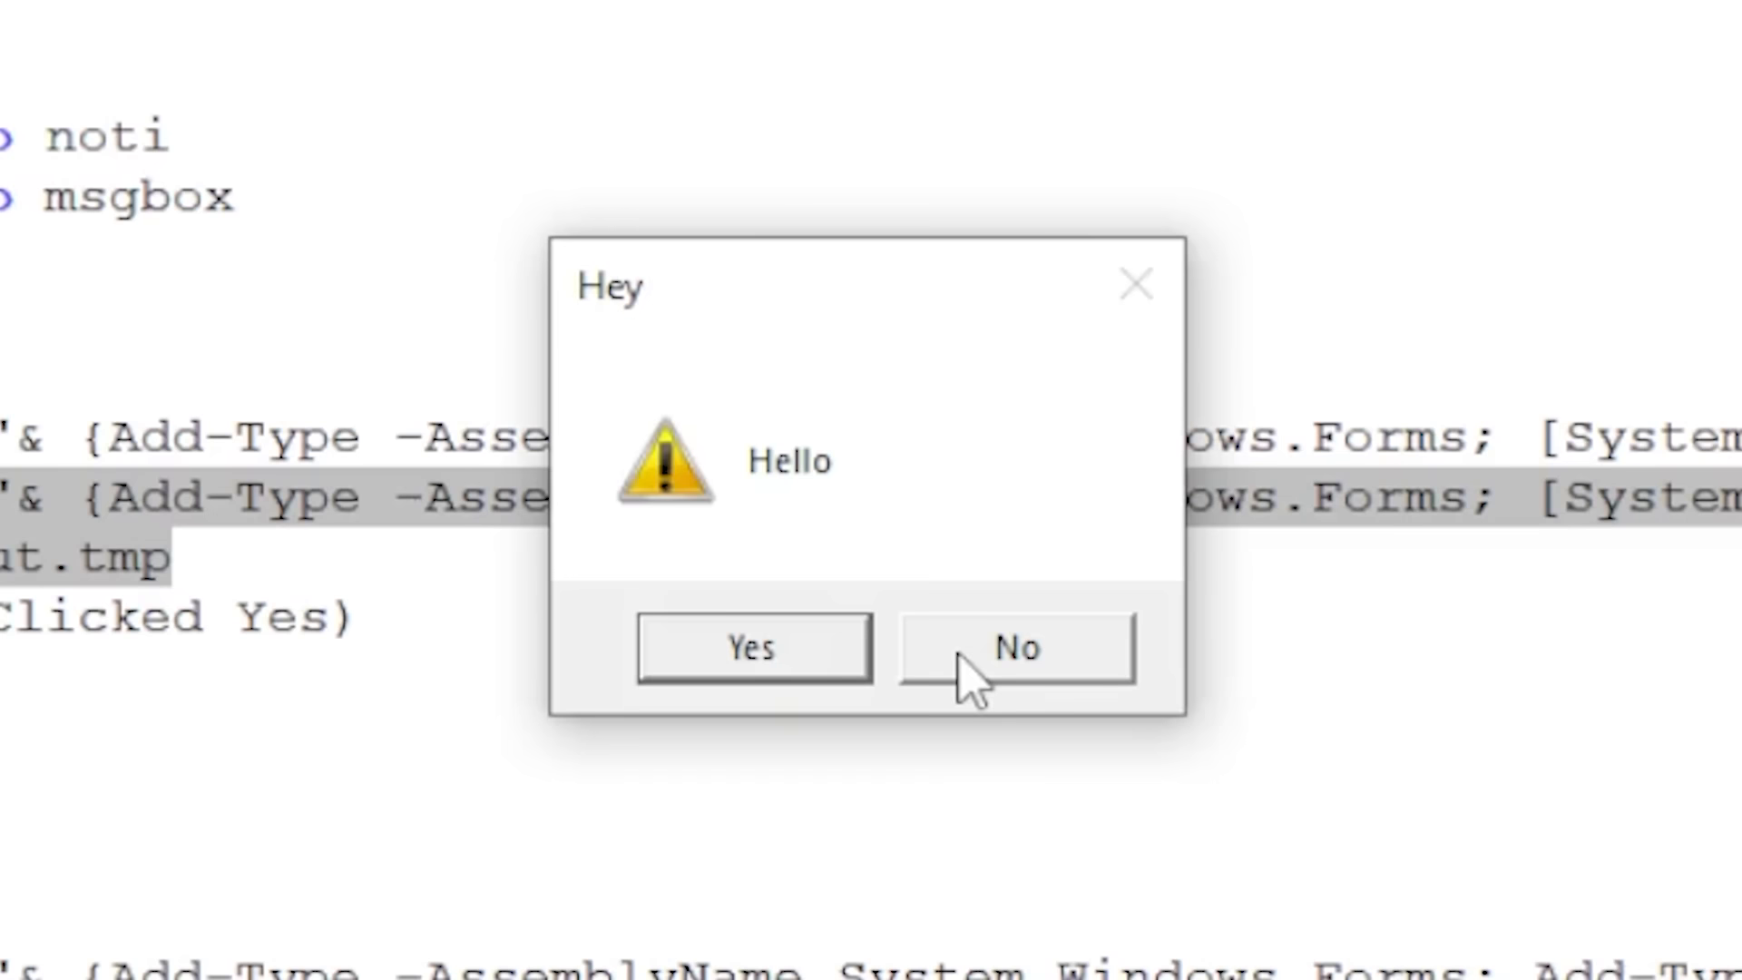
pyautogui.click(1015, 648)
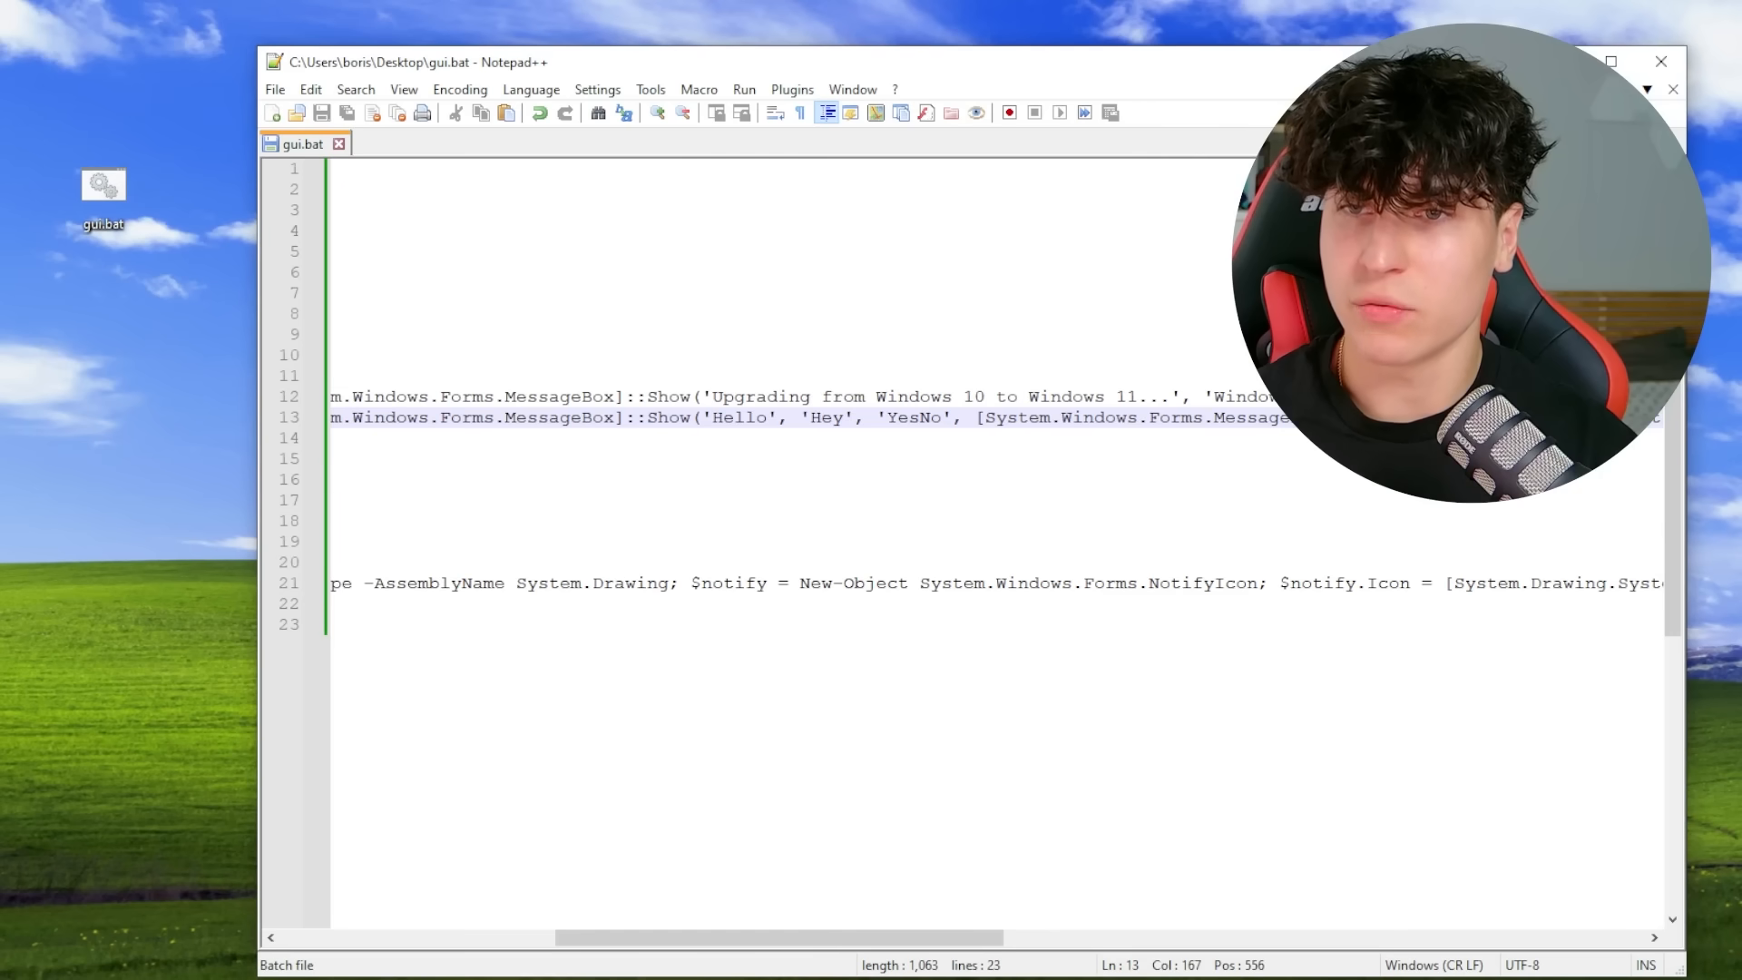
pyautogui.doubleClick(911, 418)
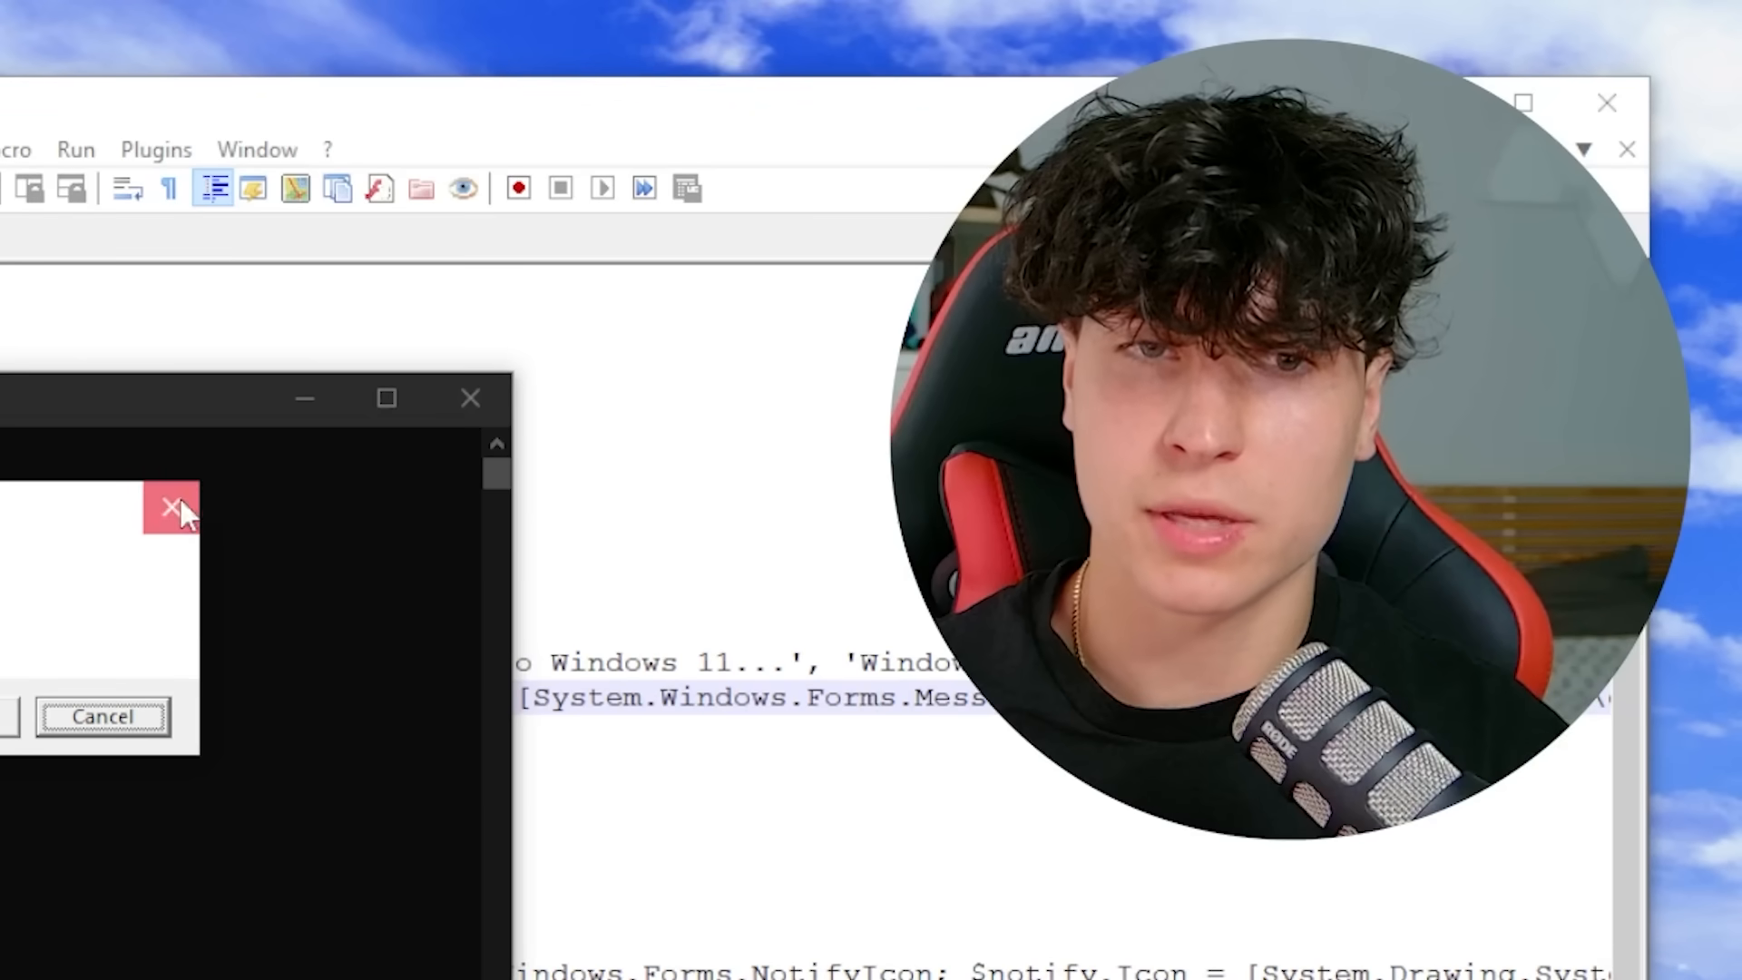
pyautogui.click(172, 502)
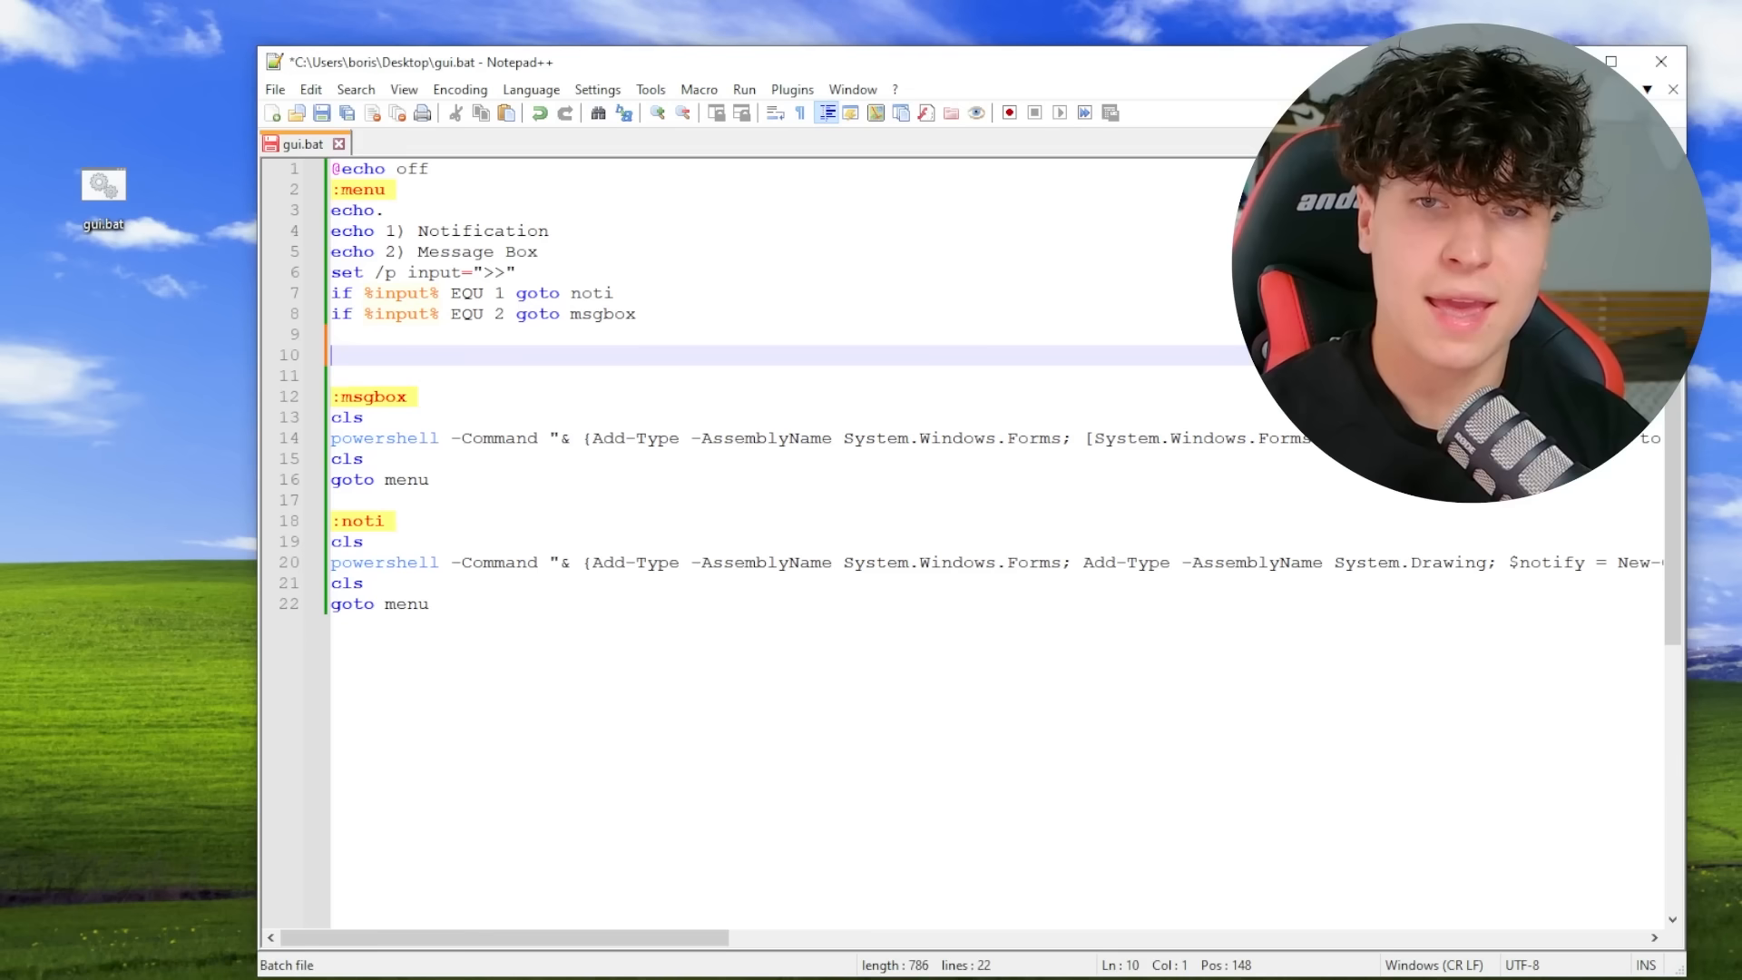
# Write an :inputbox section with InputBox and MessageBox commands ending in goto menu
pyautogui.write(':inputbox')
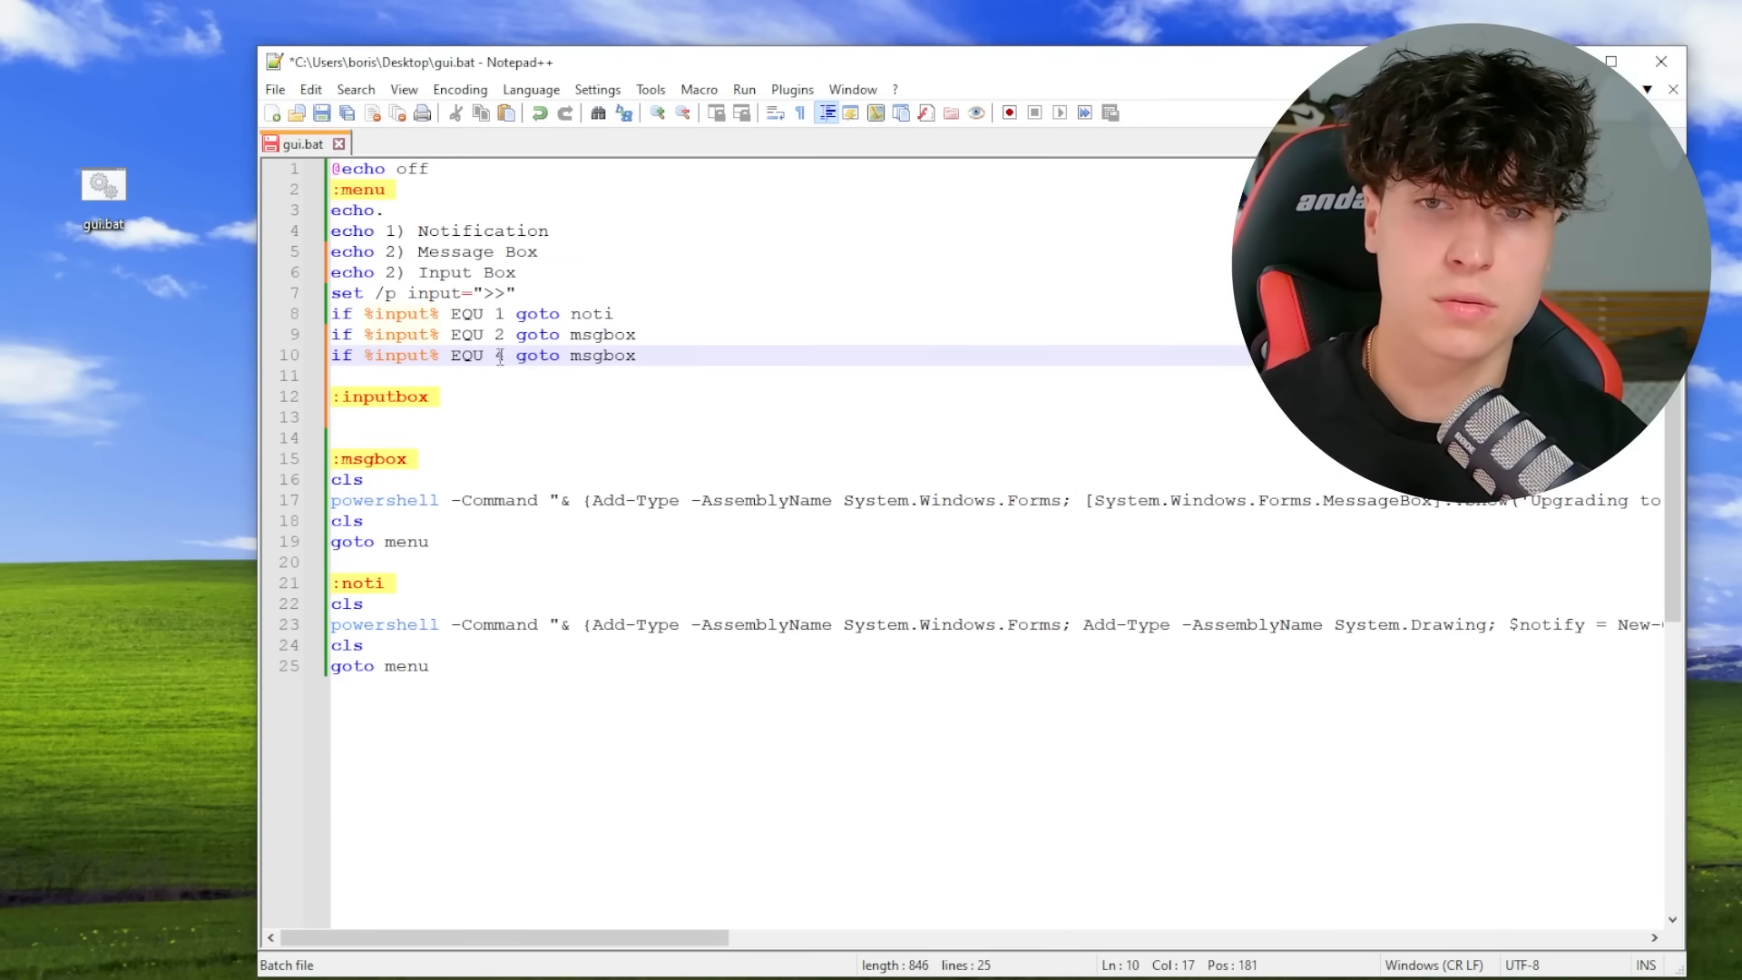
pyautogui.write('input')
pyautogui.click(425, 272)
pyautogui.write('3')
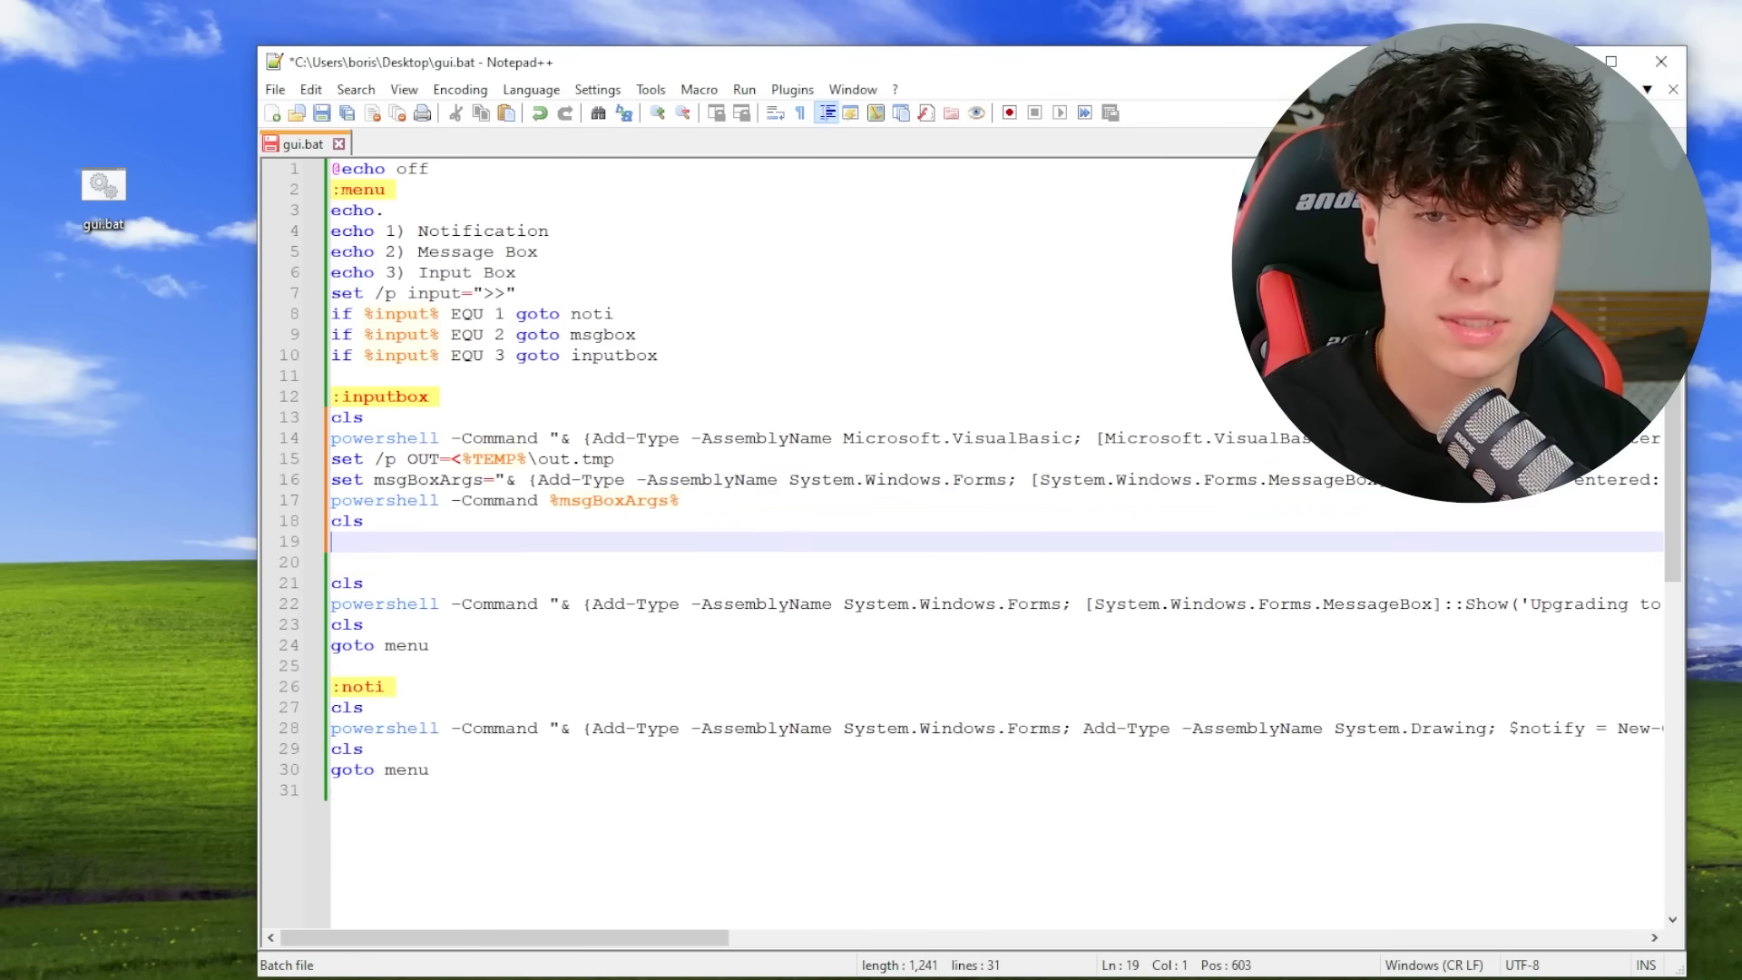
pyautogui.write('goto menu')
pyautogui.write('ebola')
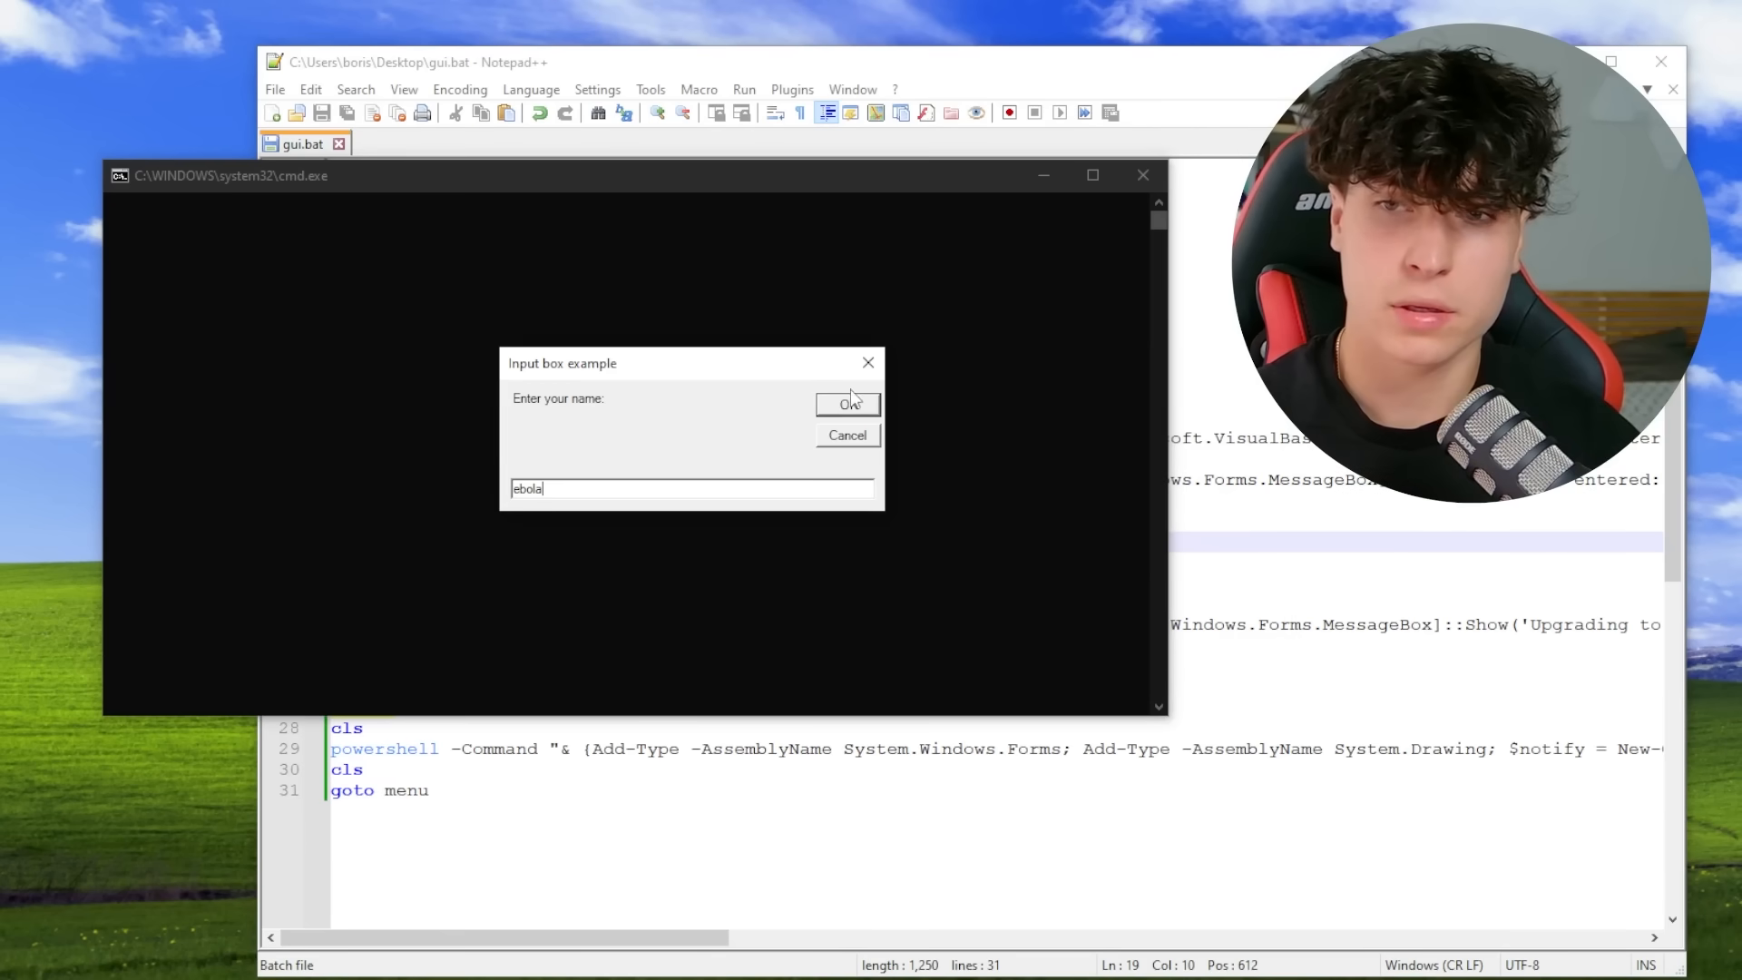
# Run option 3, submit a name, dismiss the 'You have entered' box, and minimise the console
pyautogui.click(848, 403)
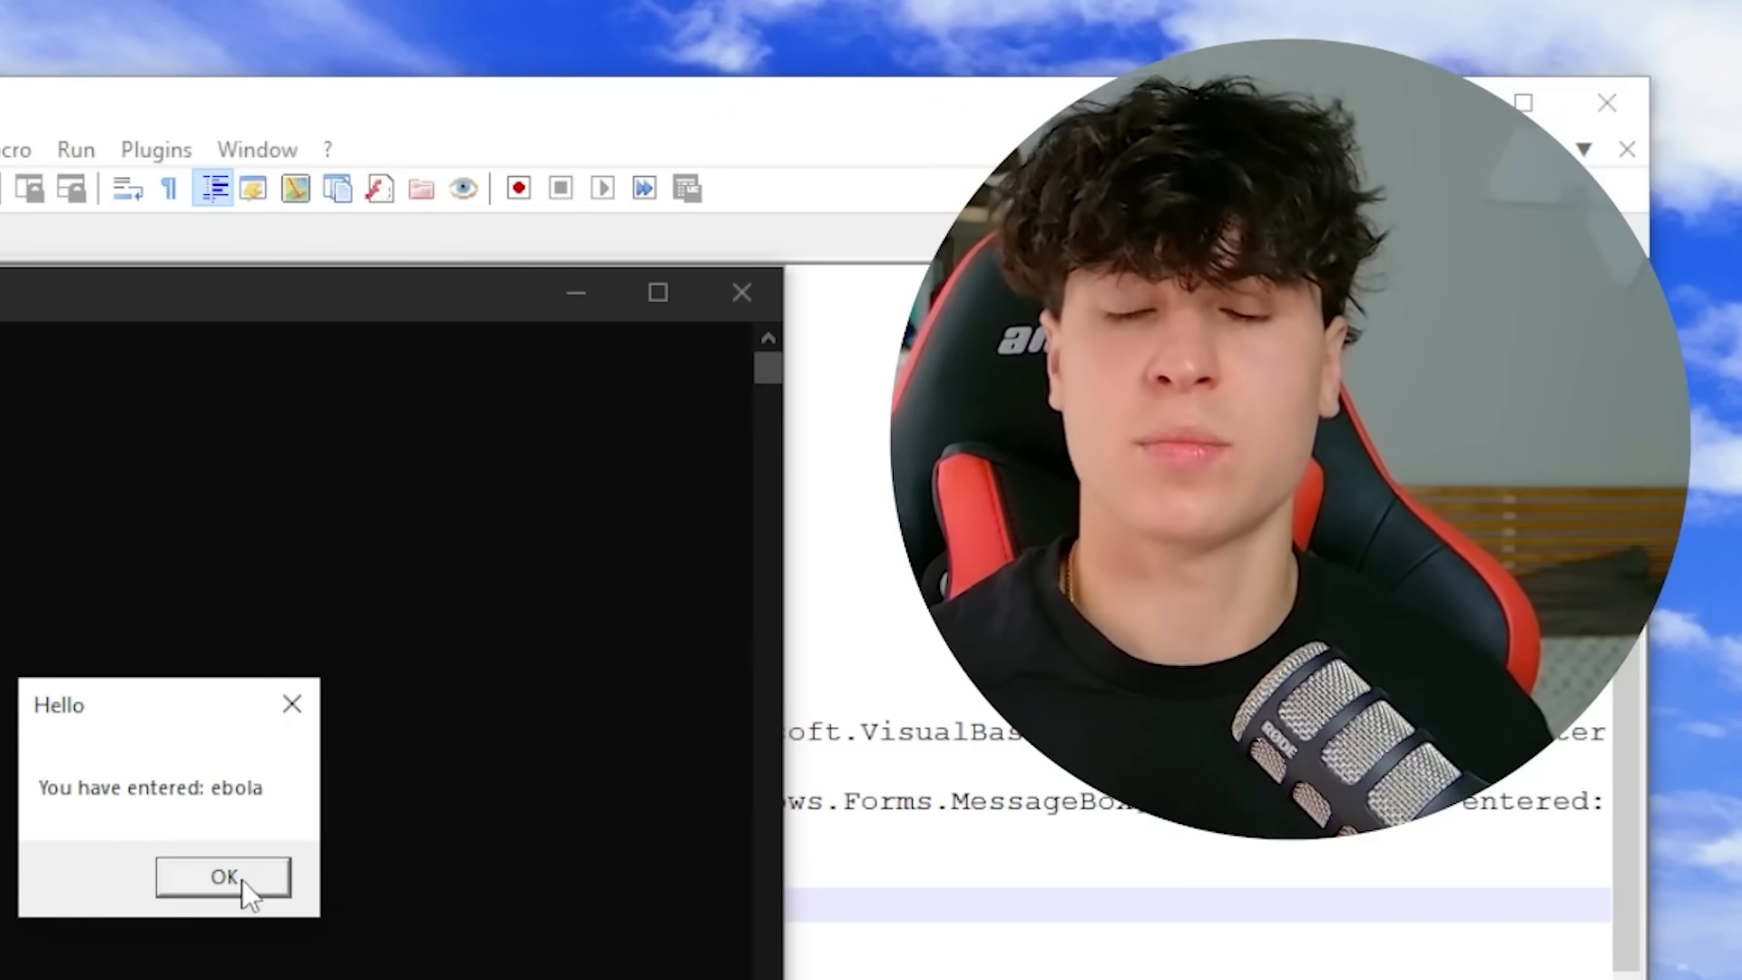
pyautogui.click(222, 877)
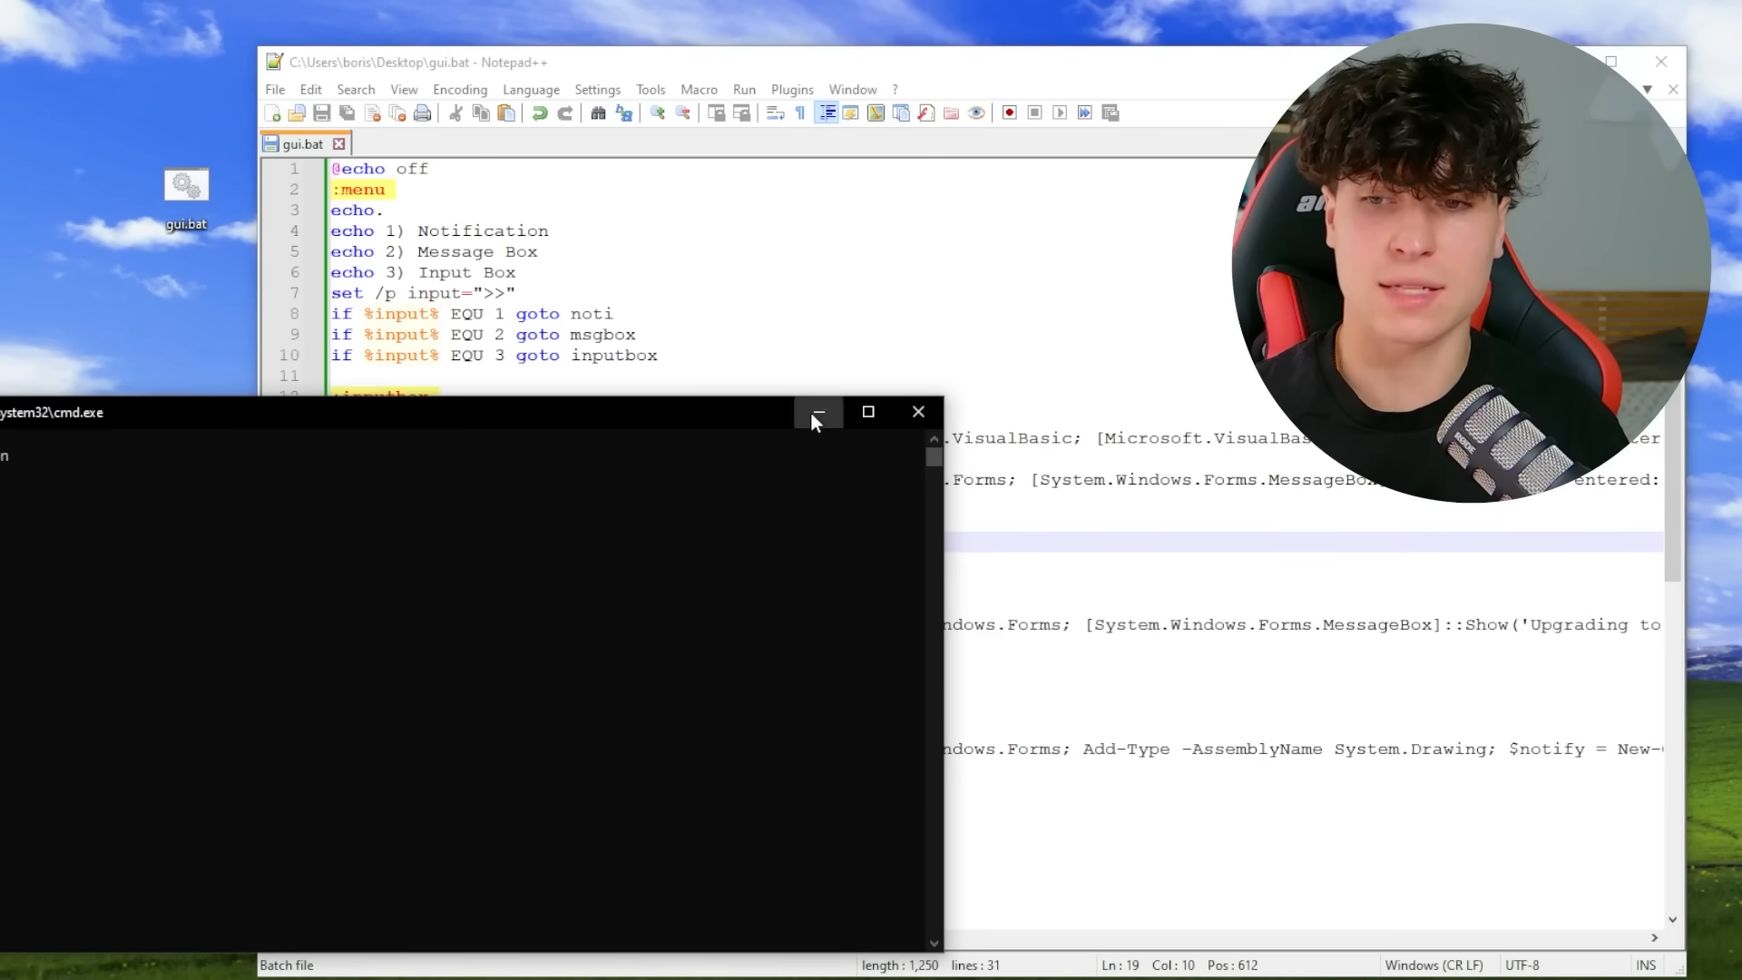
pyautogui.click(817, 412)
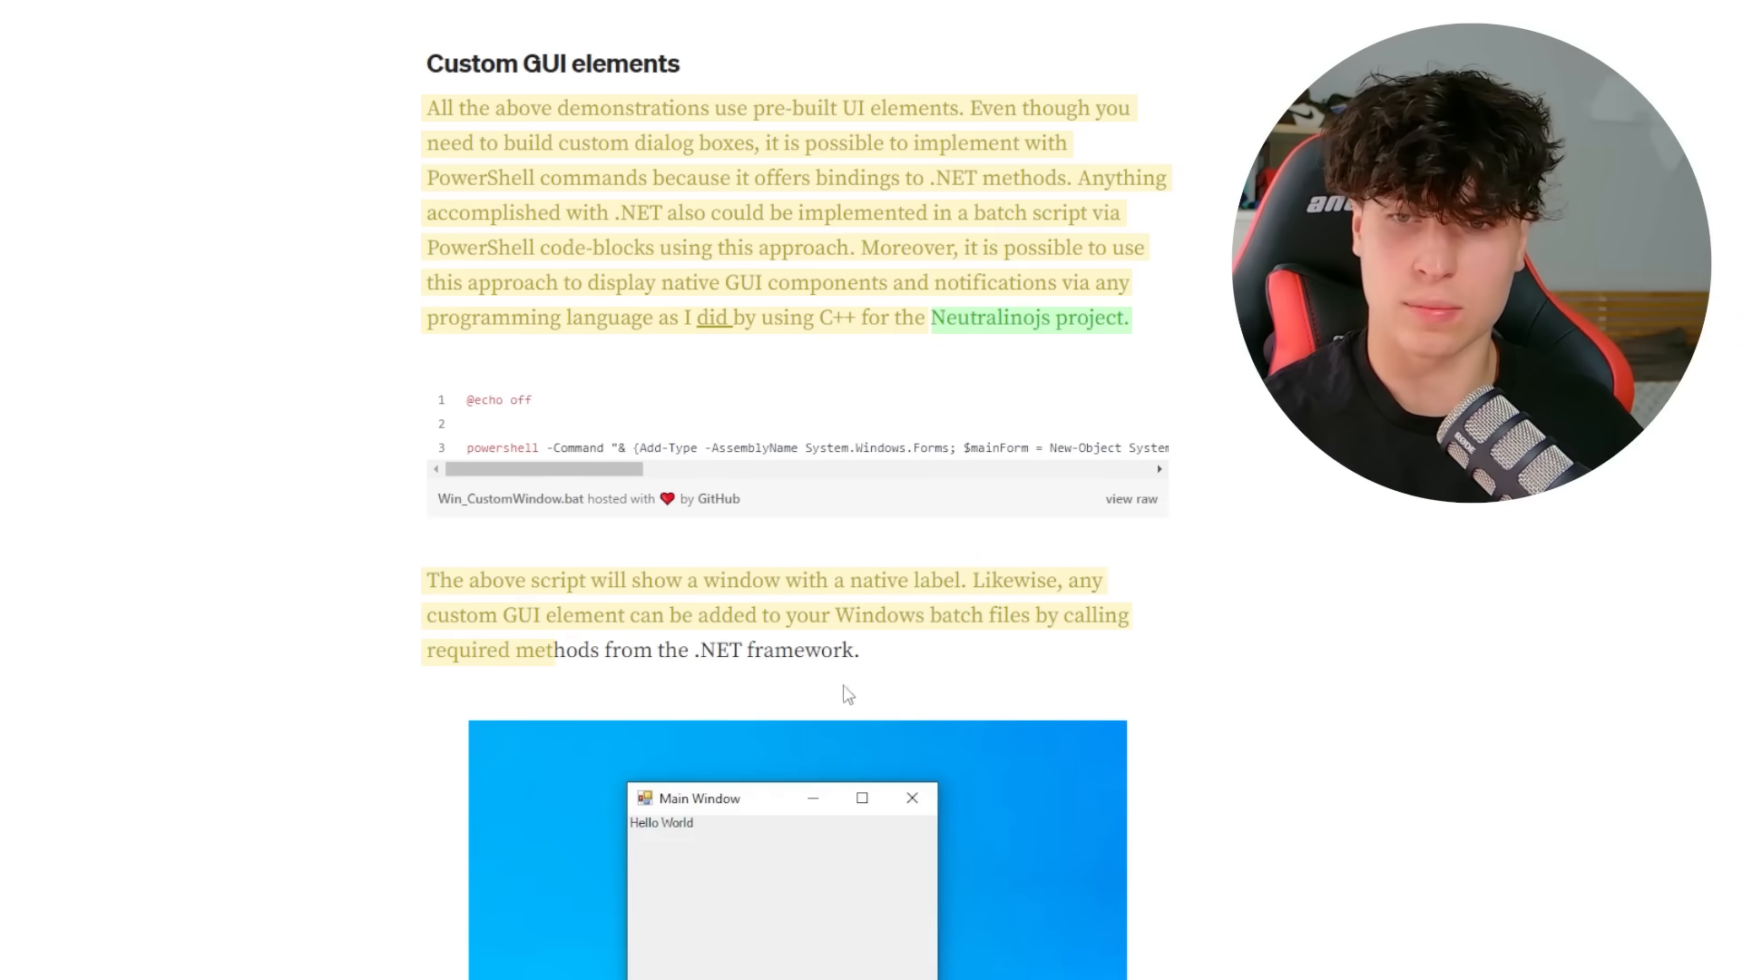
# Scroll the Medium article to the Custom GUI elements section and Win_CustomWindow.bat code
pyautogui.scroll(-3)
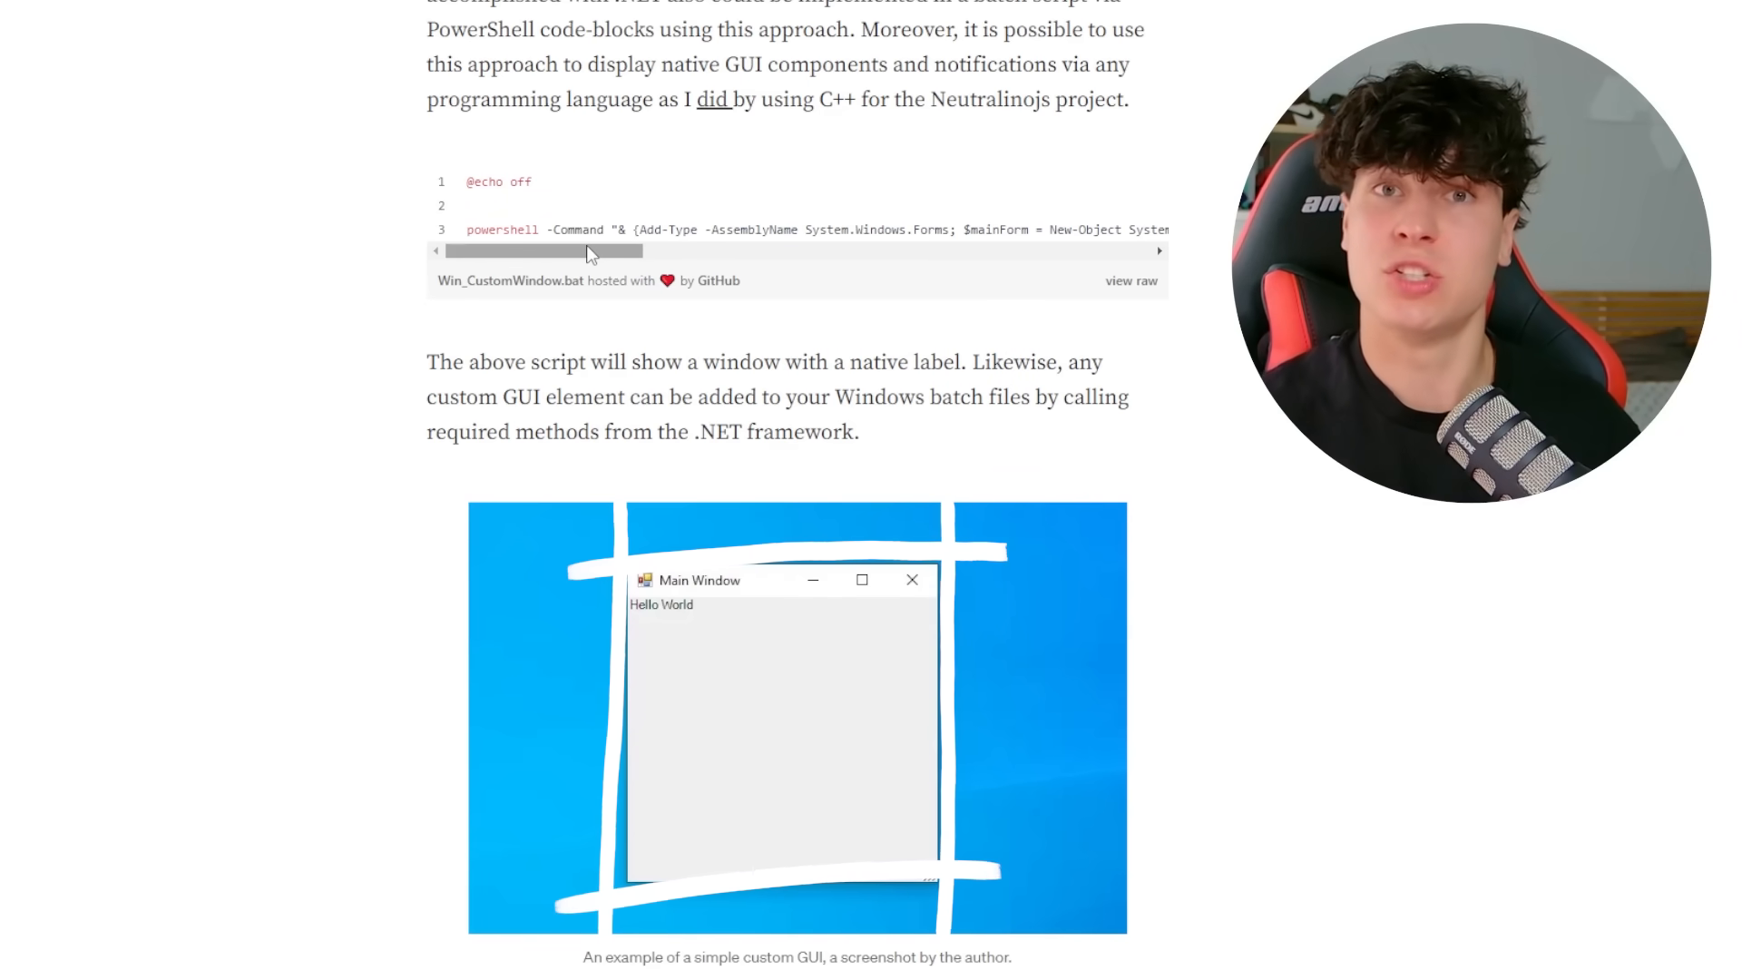
pyautogui.hscroll(3)
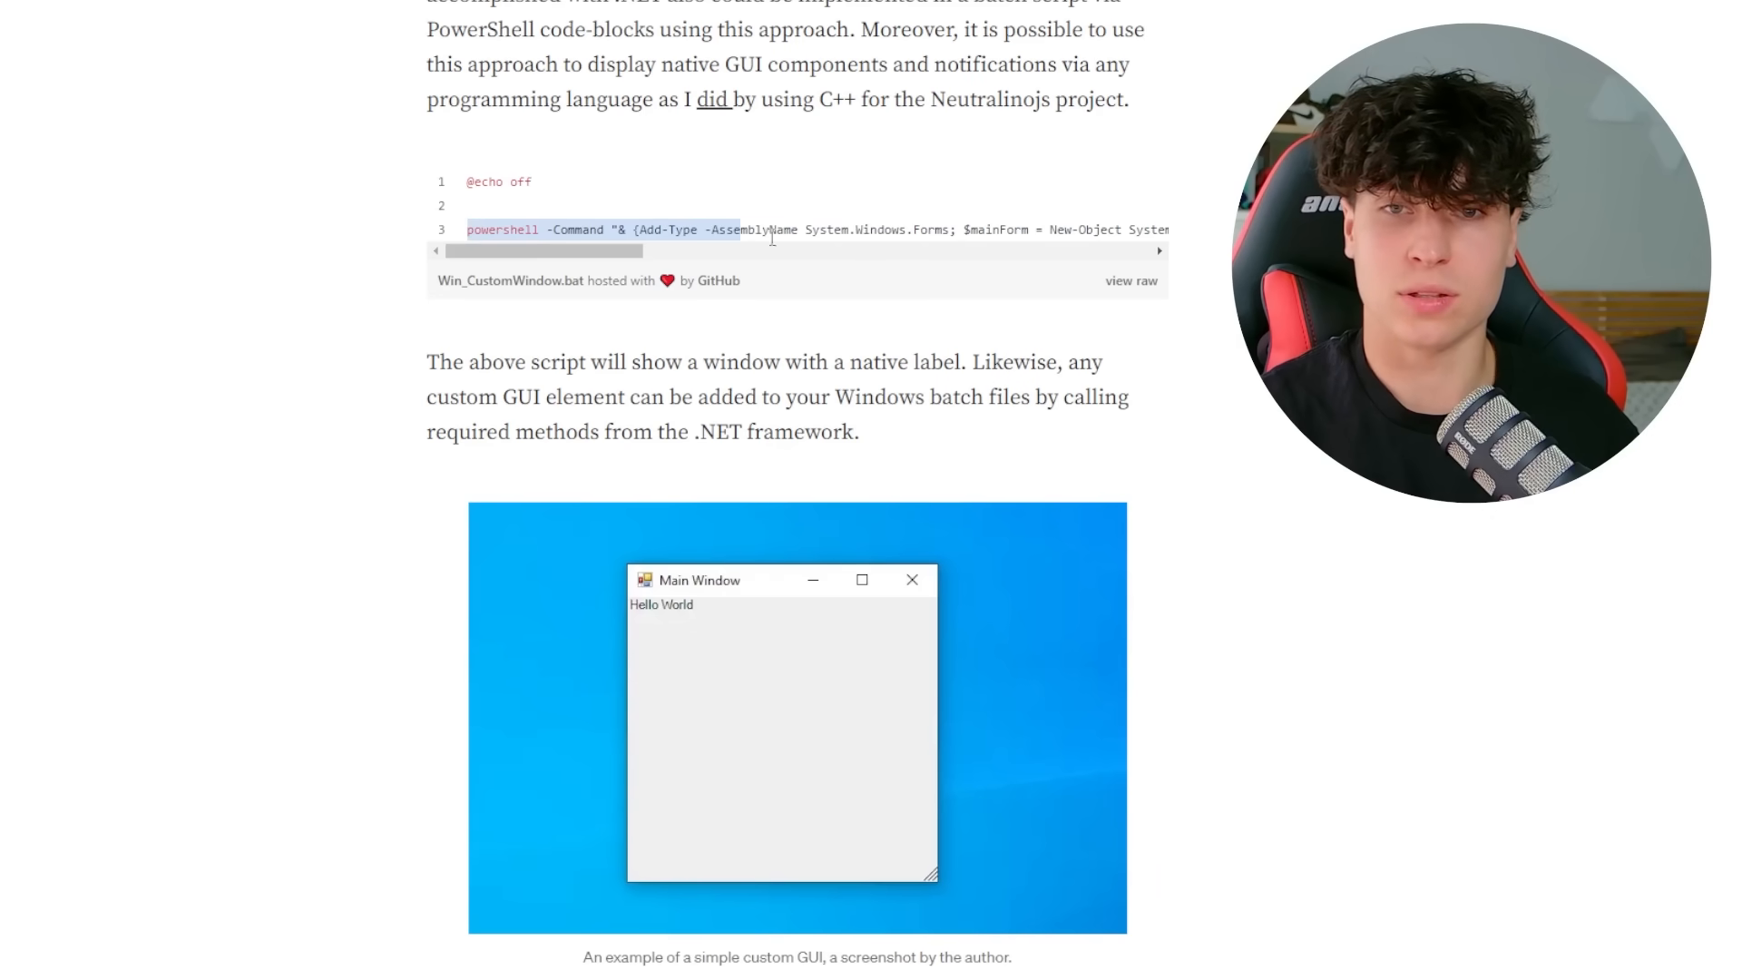
pyautogui.hscroll(3)
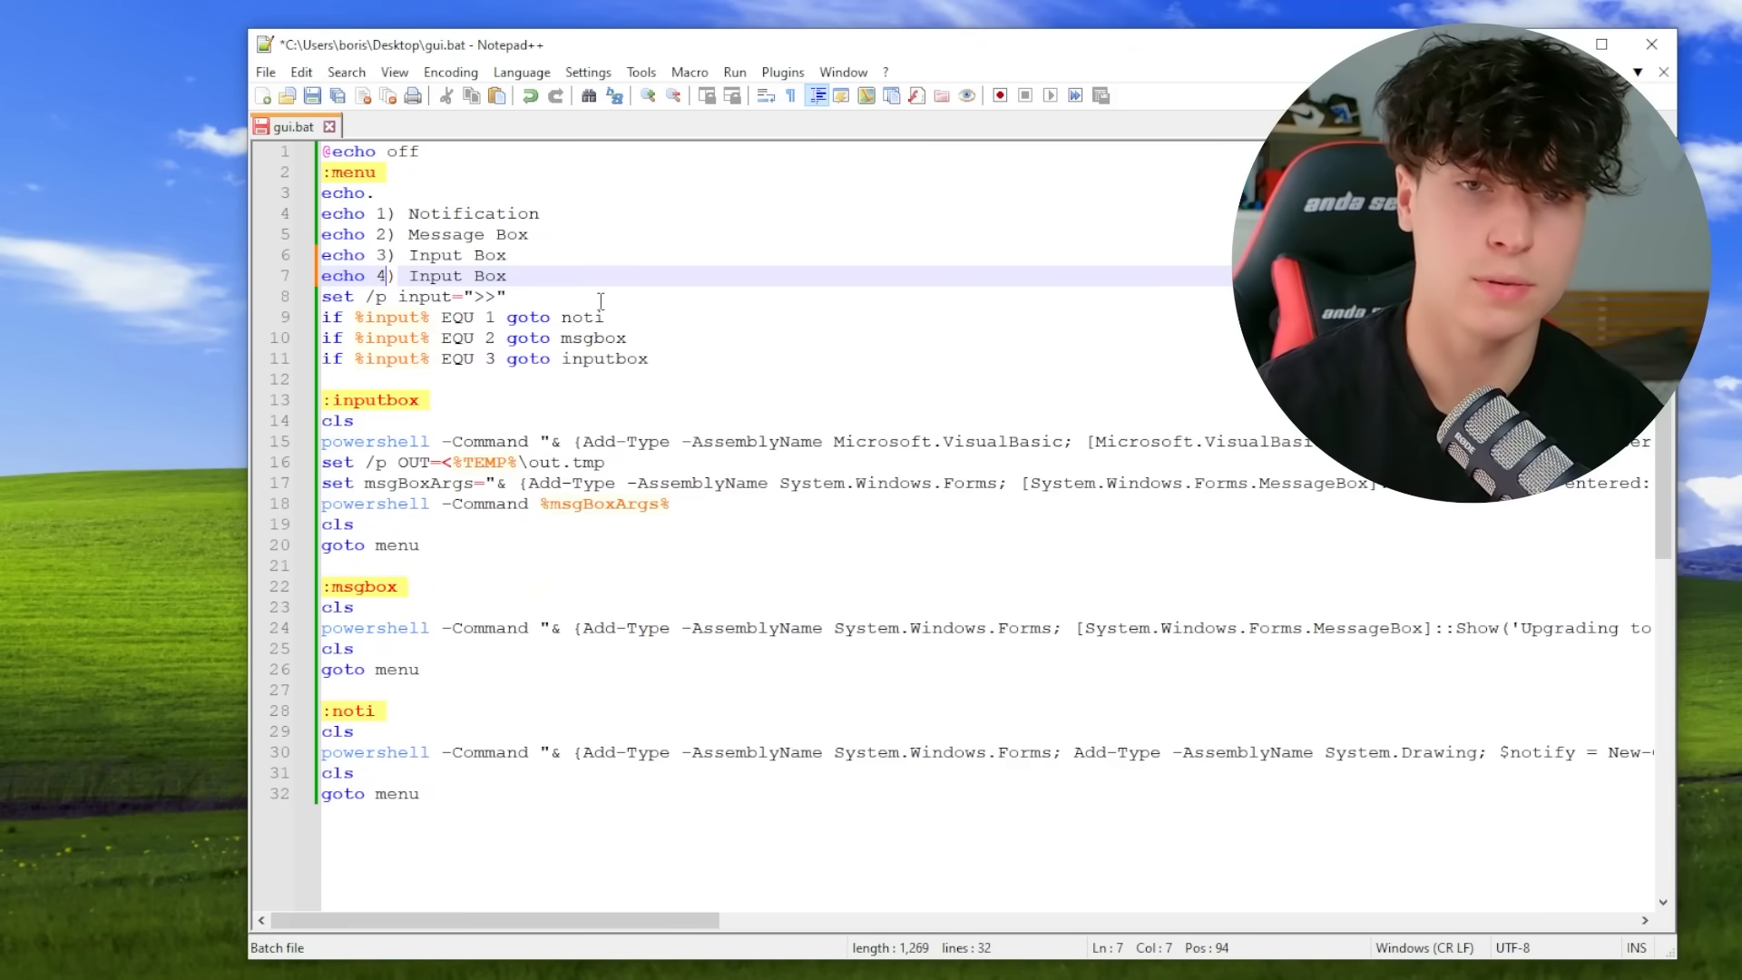
# Rename the copied menu option to Window and change the duplicated choice check from 3 to 4
pyautogui.doubleClick(456, 276)
pyautogui.write('Window')
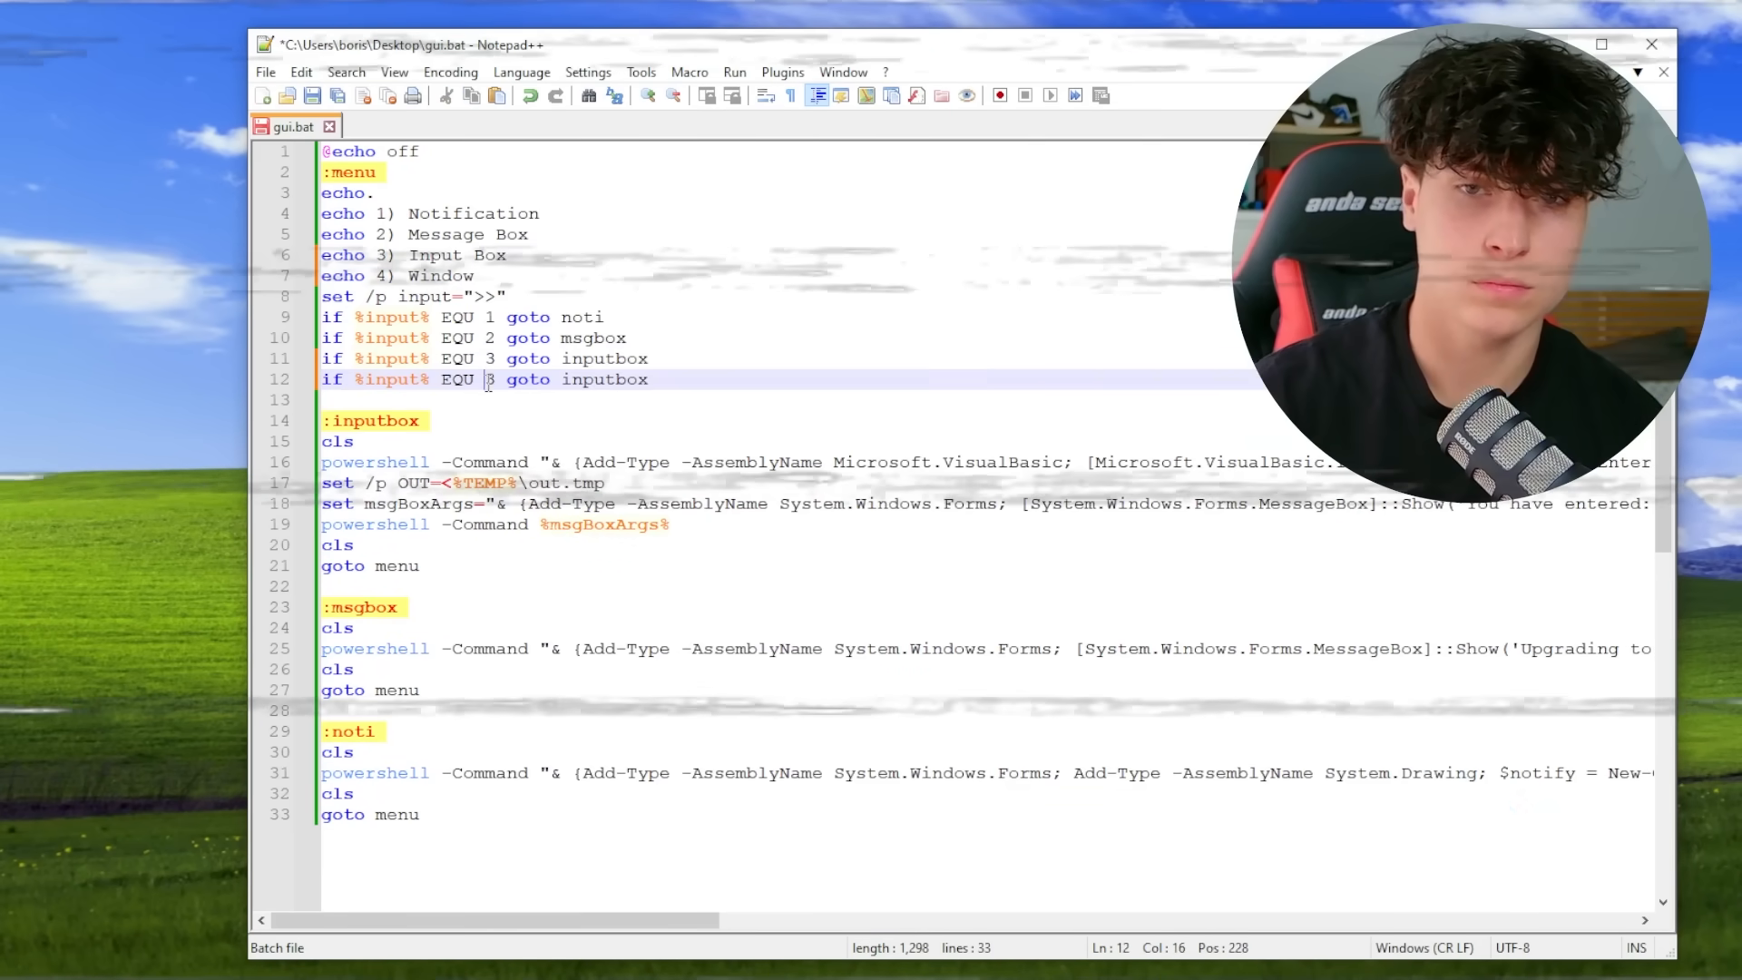
pyautogui.doubleClick(603, 379)
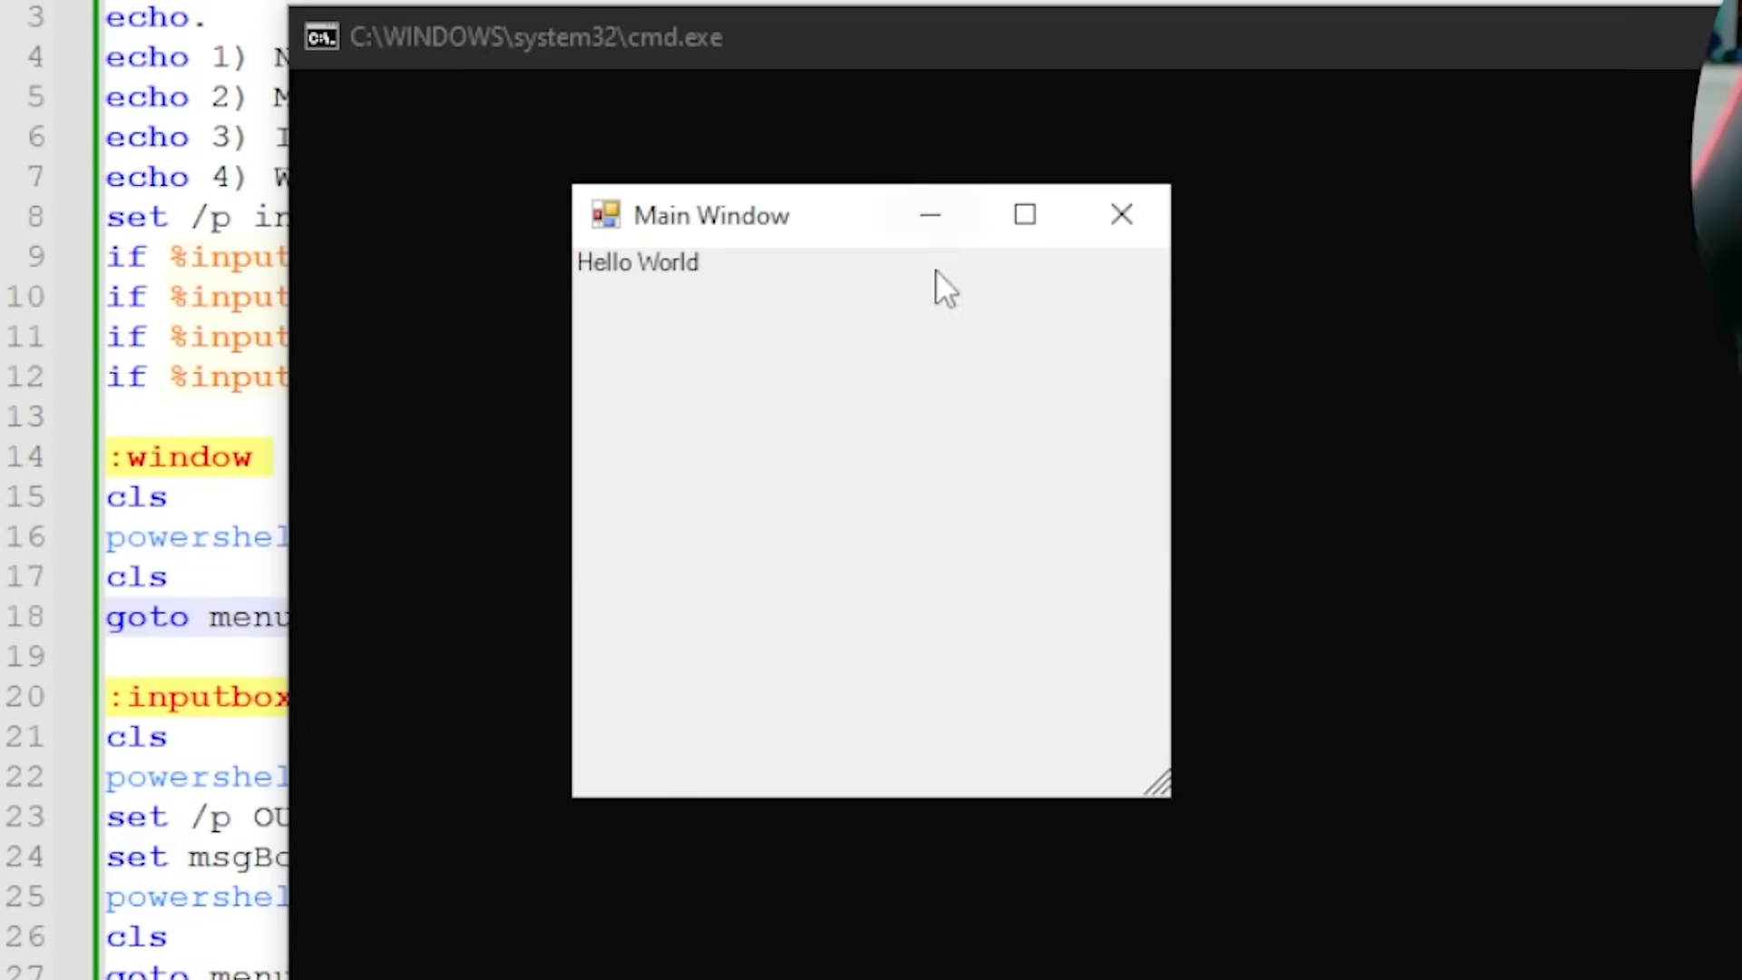
# Run gui.bat option 4 and move the Hello World Main Window aside
pyautogui.click(1121, 215)
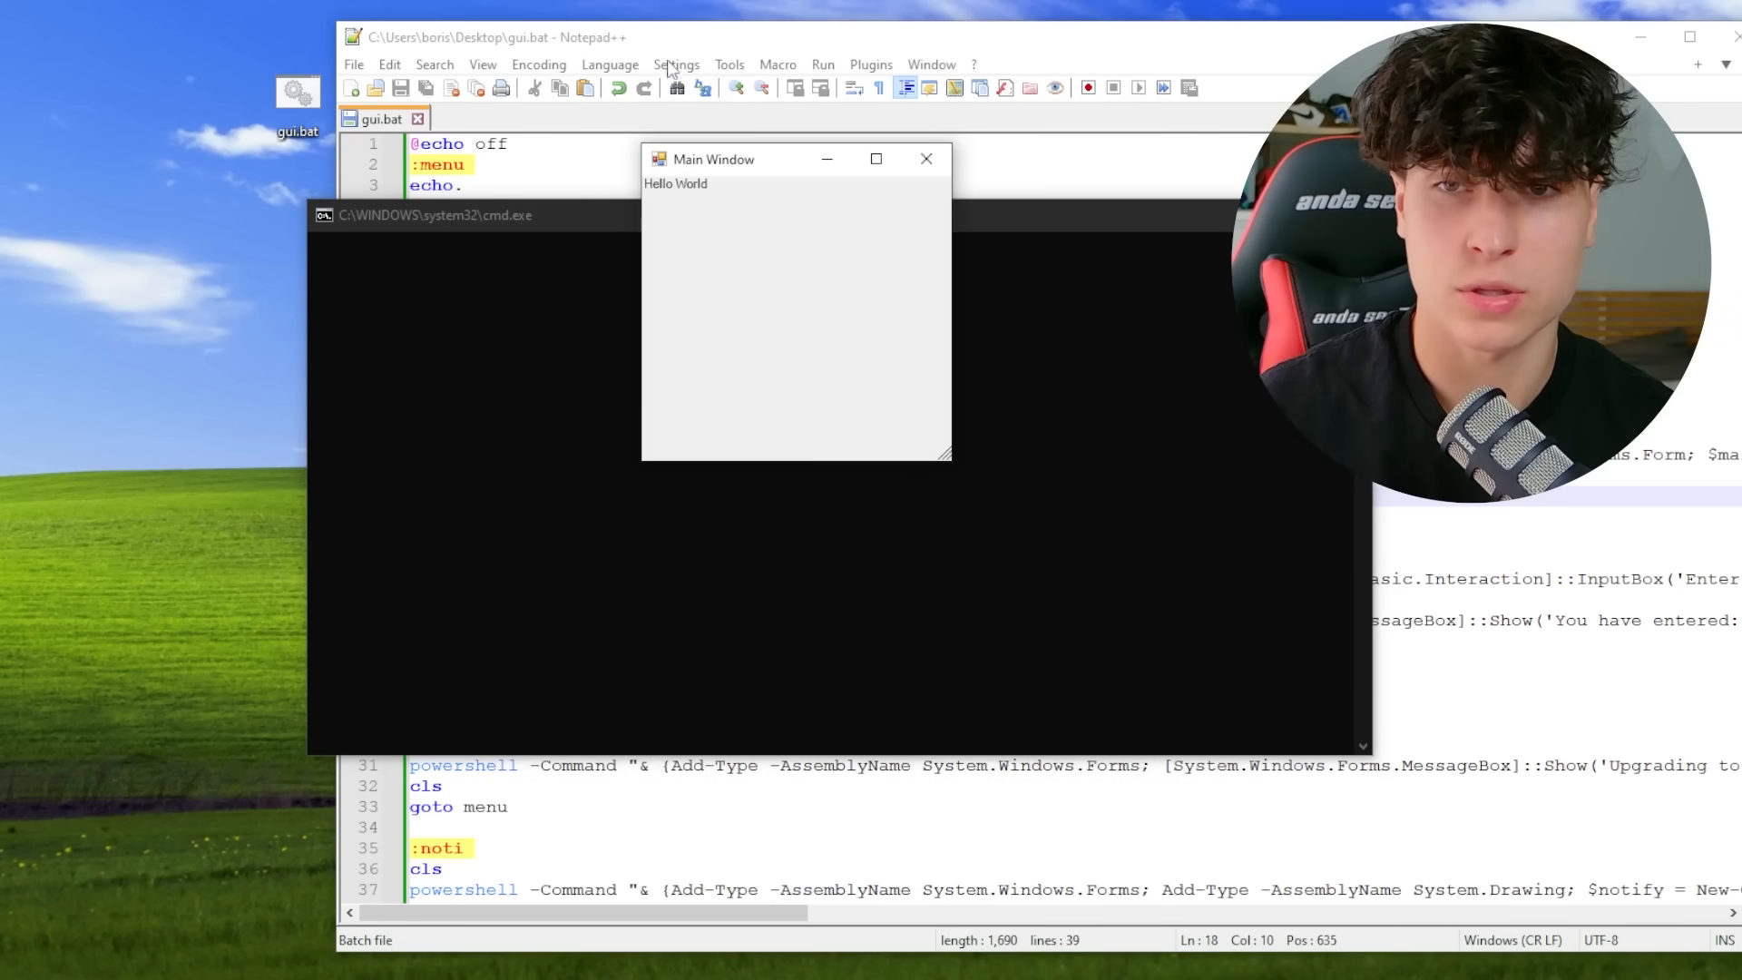
pyautogui.moveTo(714, 159); pyautogui.dragTo(575, 306)
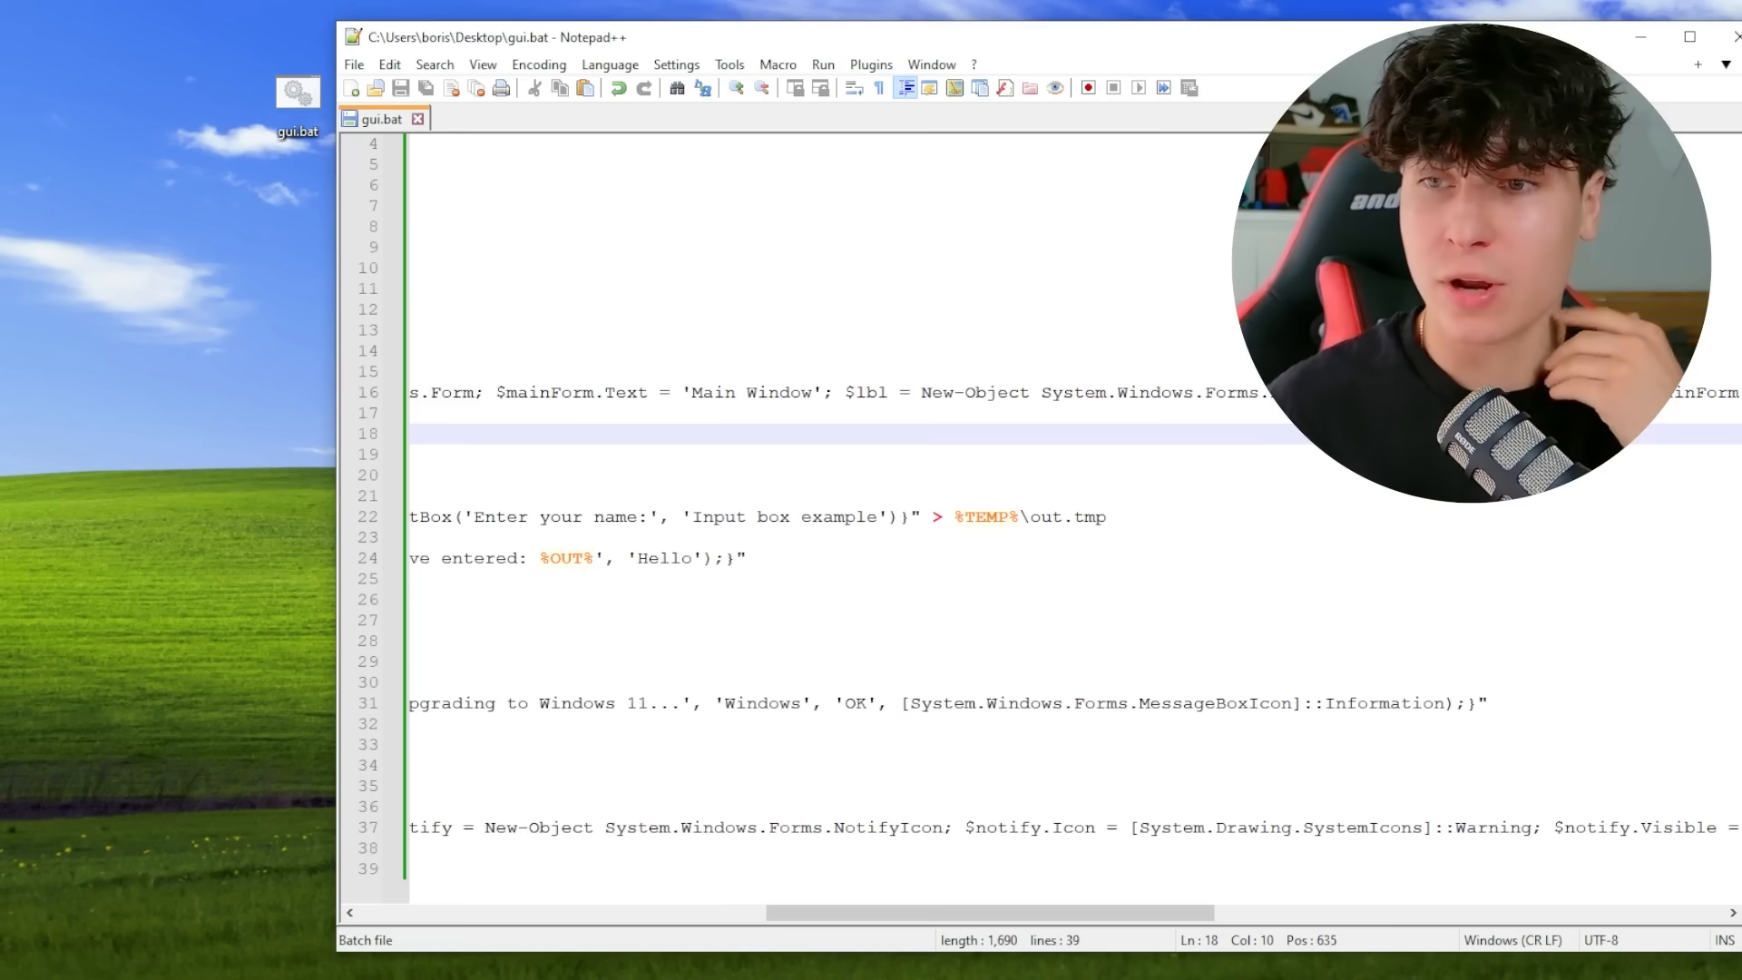
pyautogui.hscroll(-3)
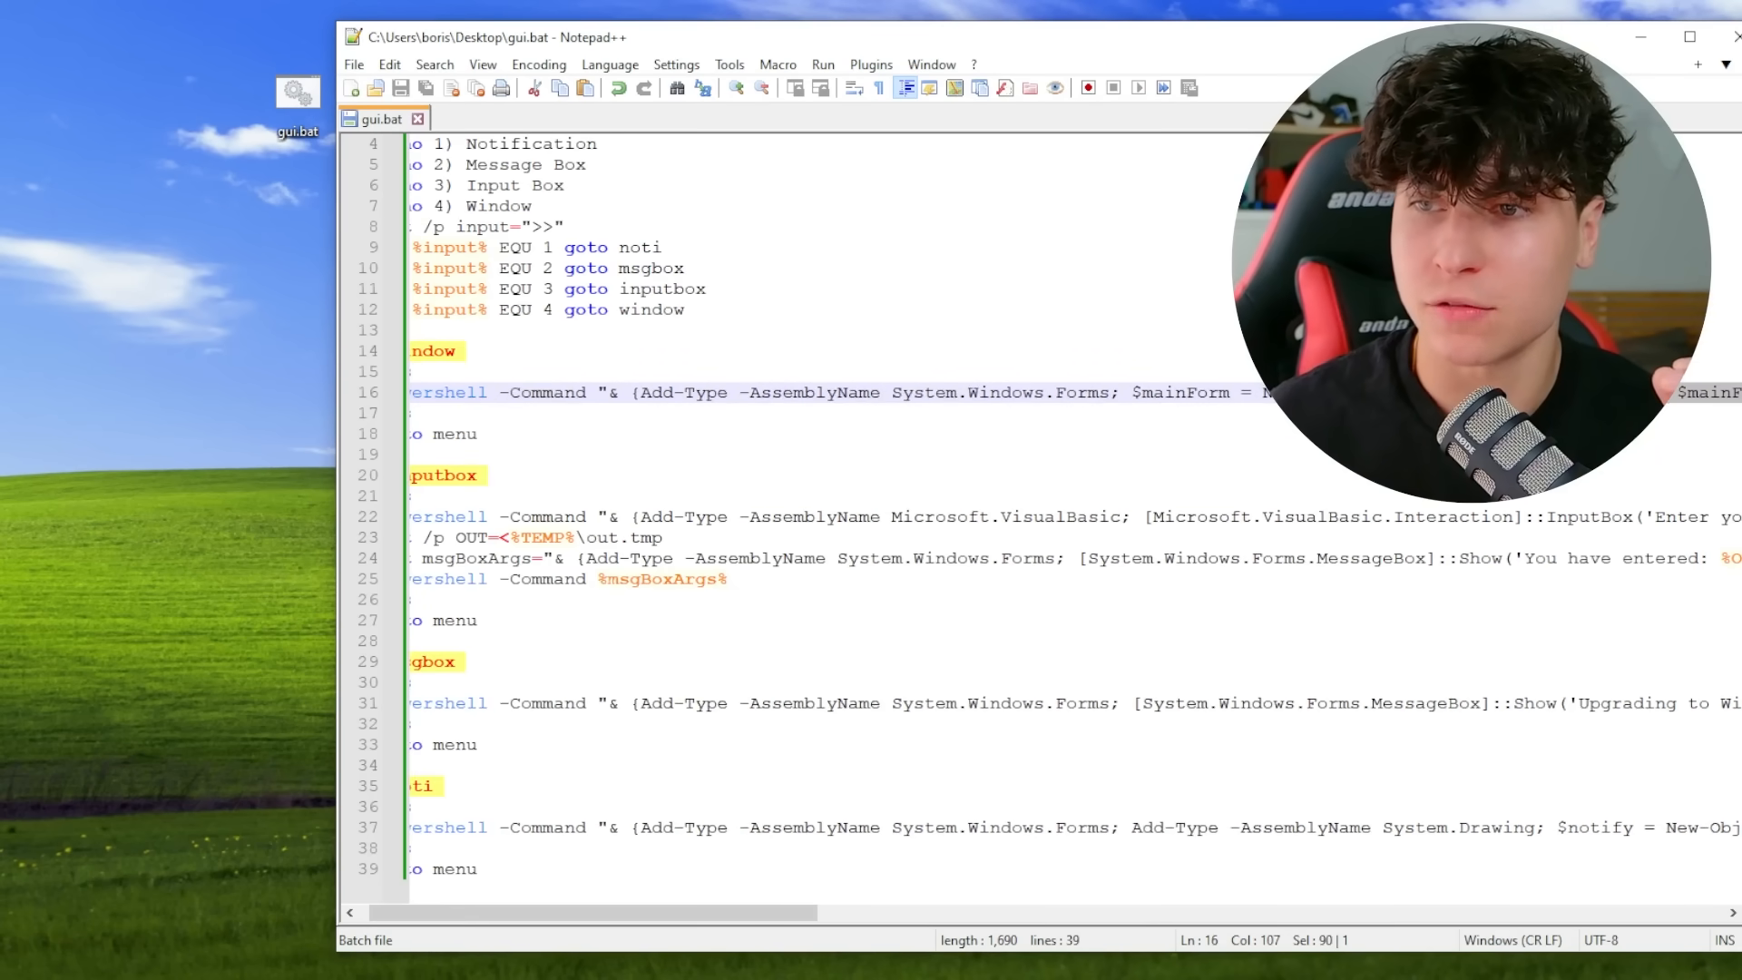
pyautogui.hscroll(-3)
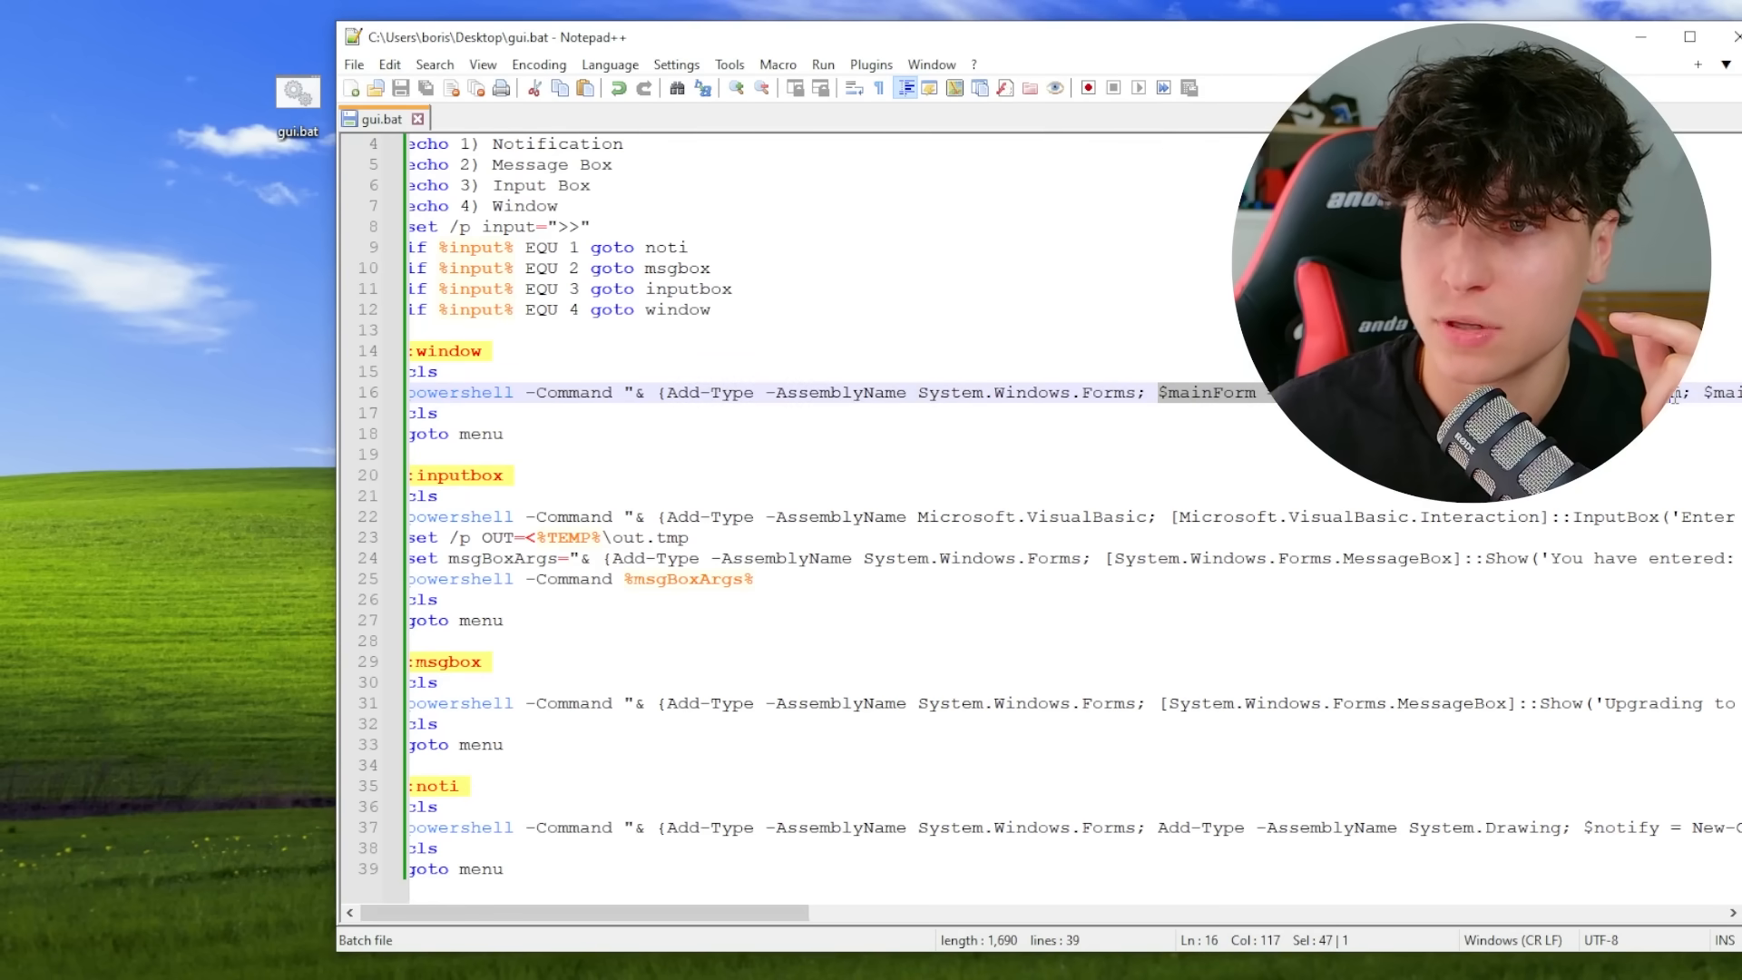
pyautogui.hscroll(3)
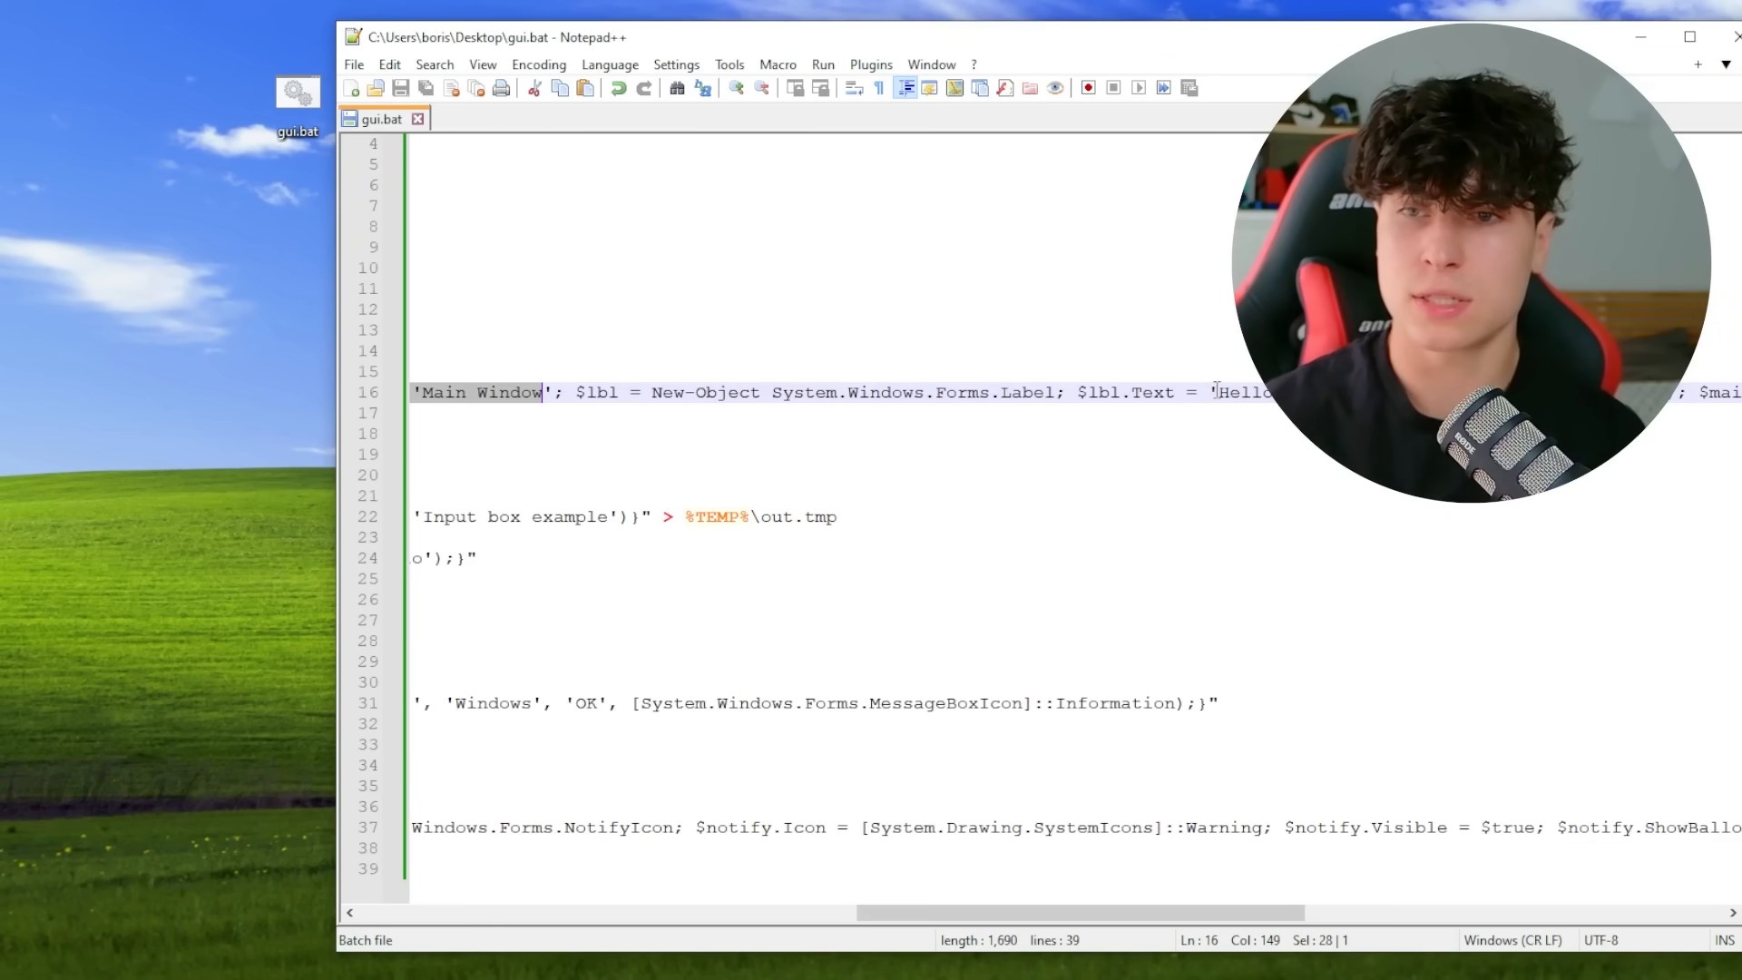
pyautogui.click(1059, 392)
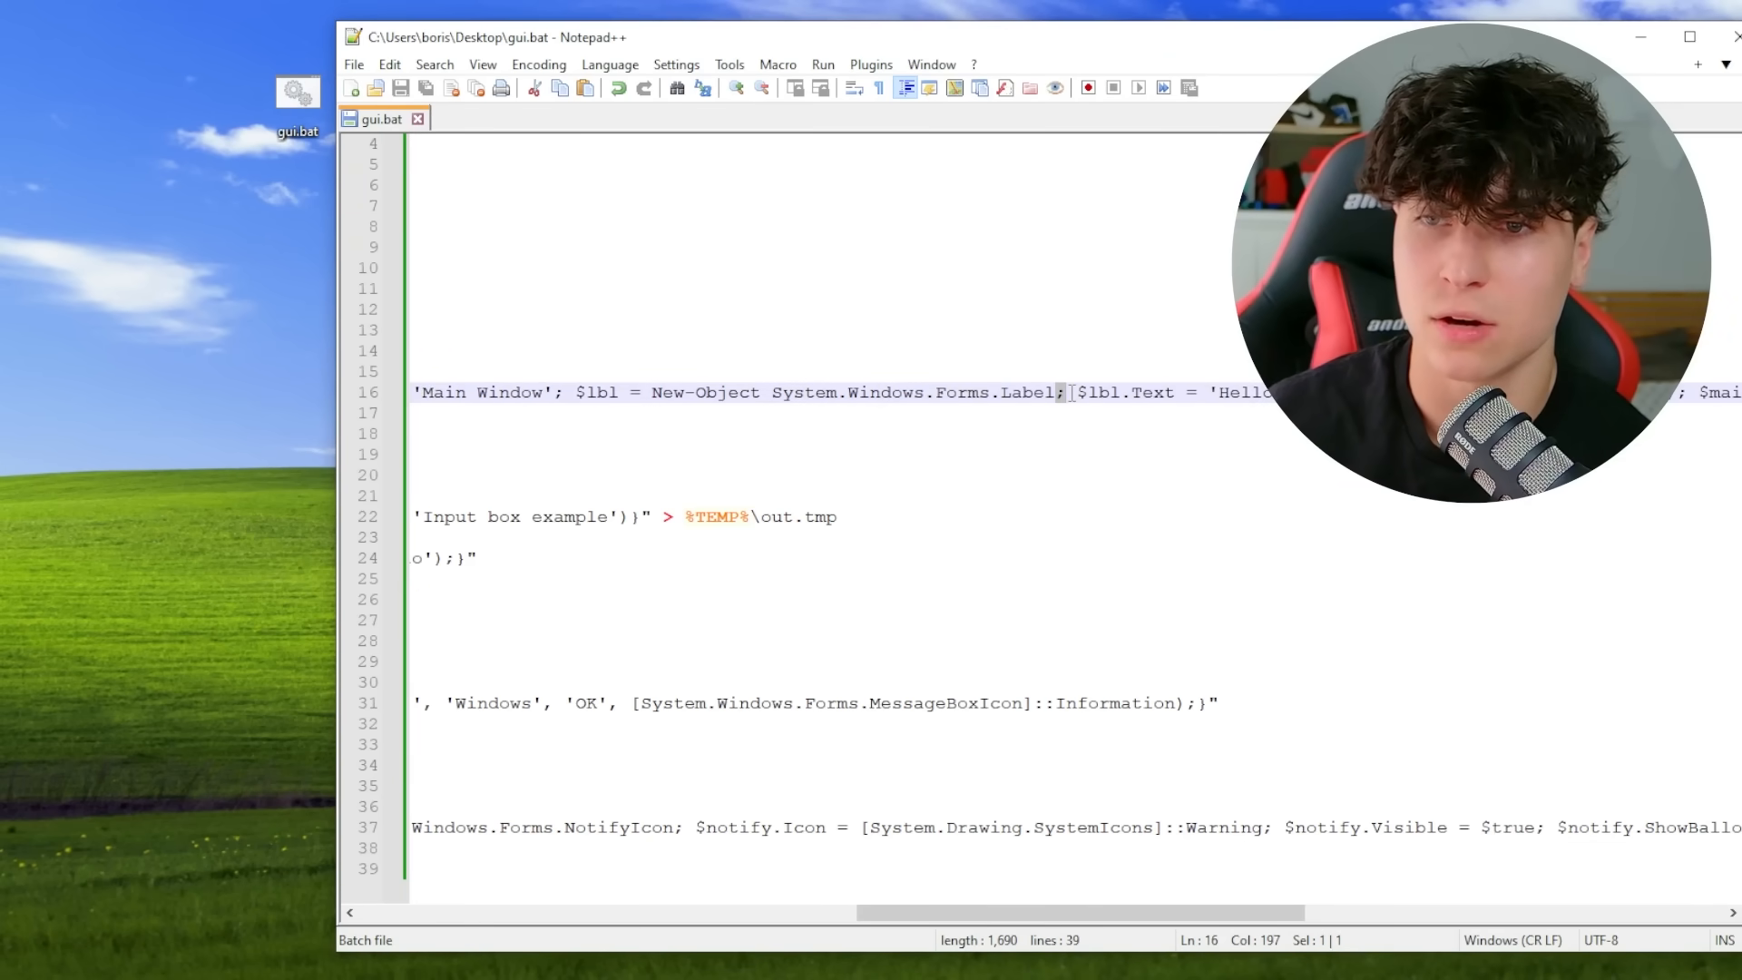
pyautogui.hscroll(3)
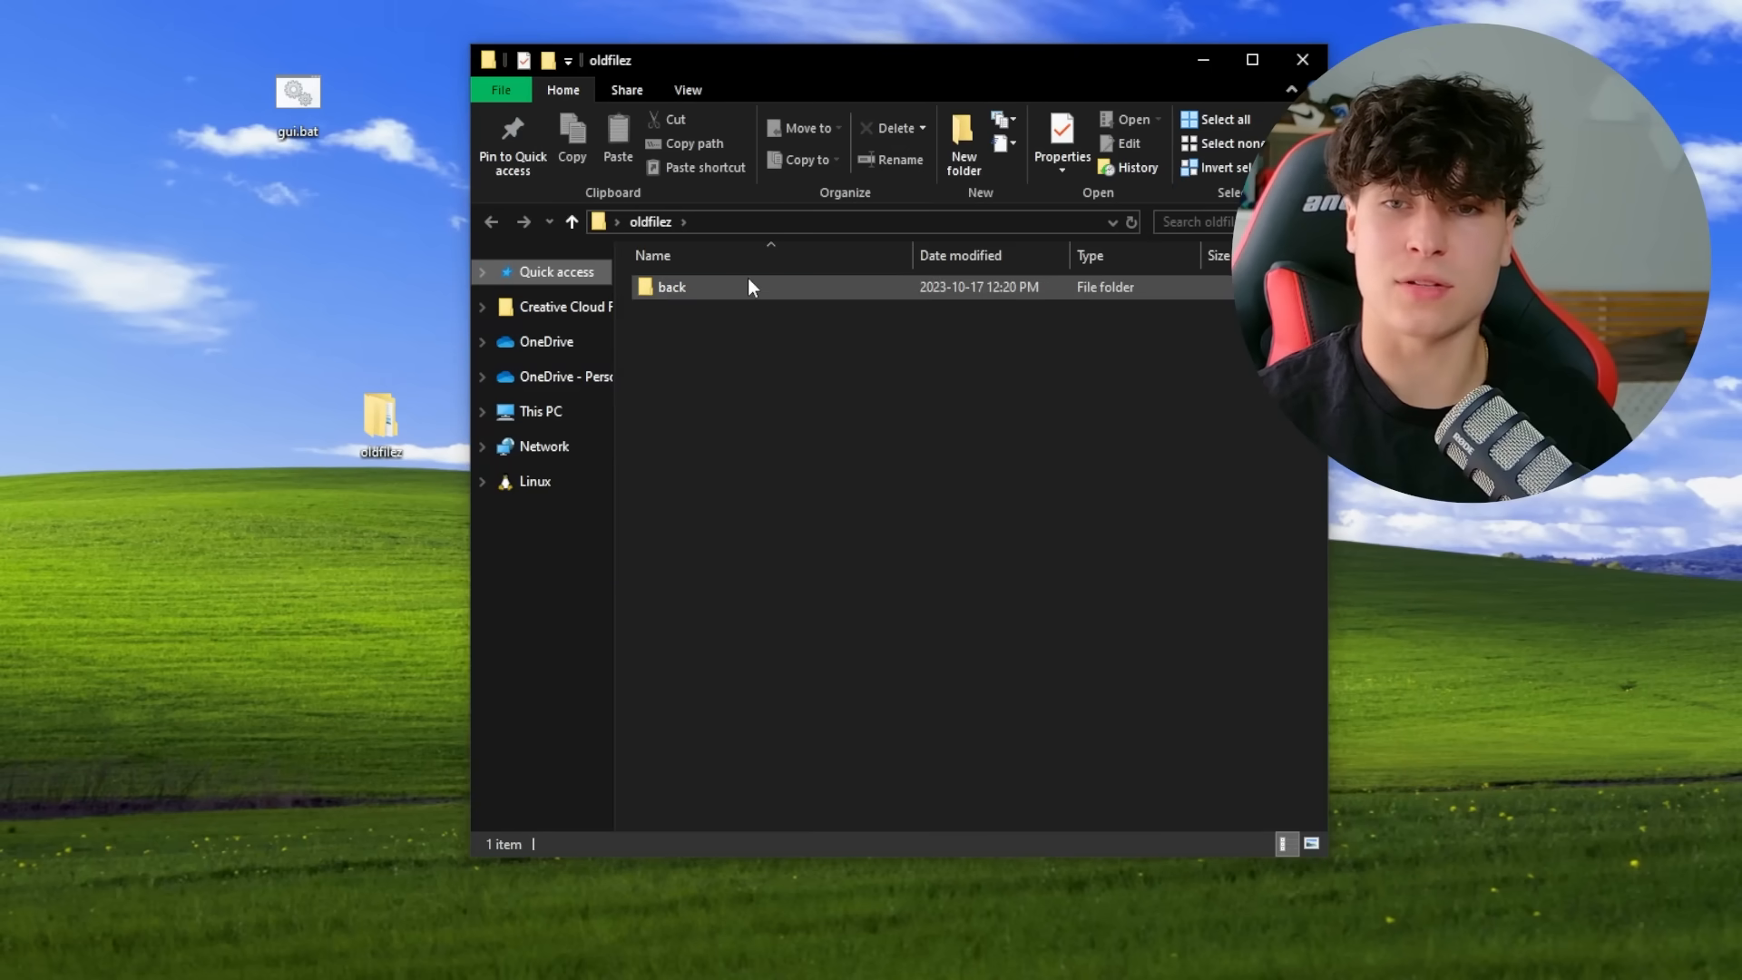
# Search the back folder for 'recon' and launch RECONV2.bat
pyautogui.doubleClick(671, 287)
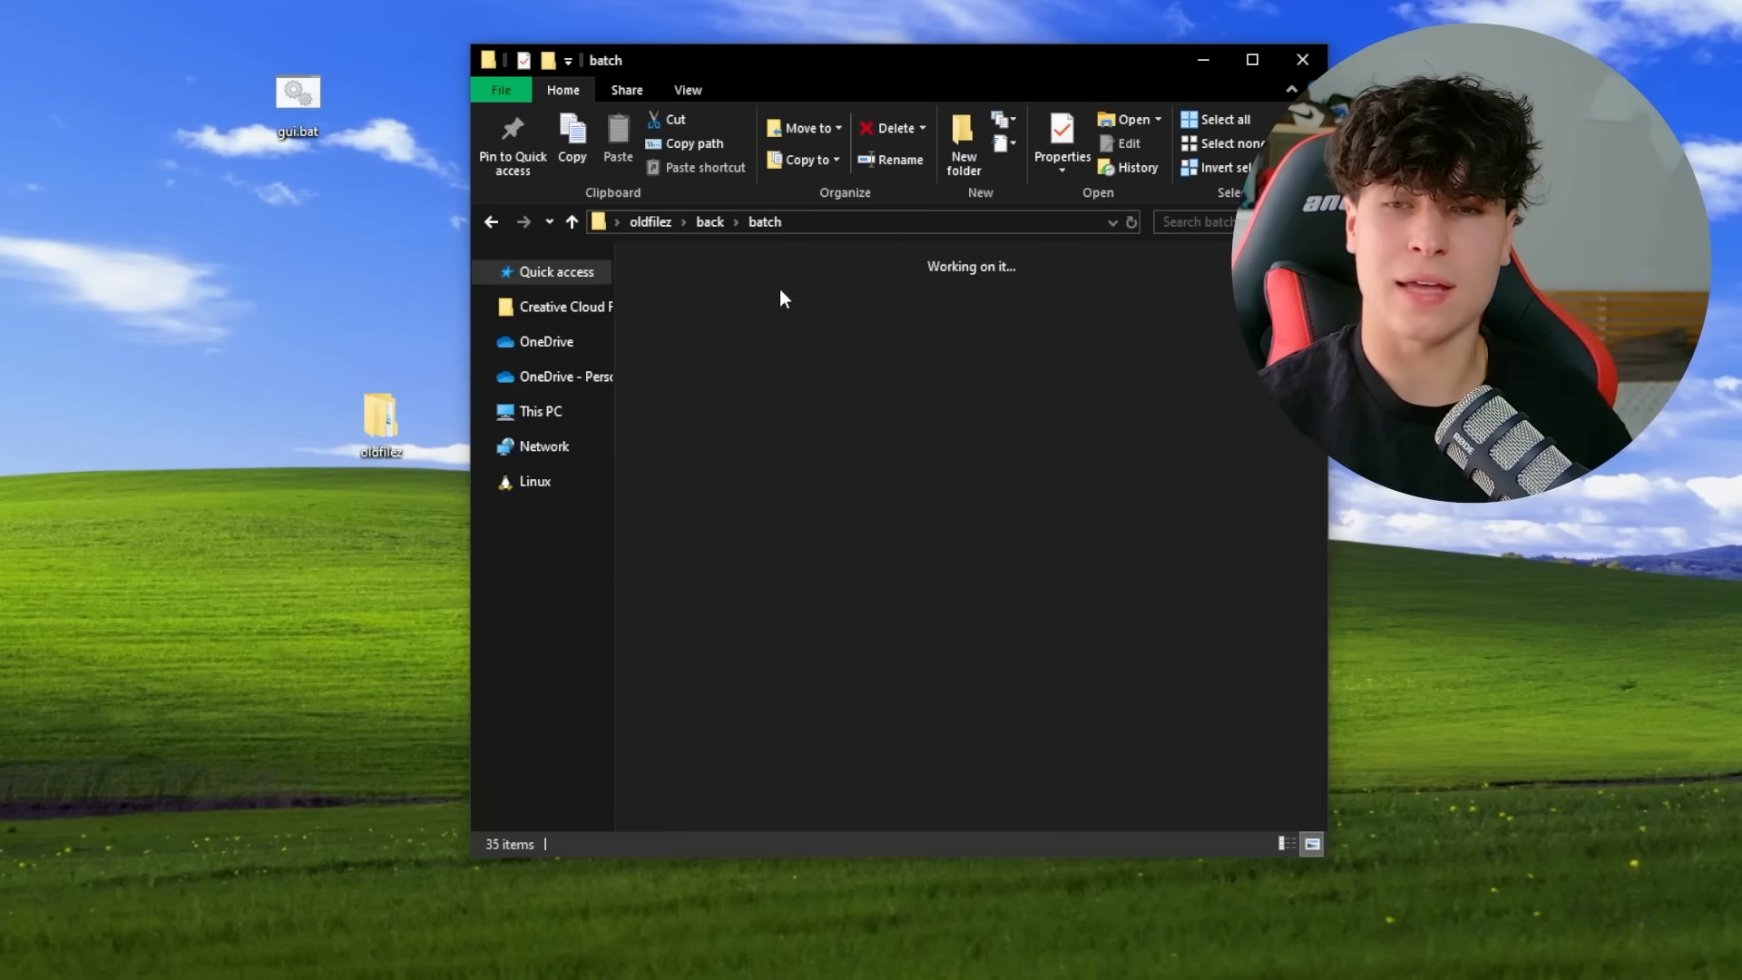
pyautogui.write('recon')
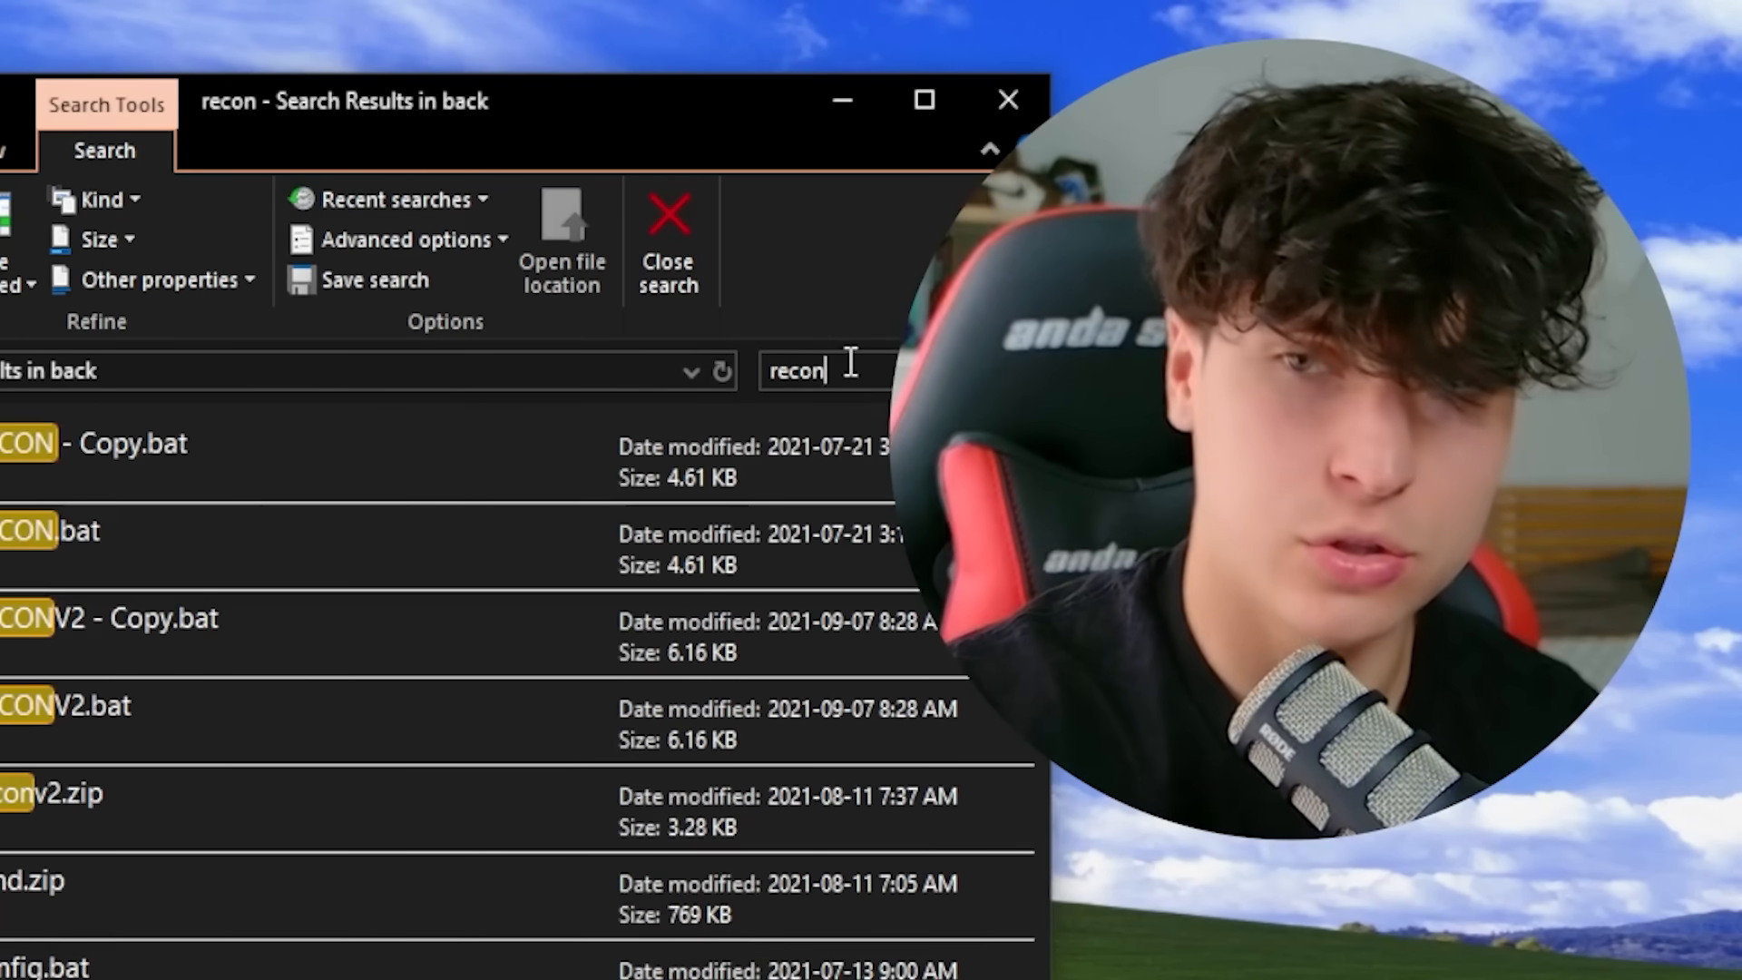
pyautogui.doubleClick(66, 706)
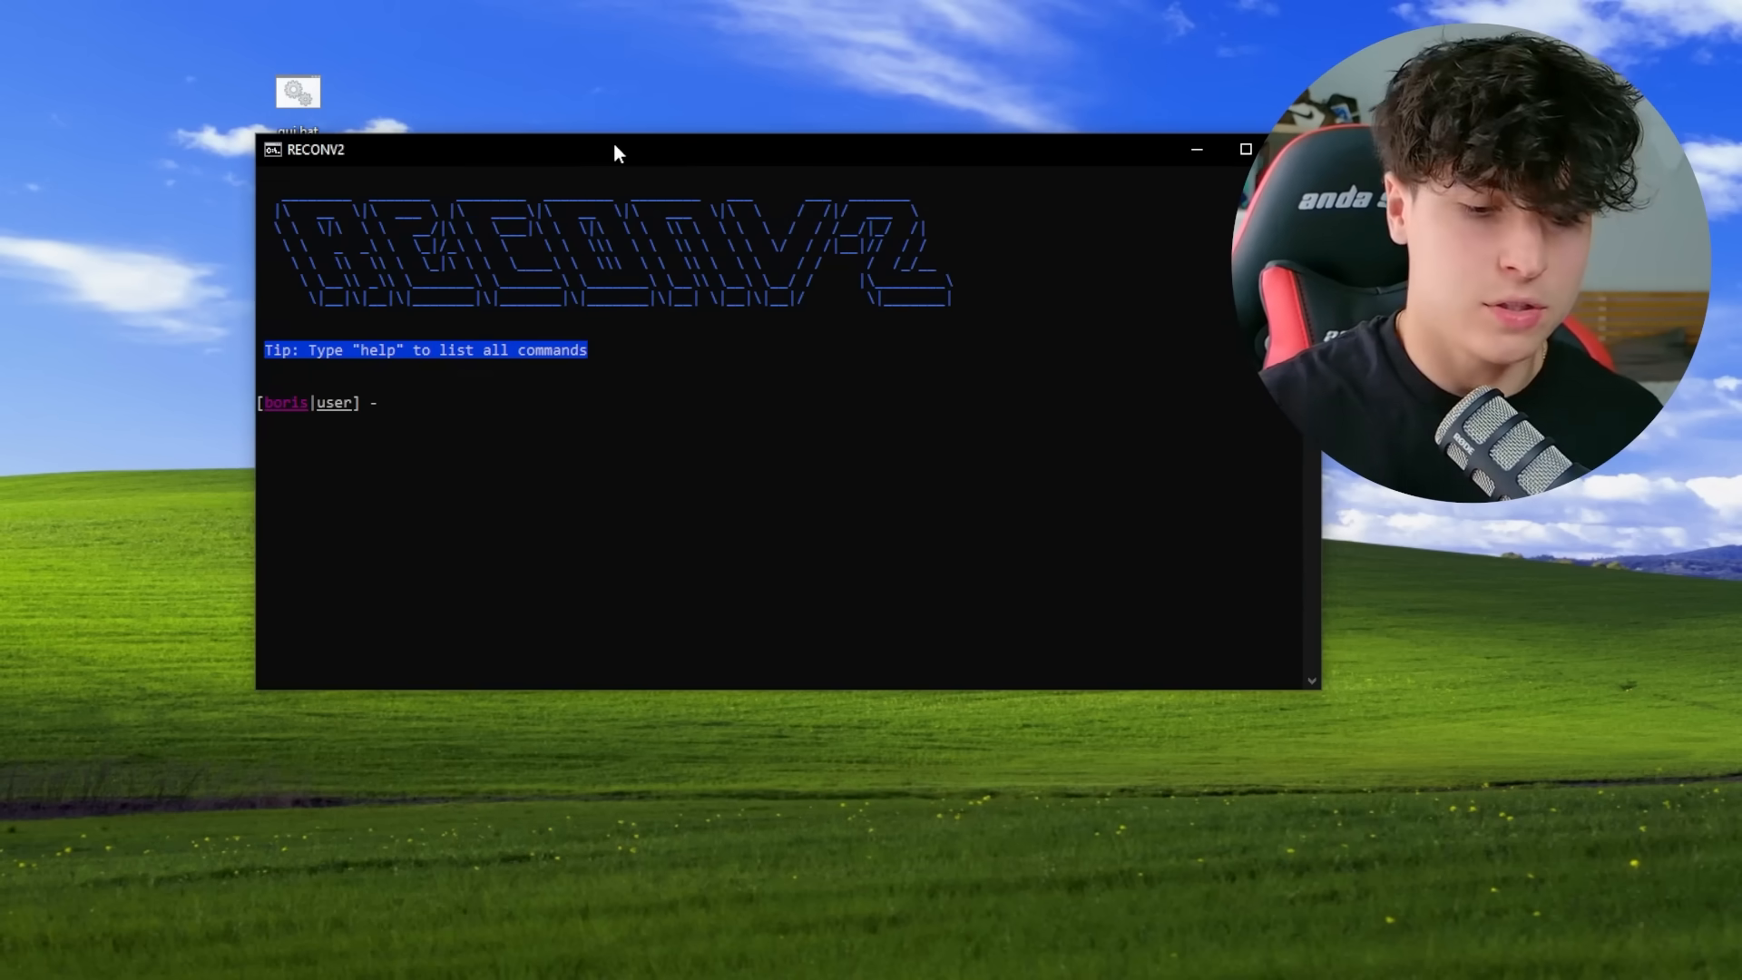
# Enter help at the RECONV2 prompt to list commands like listen, locate, ports, myip
pyautogui.write('help')
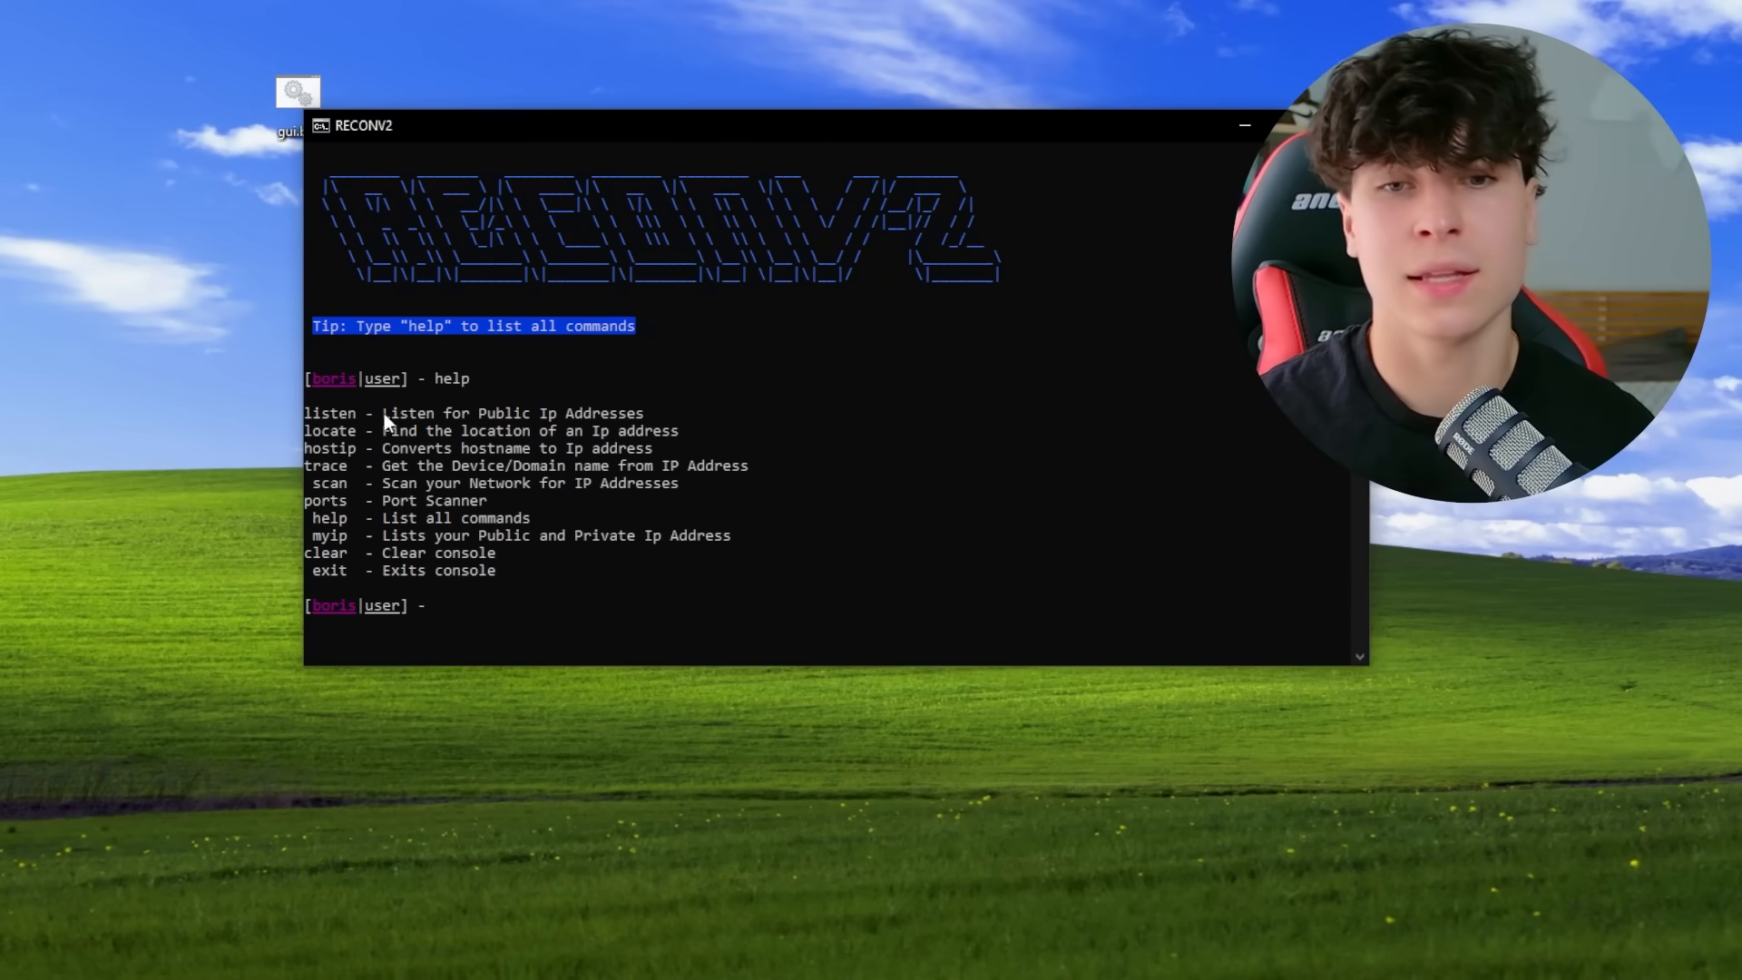
pyautogui.click(589, 416)
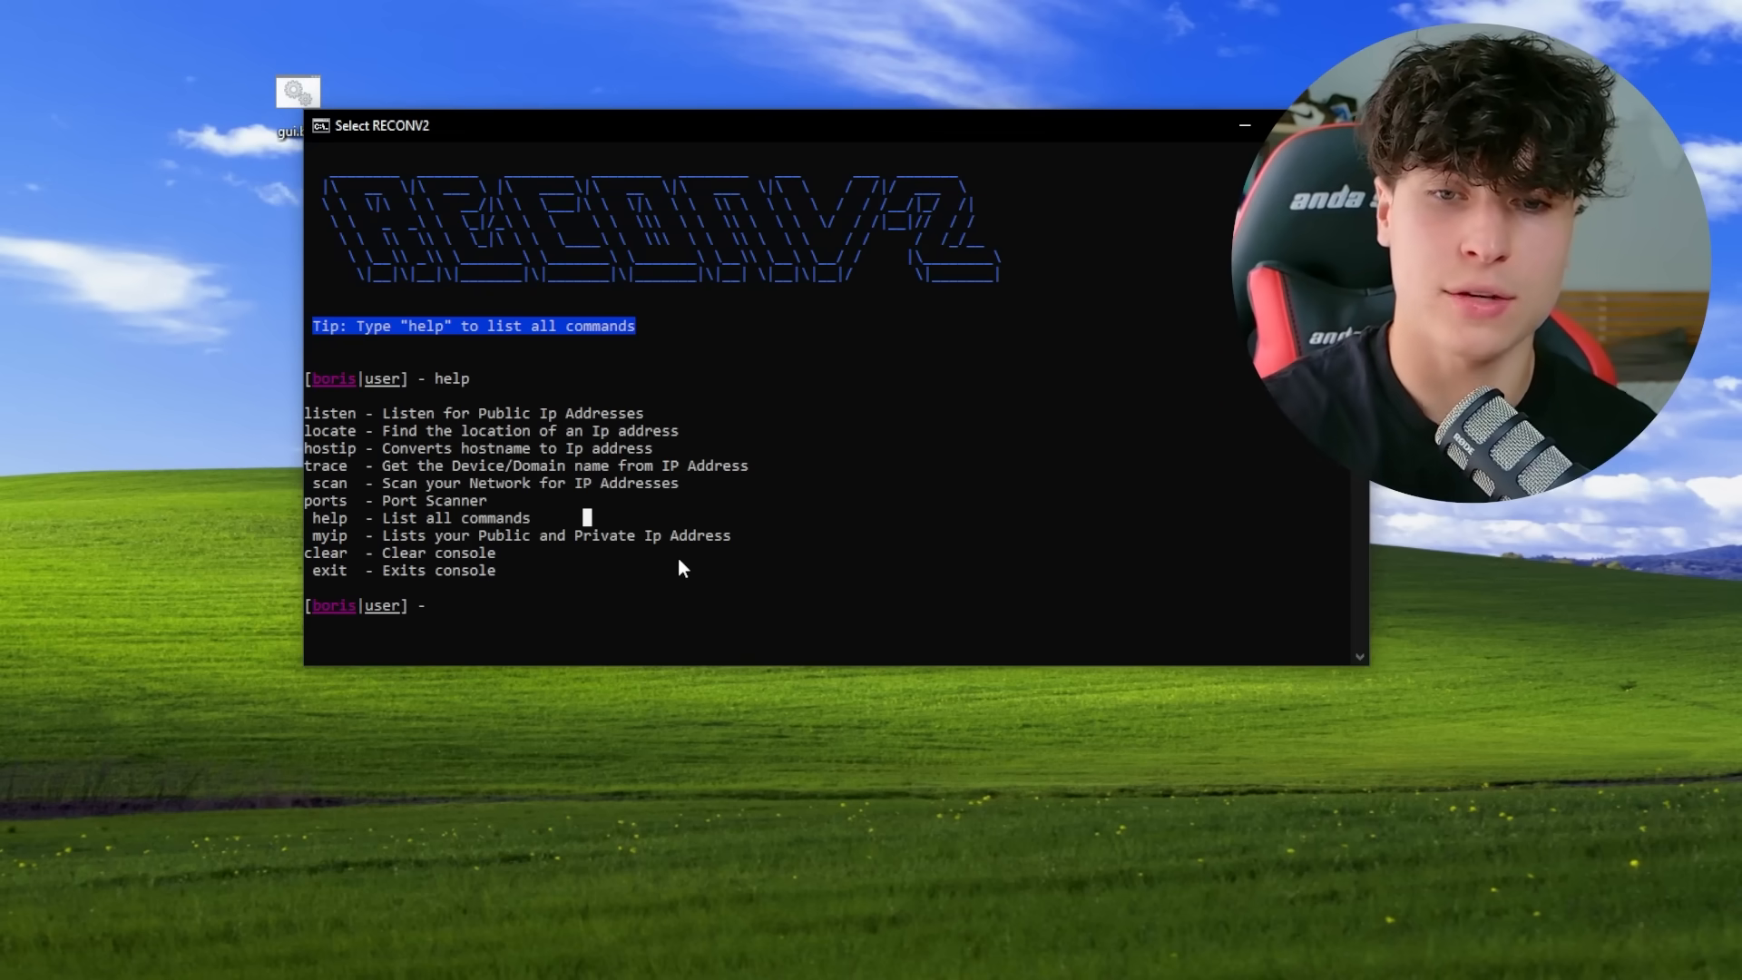
# Run RECONV2's scan command and confirm scanning the network
pyautogui.write('sca')
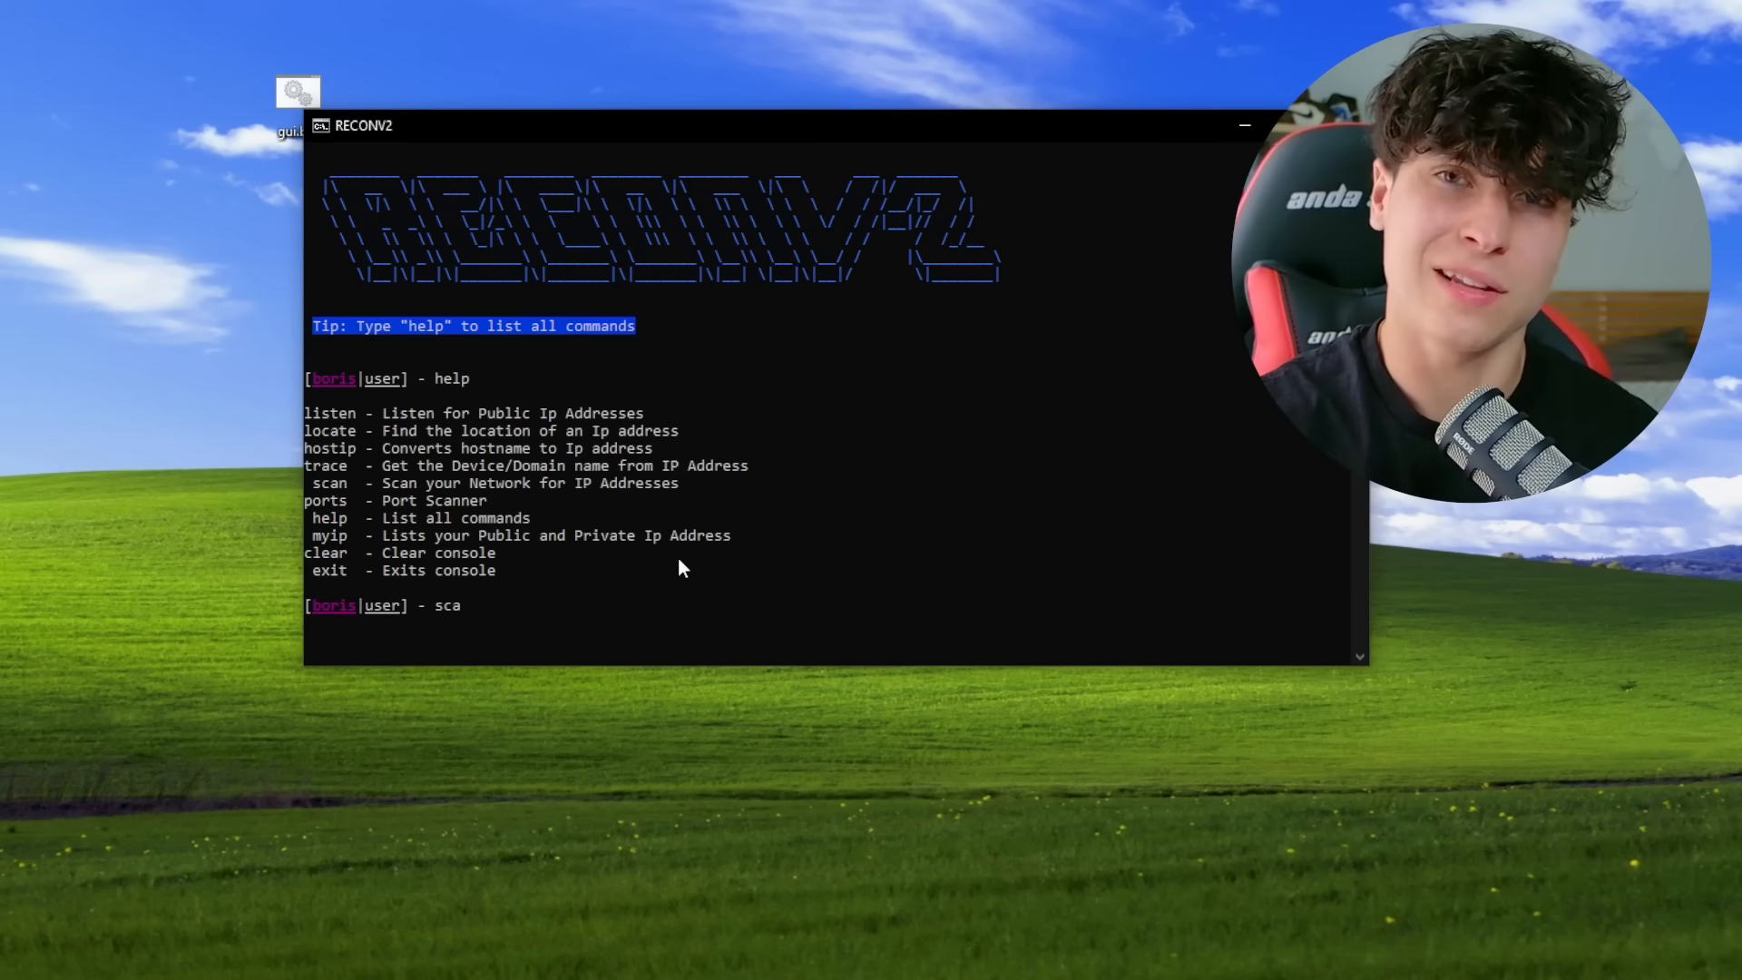
pyautogui.press('Return')
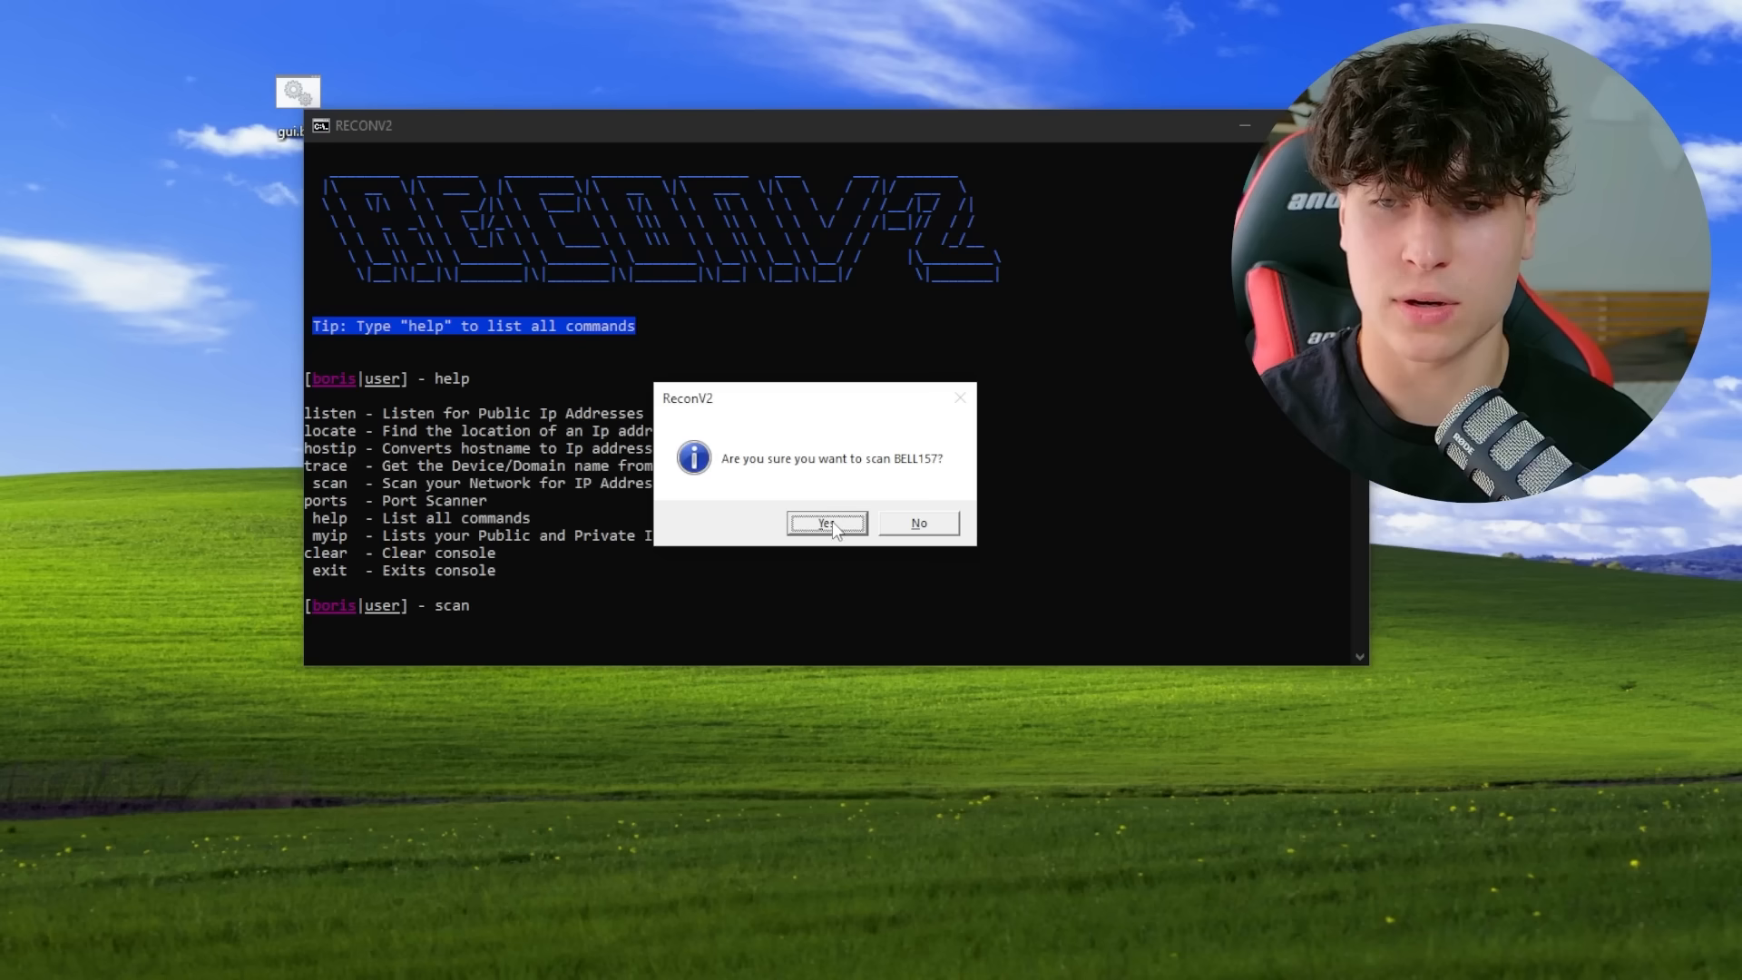
pyautogui.click(825, 523)
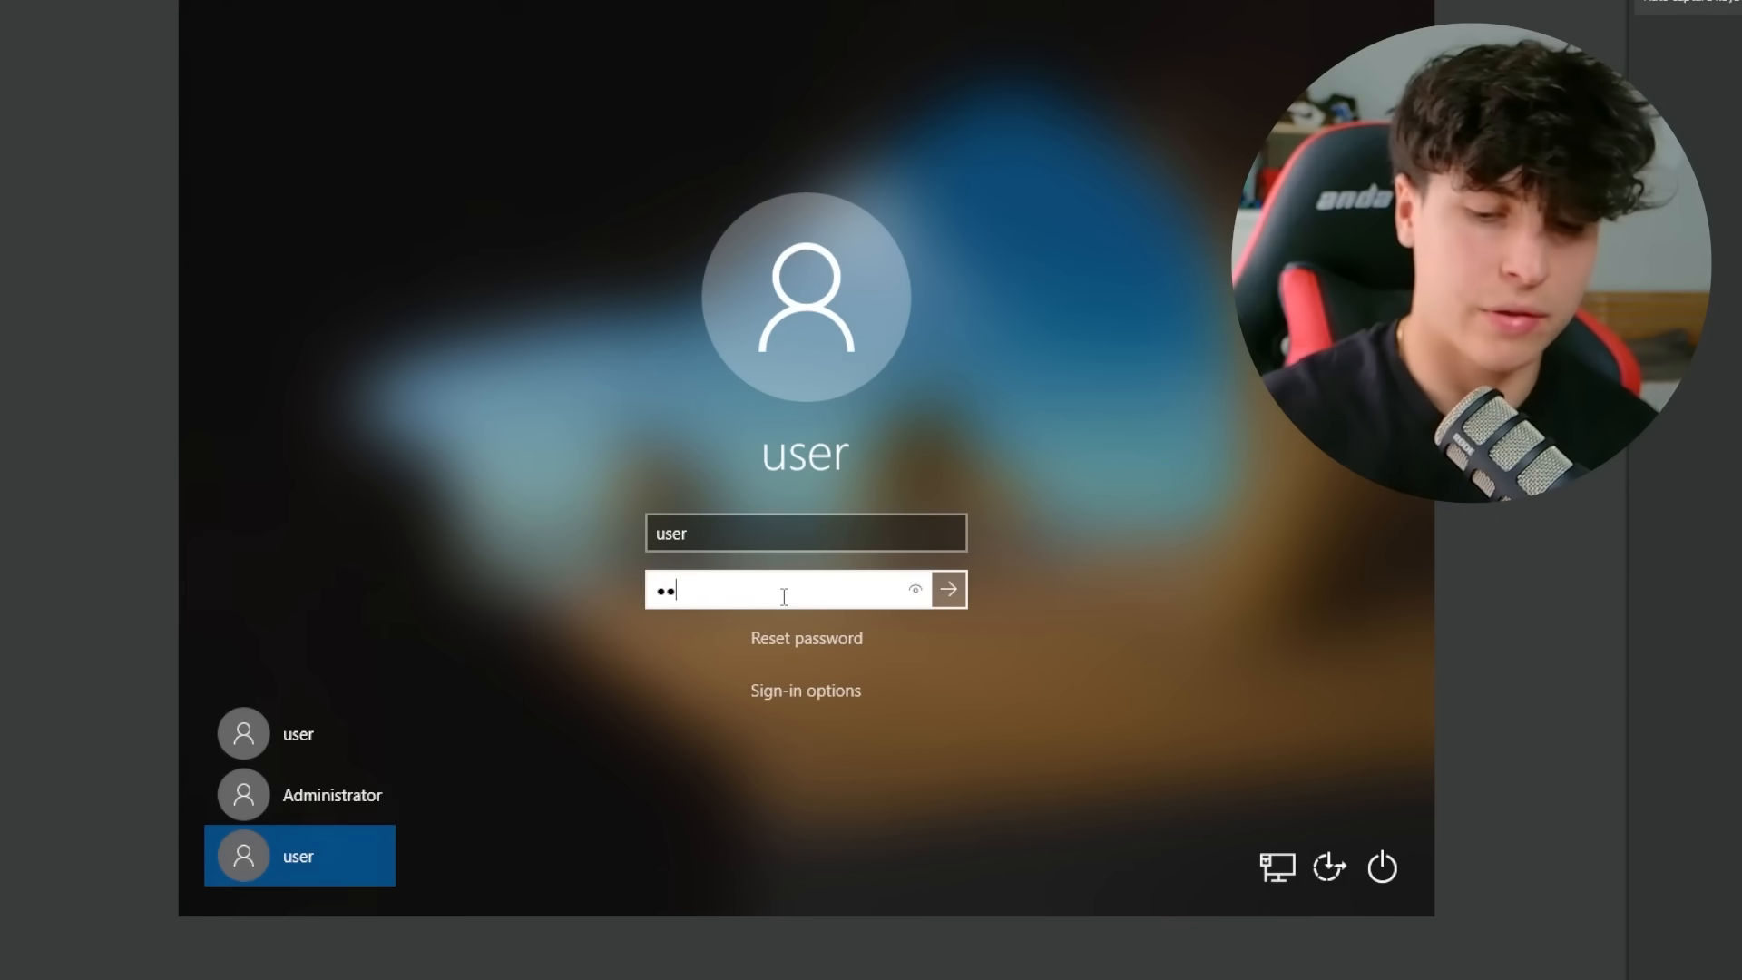
# Sign in on the Windows login screen with the entered password
pyautogui.click(946, 589)
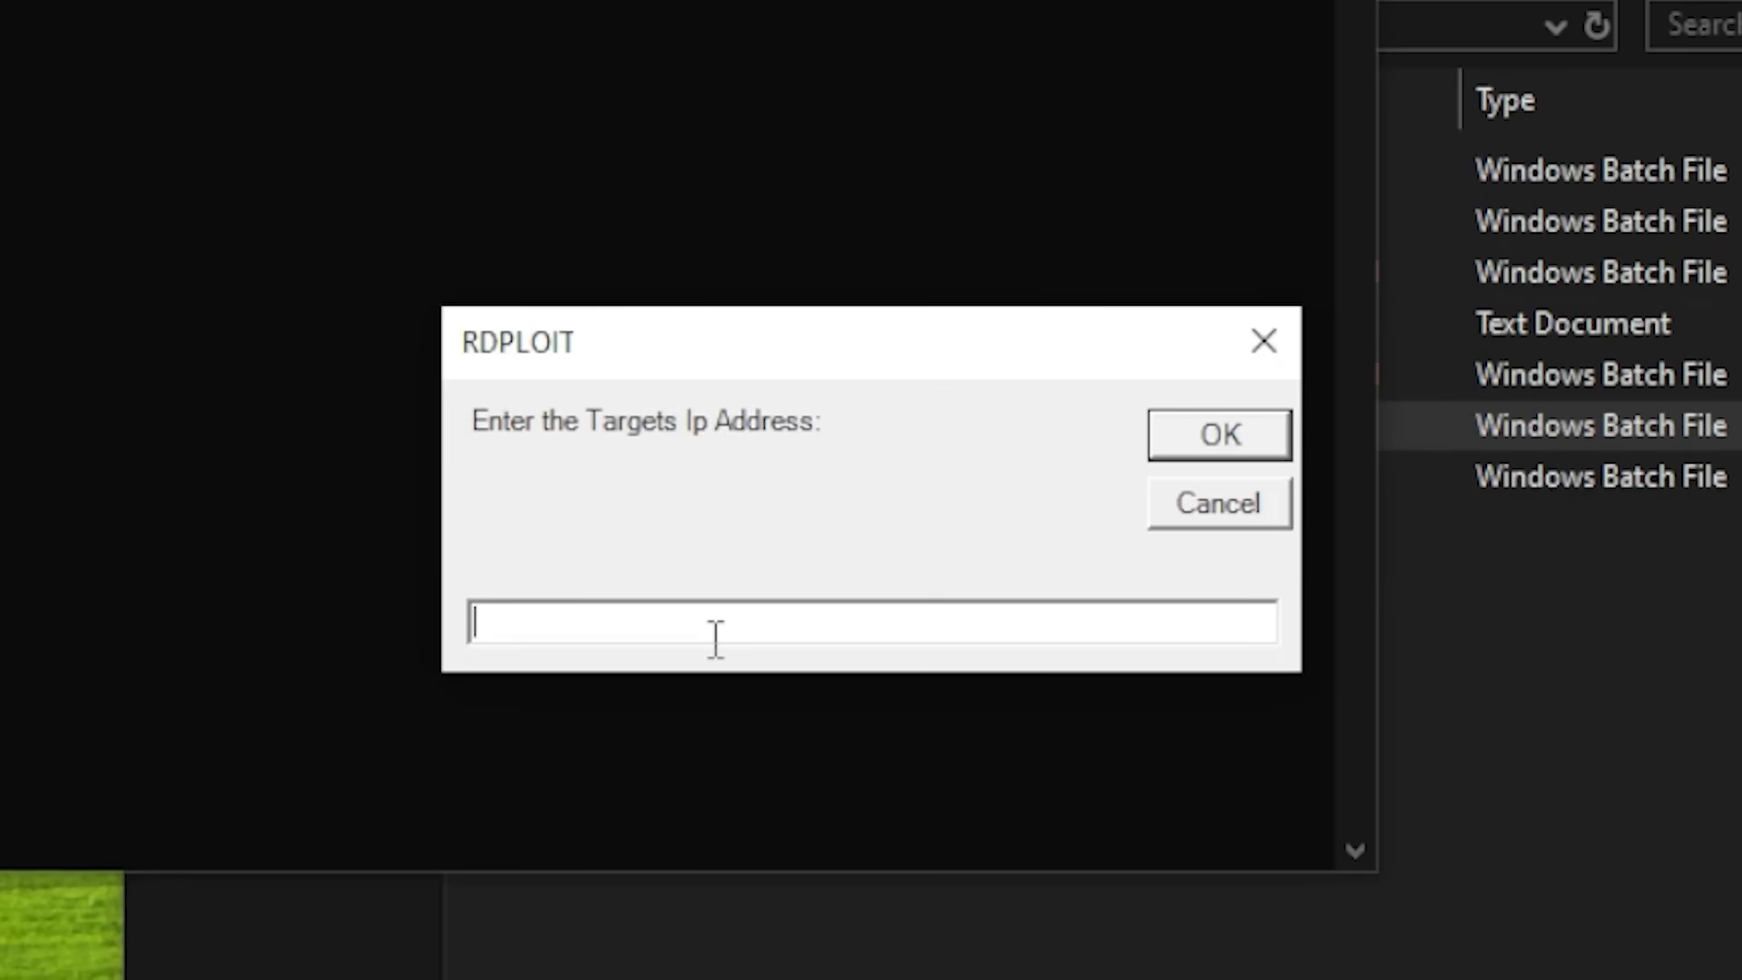
# Submit target IP 192.168.2.27 in RDPLOIT and acknowledge the starting-connection message
pyautogui.write('192.168.')
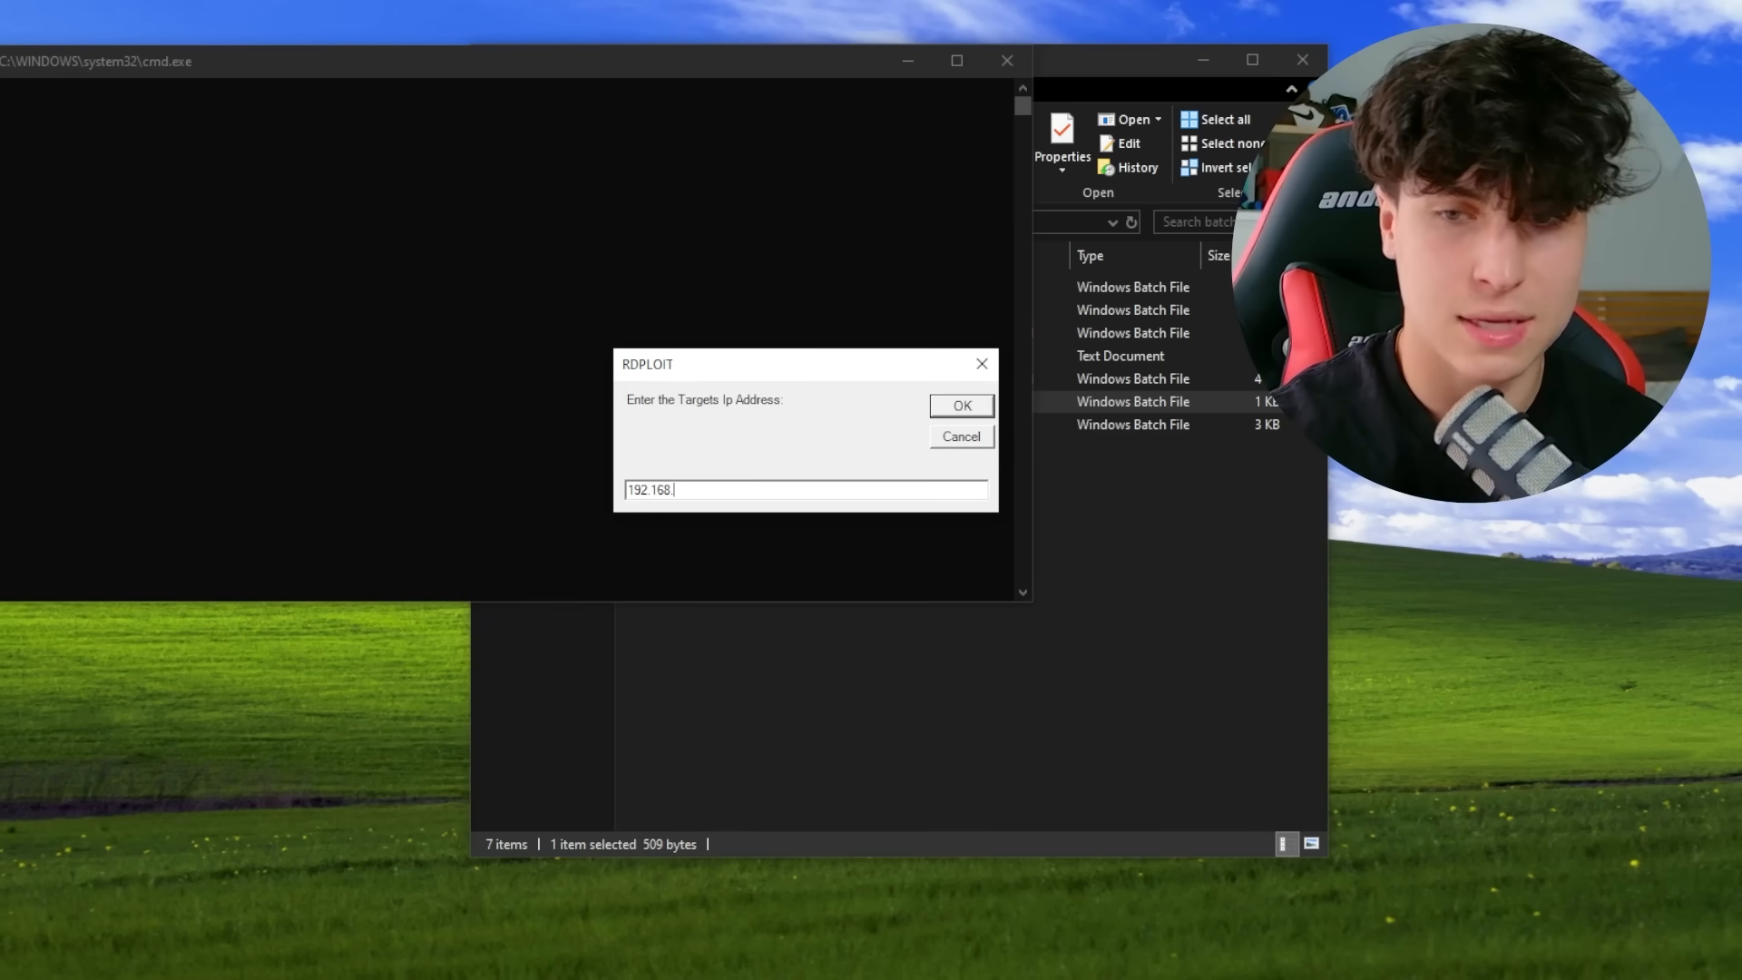
pyautogui.write('2.27')
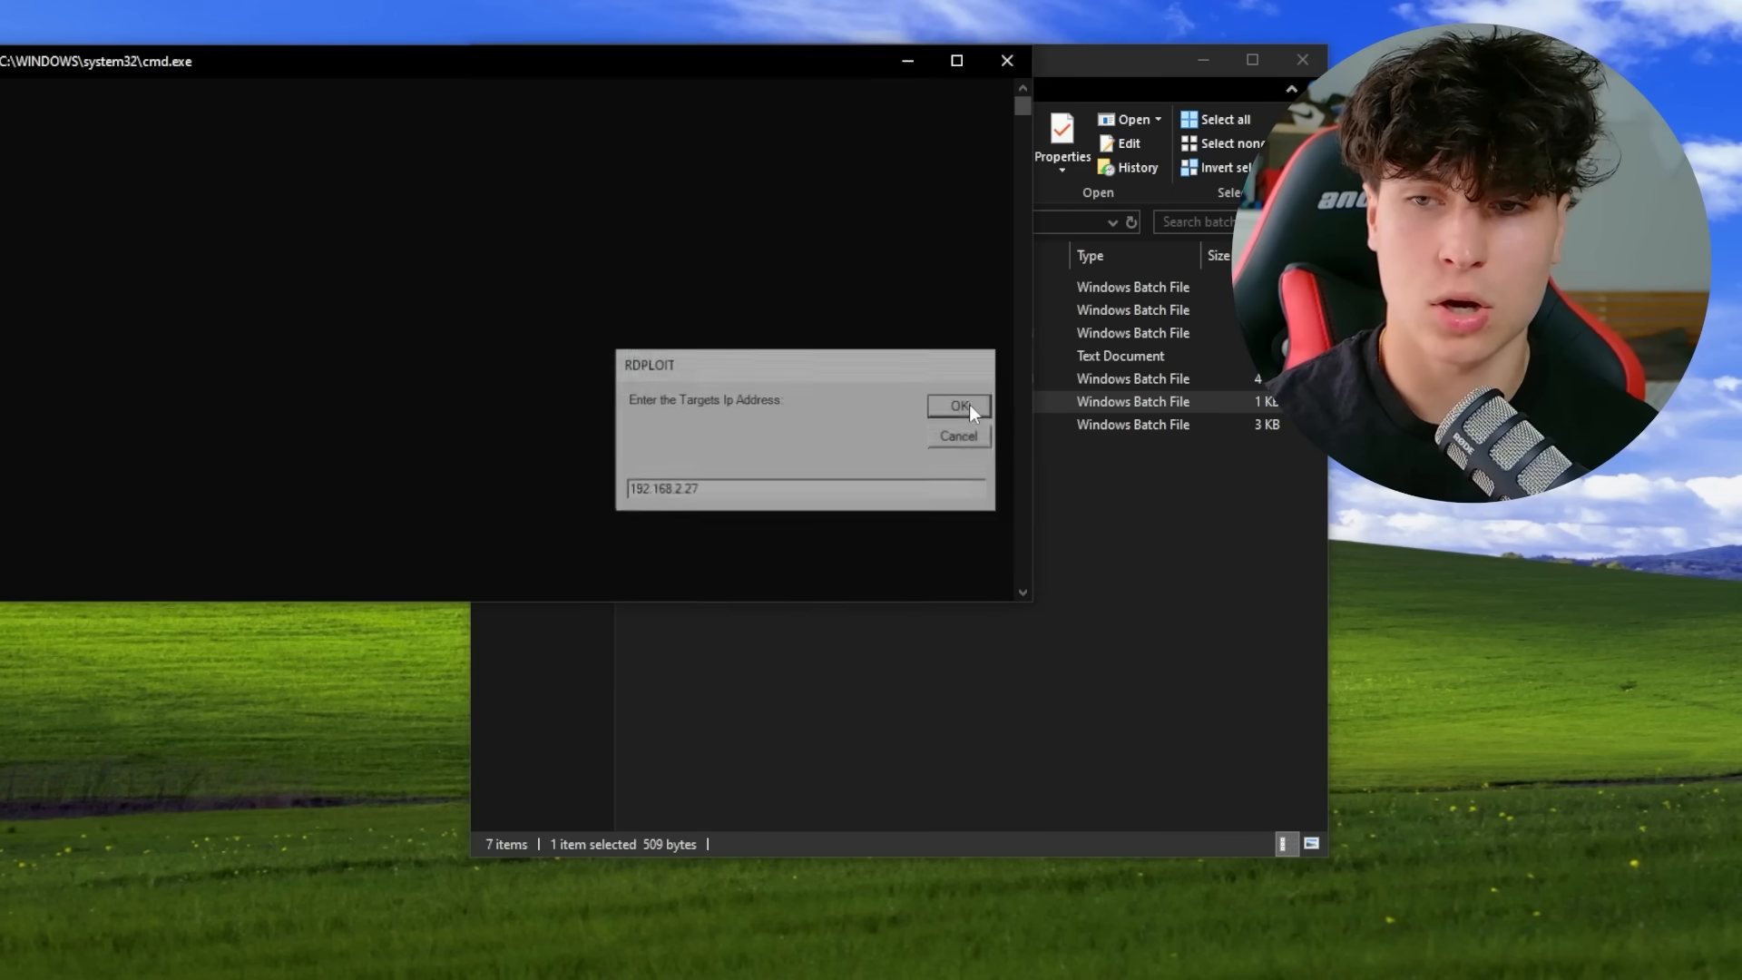
pyautogui.click(959, 406)
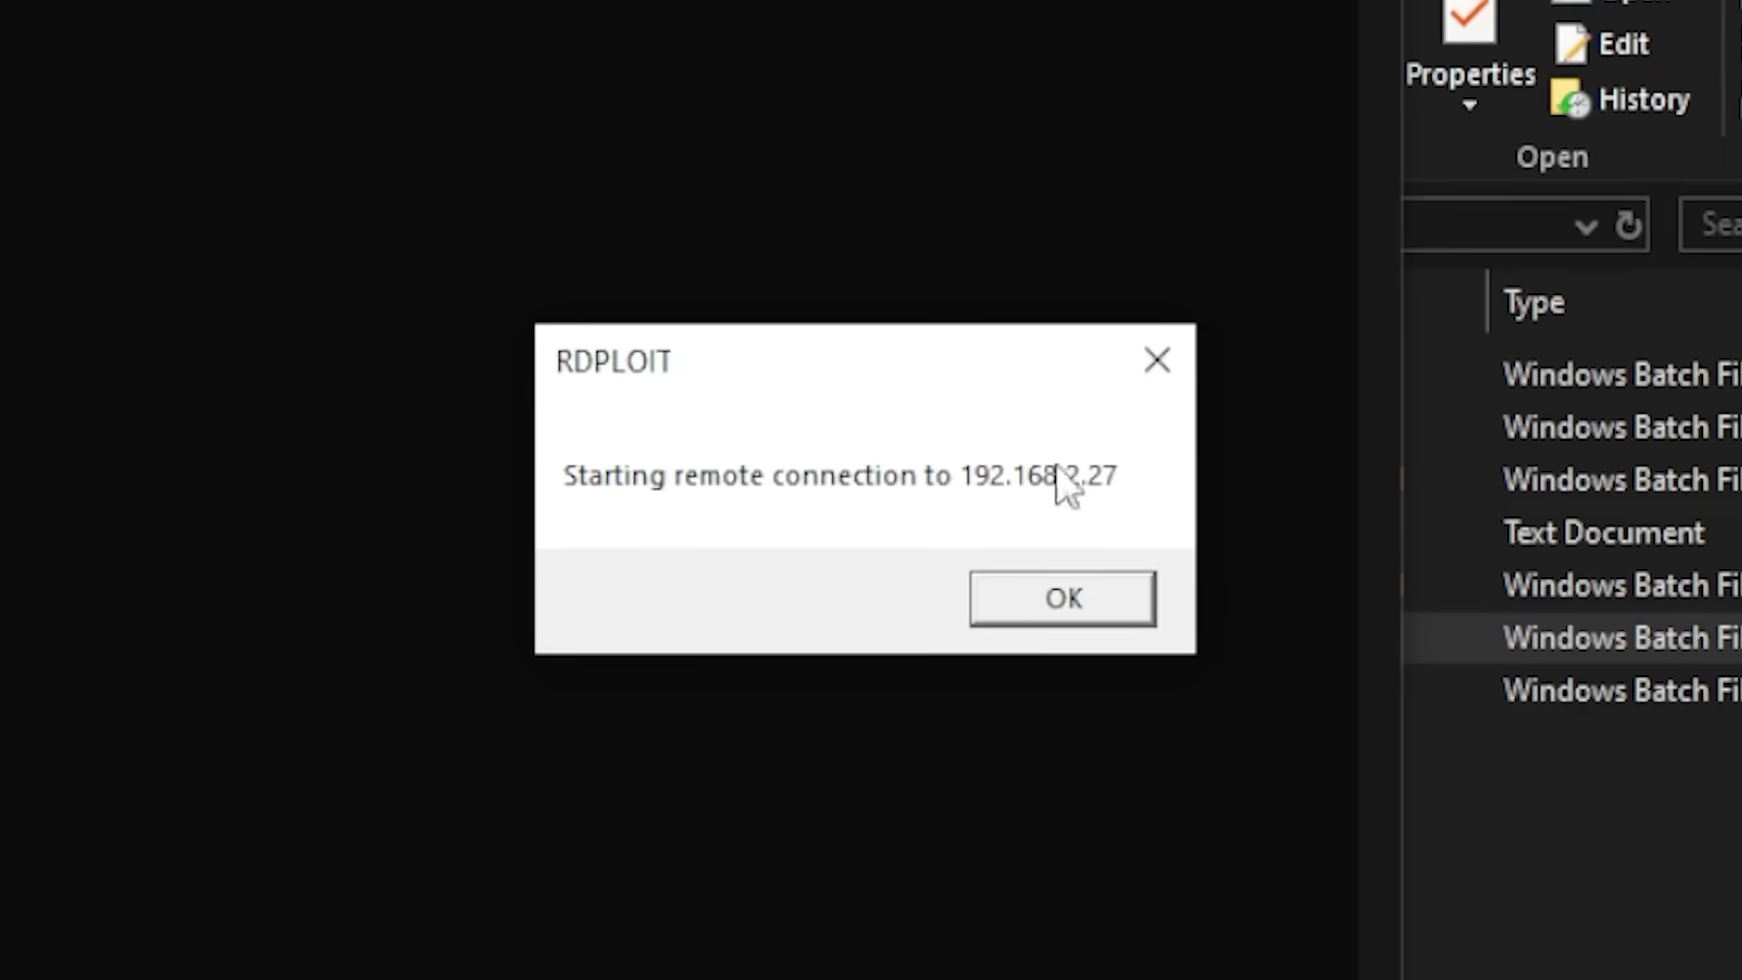
pyautogui.click(1058, 597)
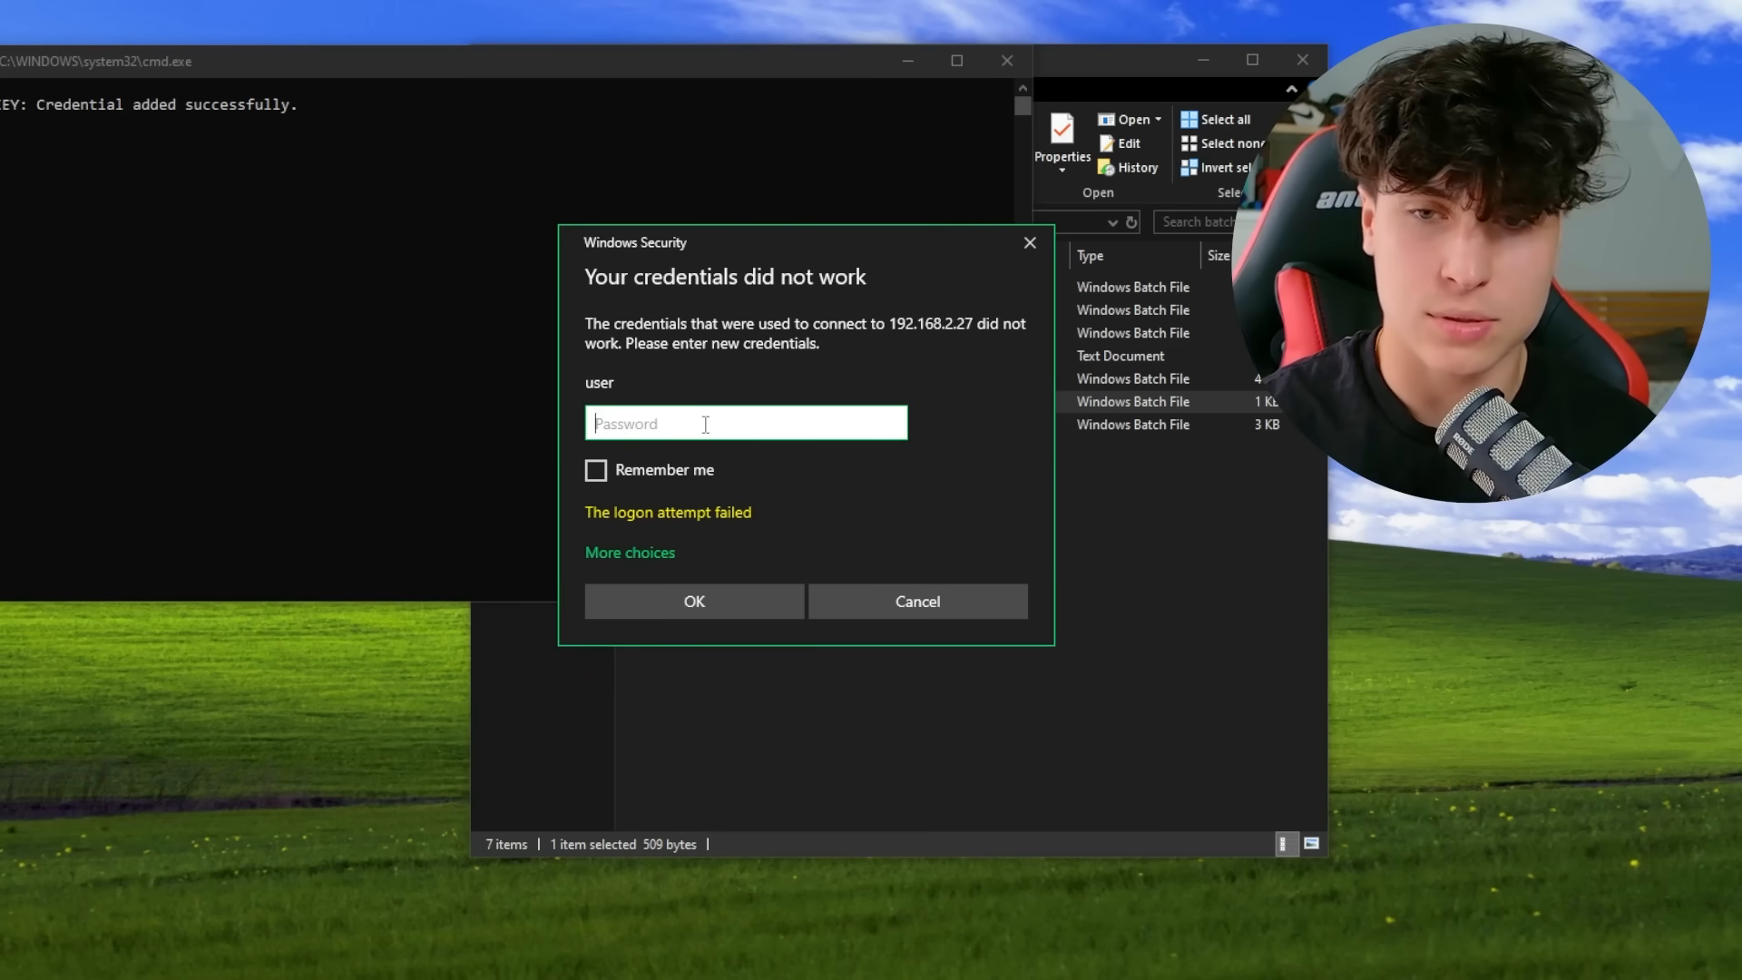
# Submit the Windows Security credentials and accept the unverified certificate to connect
pyautogui.click(693, 601)
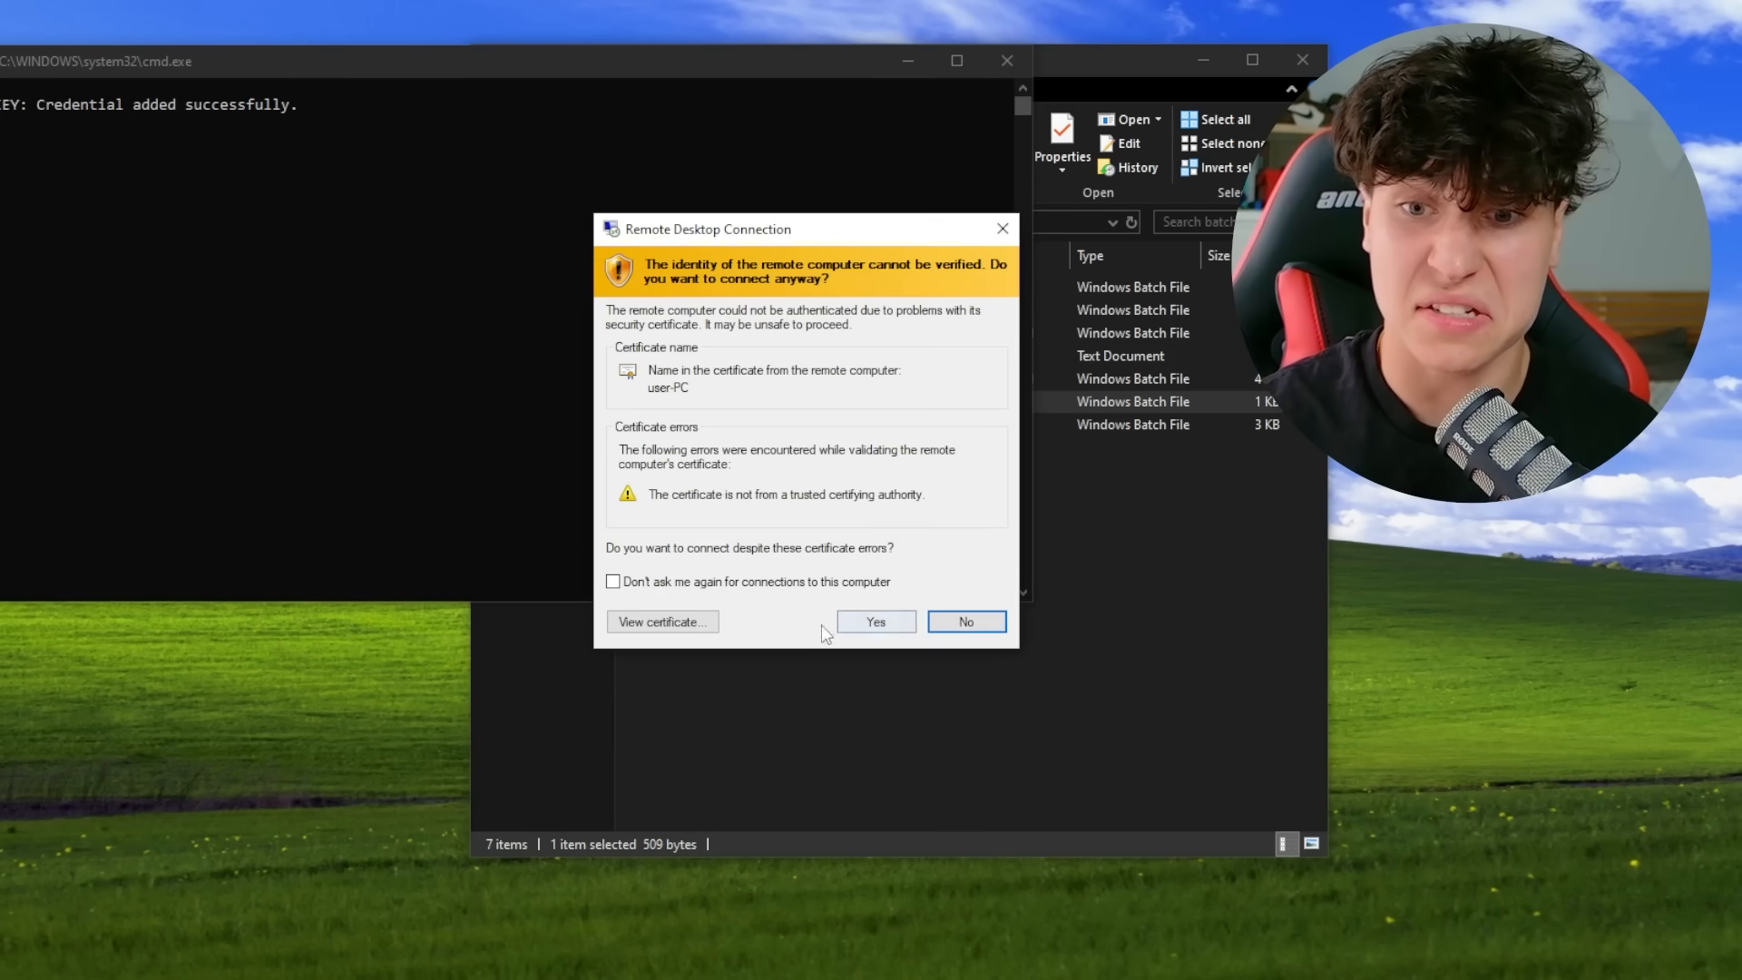
pyautogui.click(876, 621)
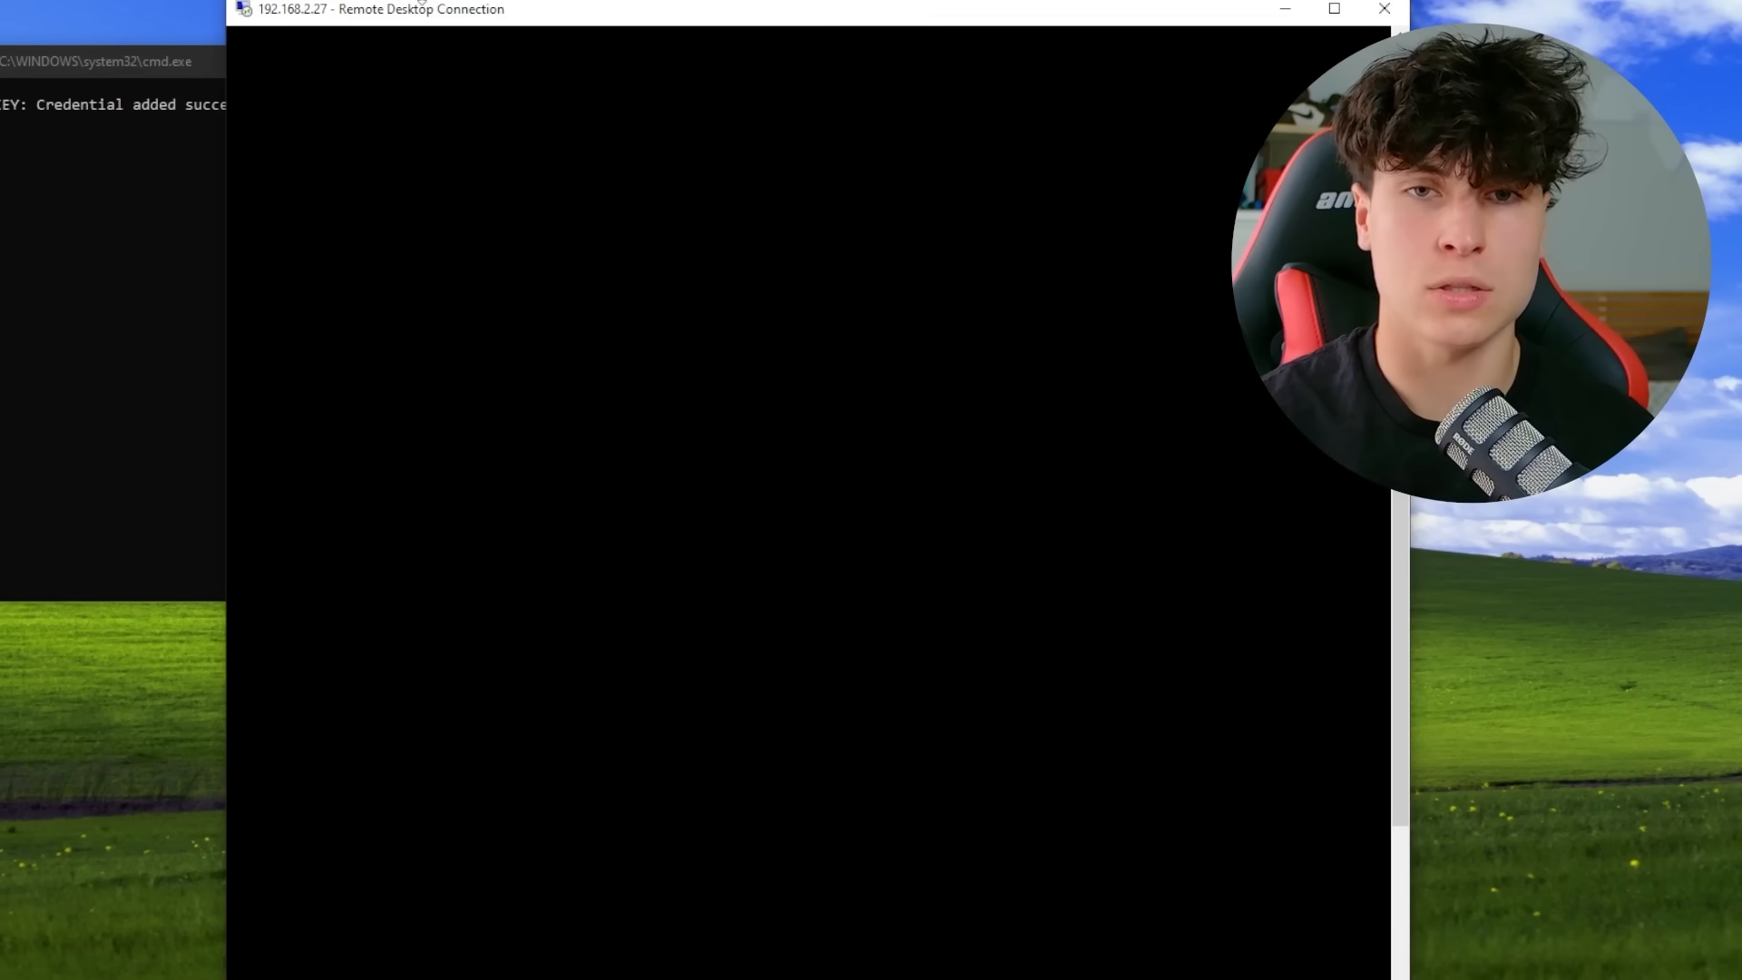